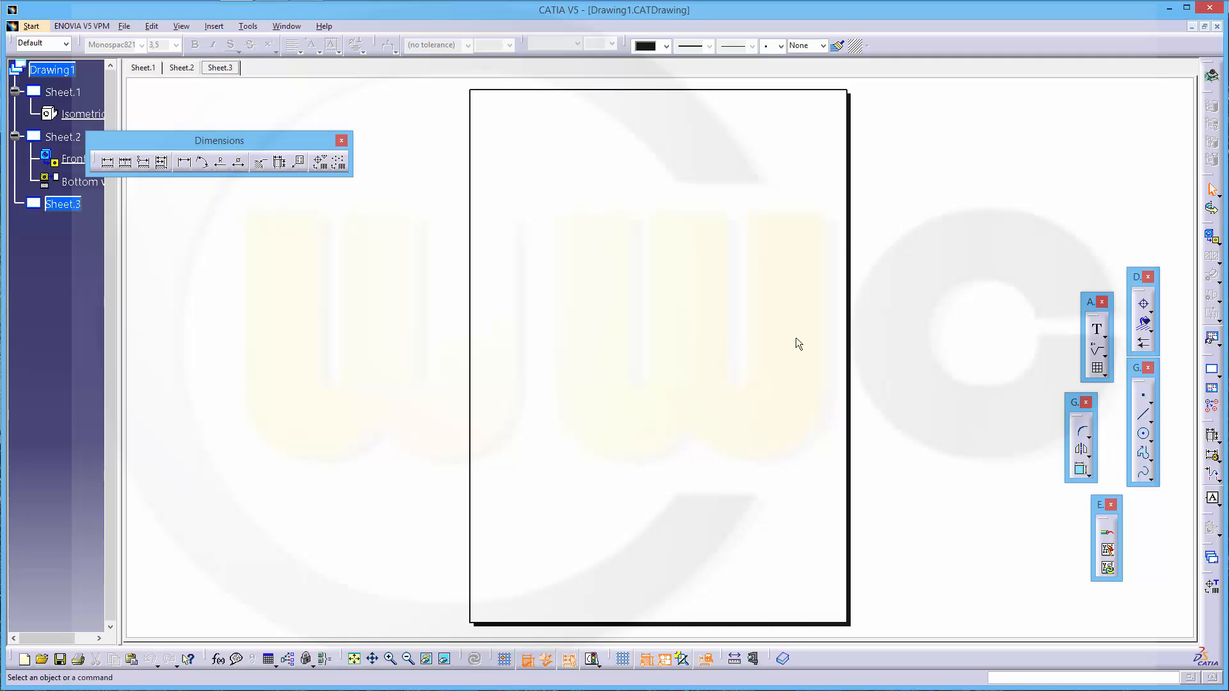
mouse_move(788, 350)
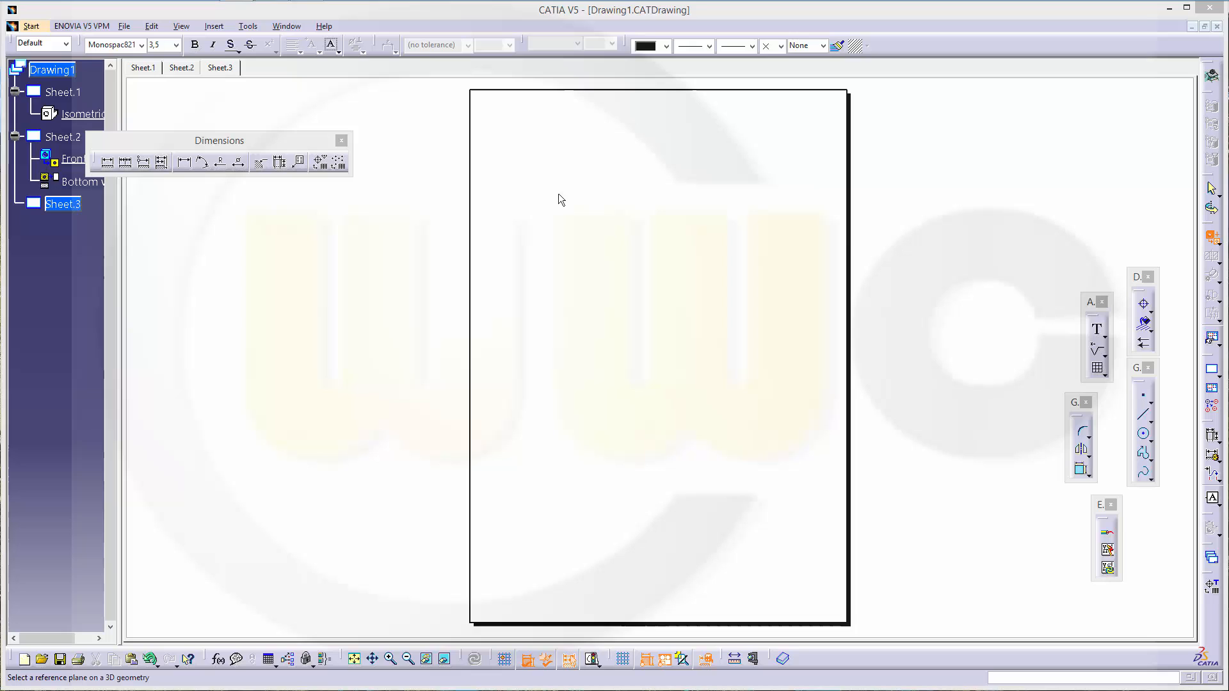
- Open the Window menu to list the open documents
left_click(286, 25)
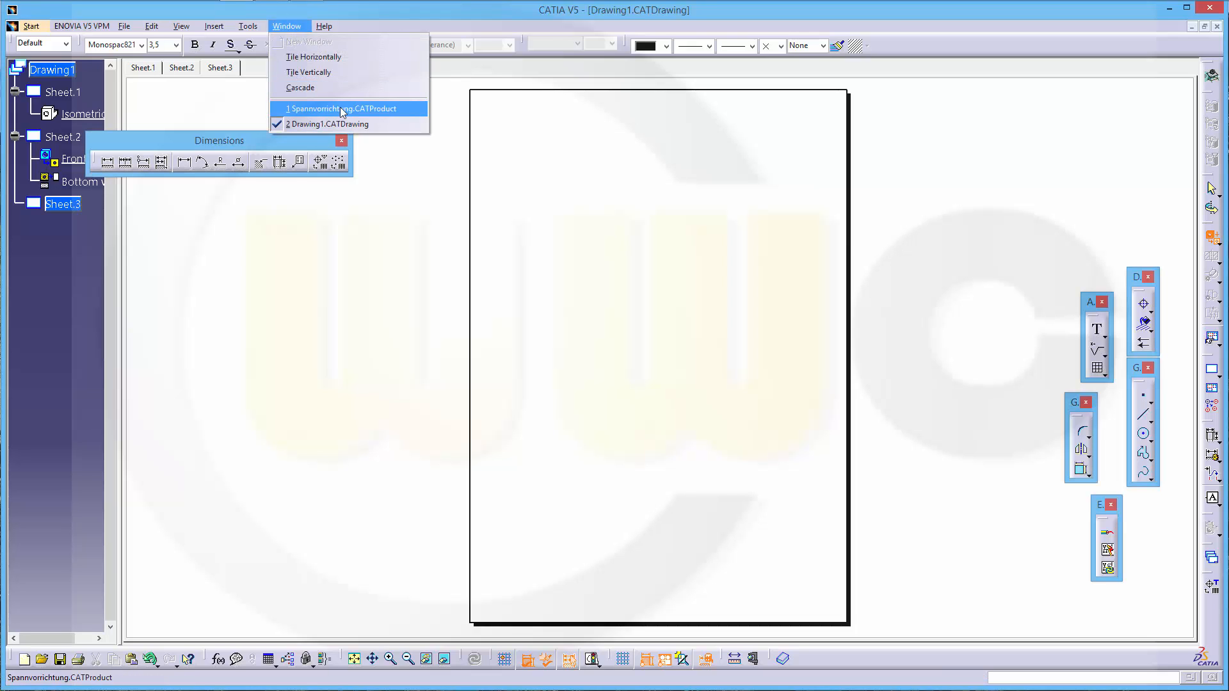
- Switch to Spannvorrichtung.CATProduct and select the Grundplatte part in the tree
left_click(339, 108)
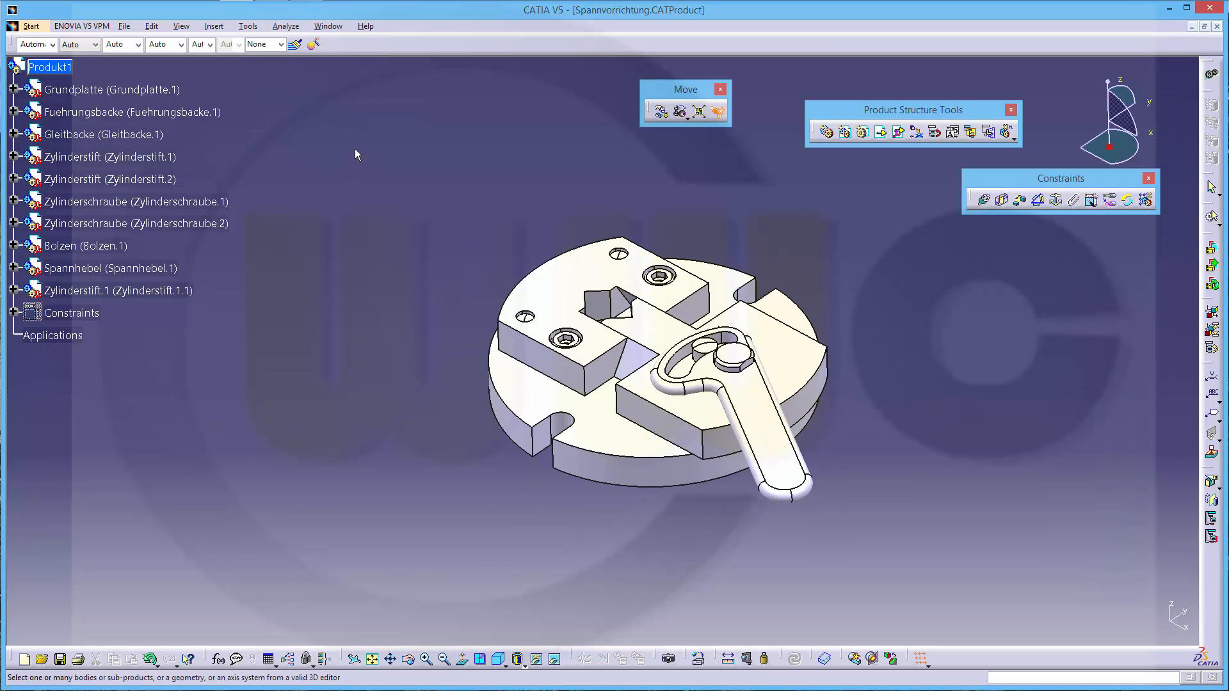
left_click(109, 90)
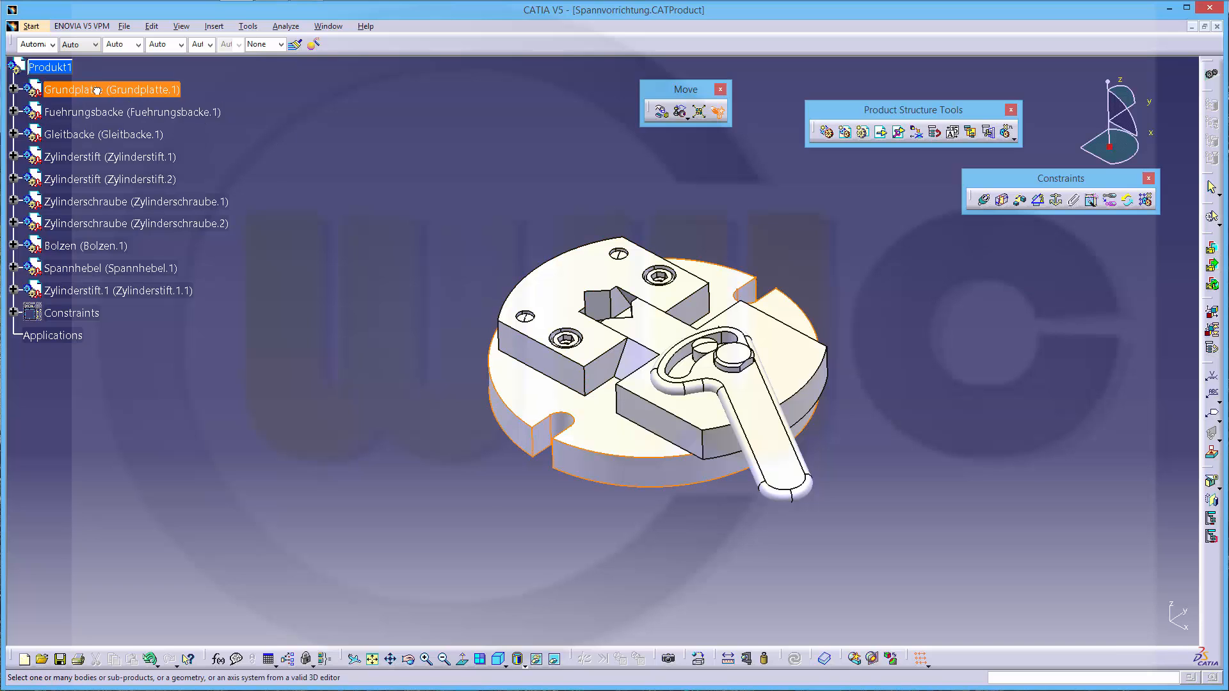
mouse_move(373, 165)
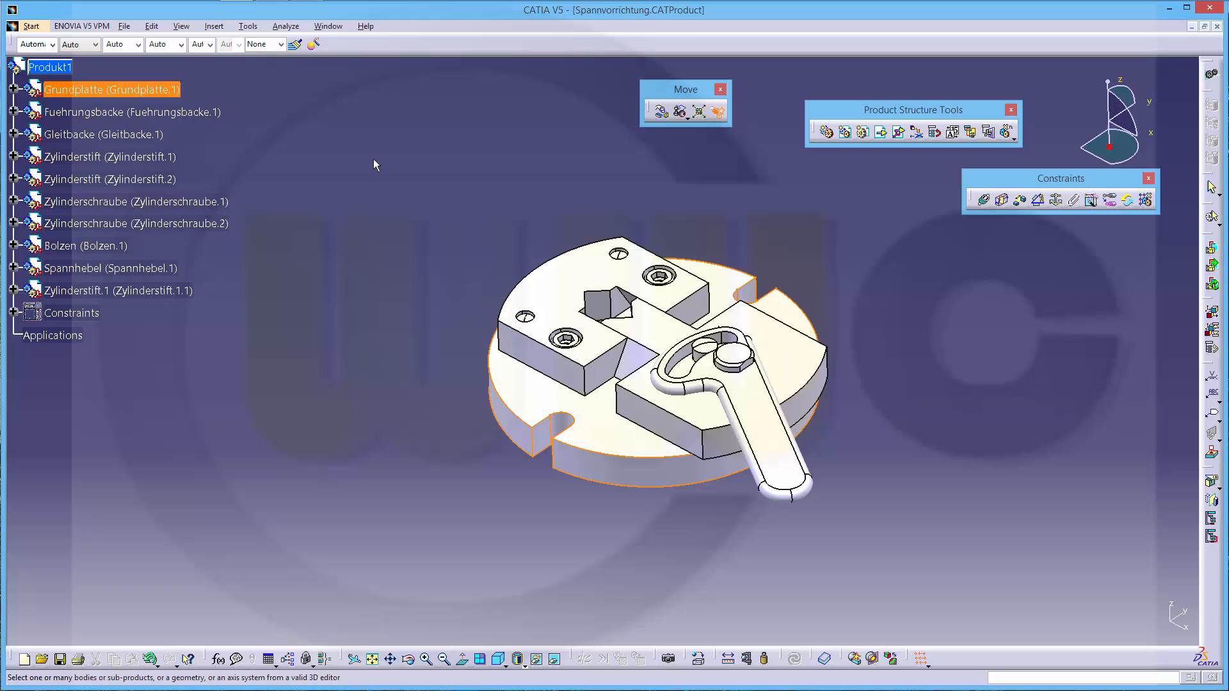
mouse_move(475, 390)
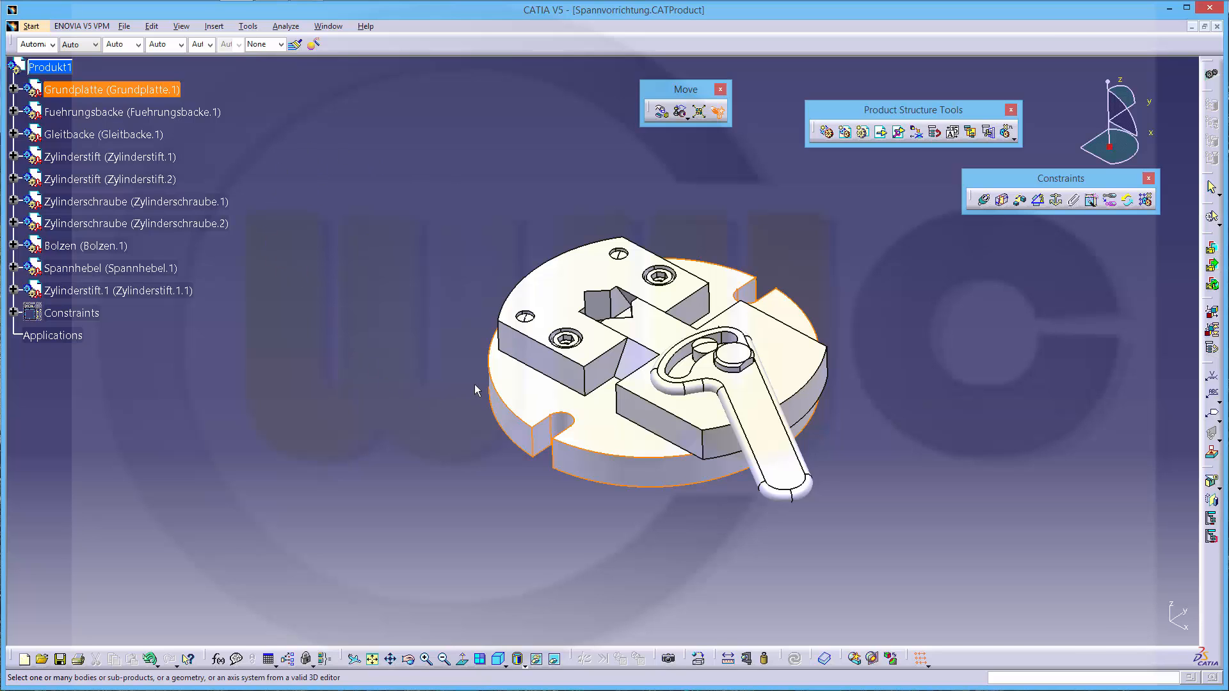
mouse_move(552, 402)
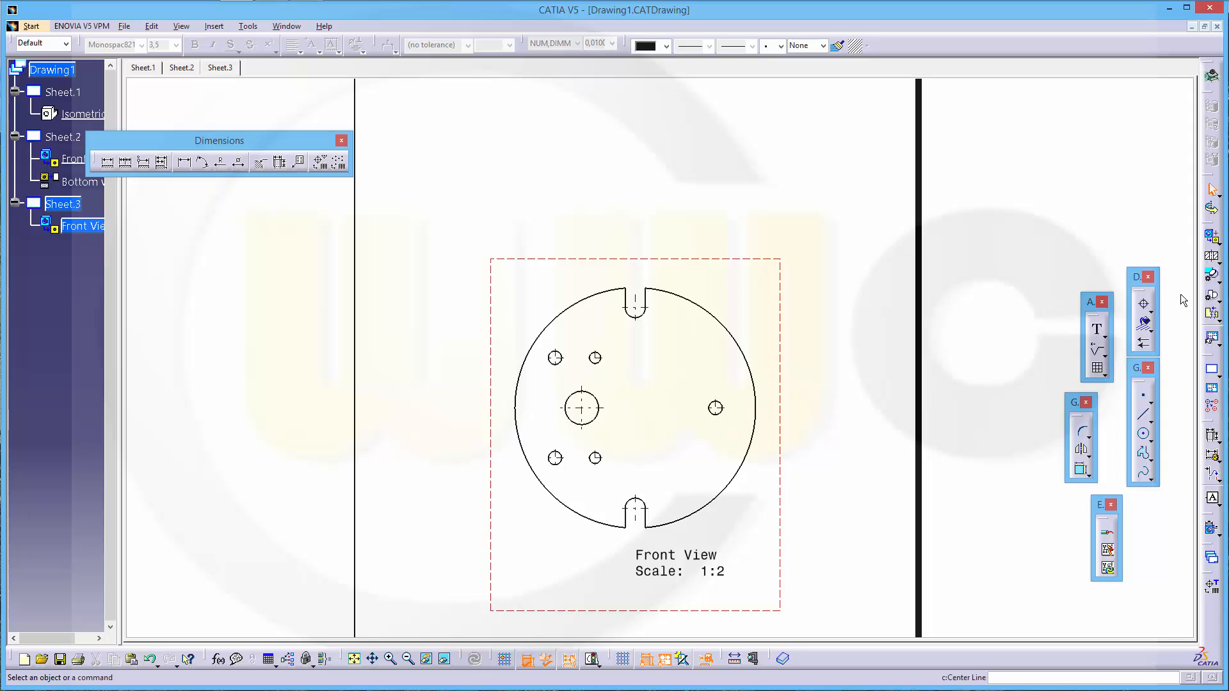
mouse_move(1211, 260)
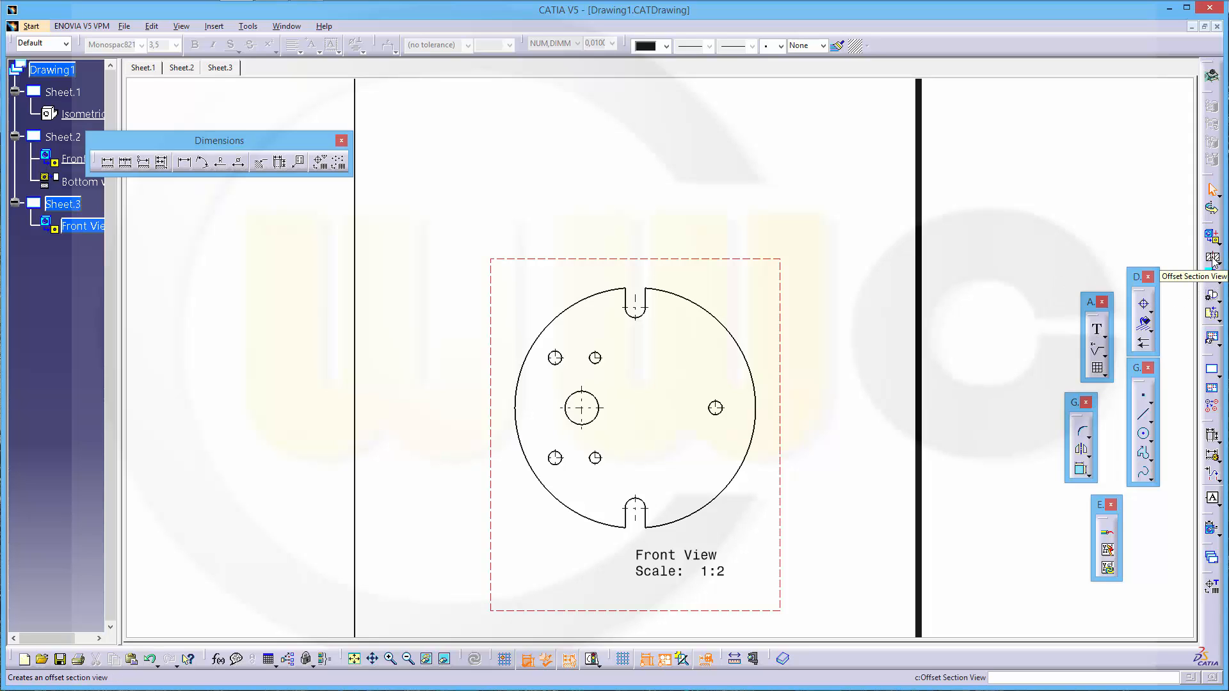
- Start an offset section view through the front view's holes
left_click(1210, 259)
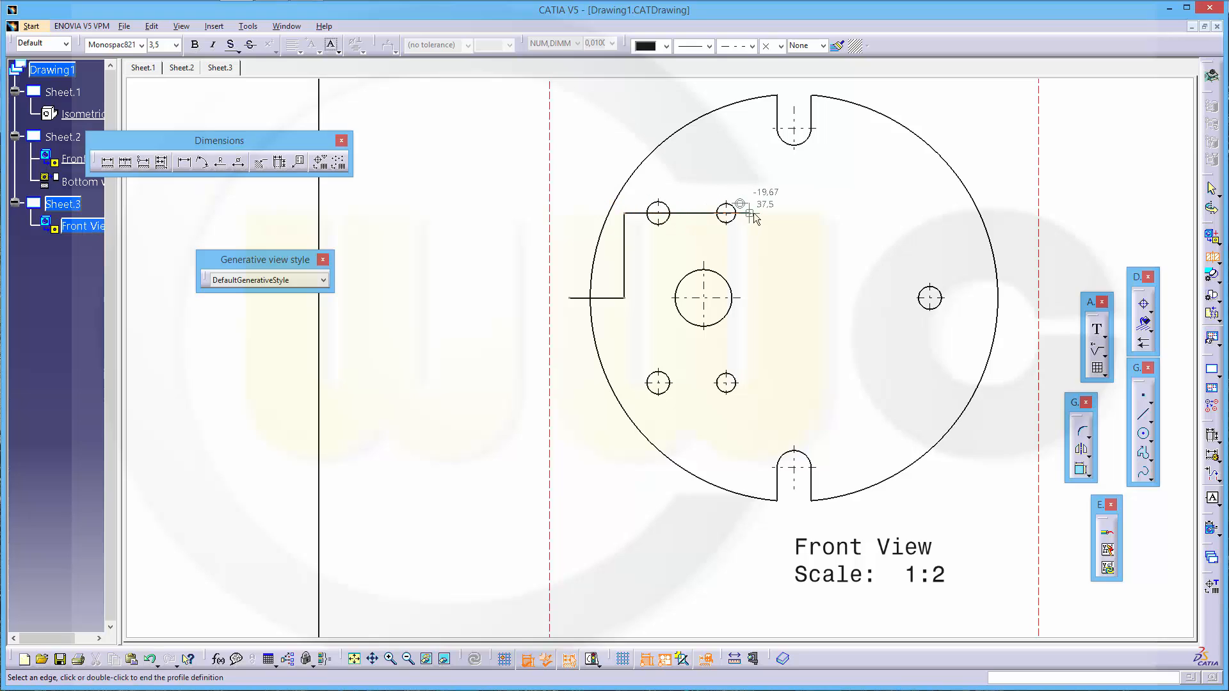
mouse_move(757, 217)
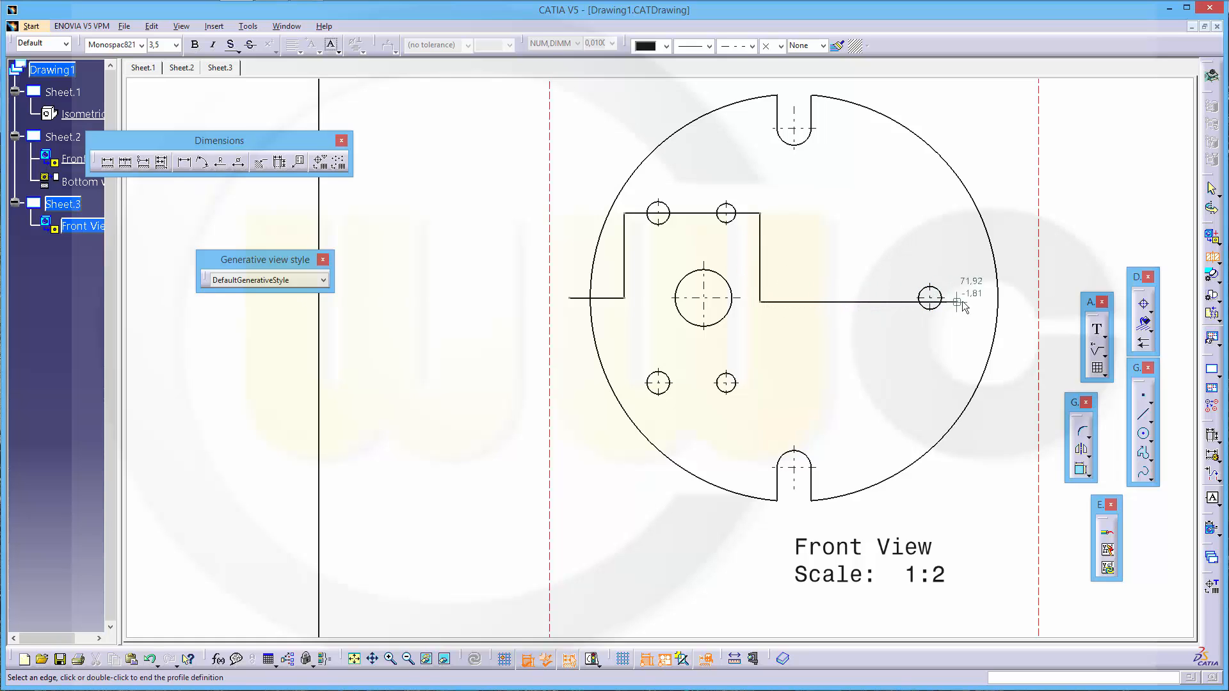
mouse_move(1023, 304)
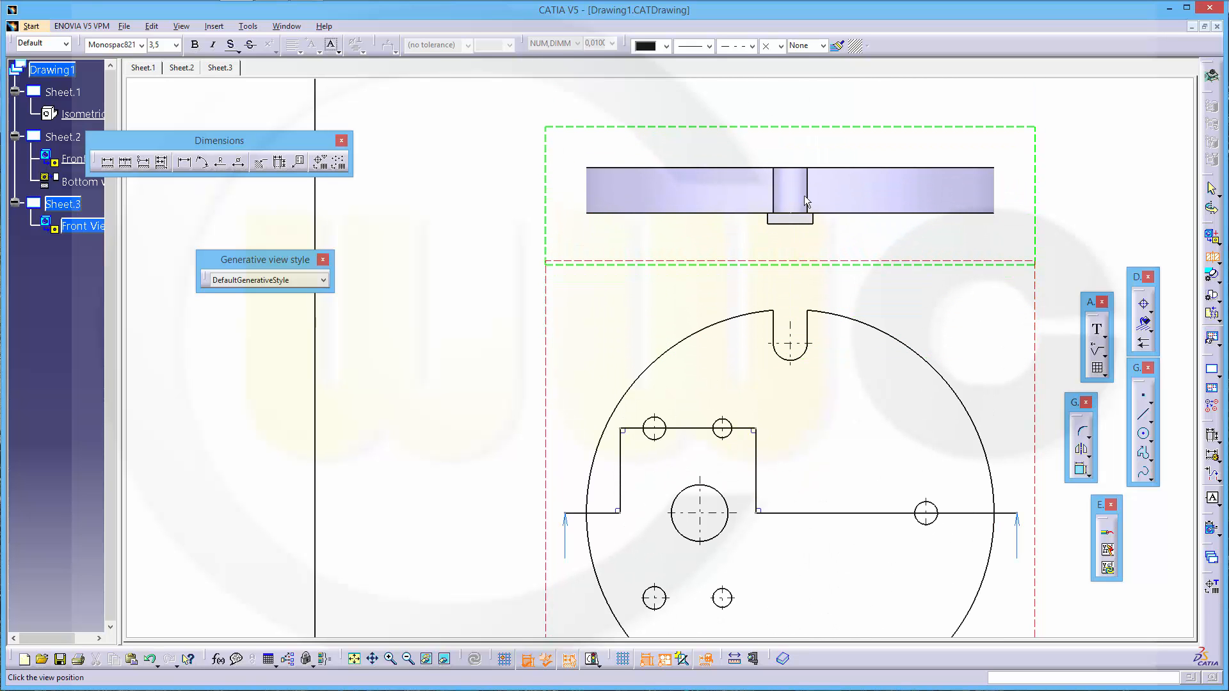
- Place section view A-A above the front view and set both views' dress-up properties
left_click(792, 196)
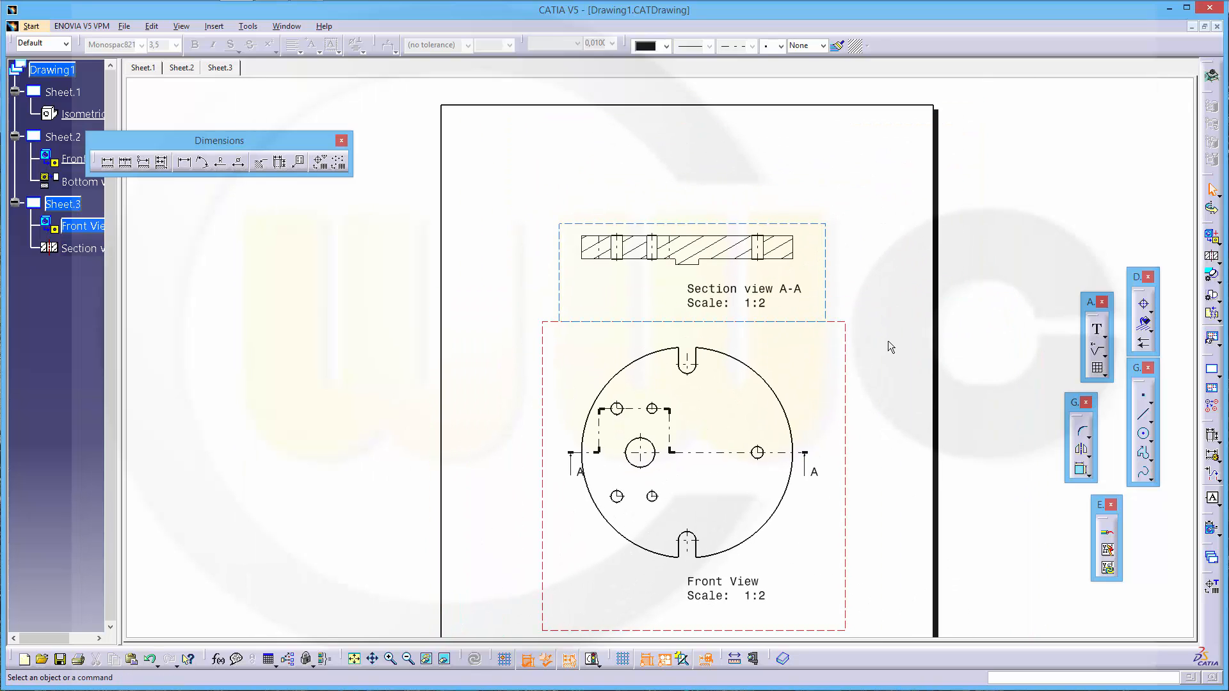
mouse_move(837, 414)
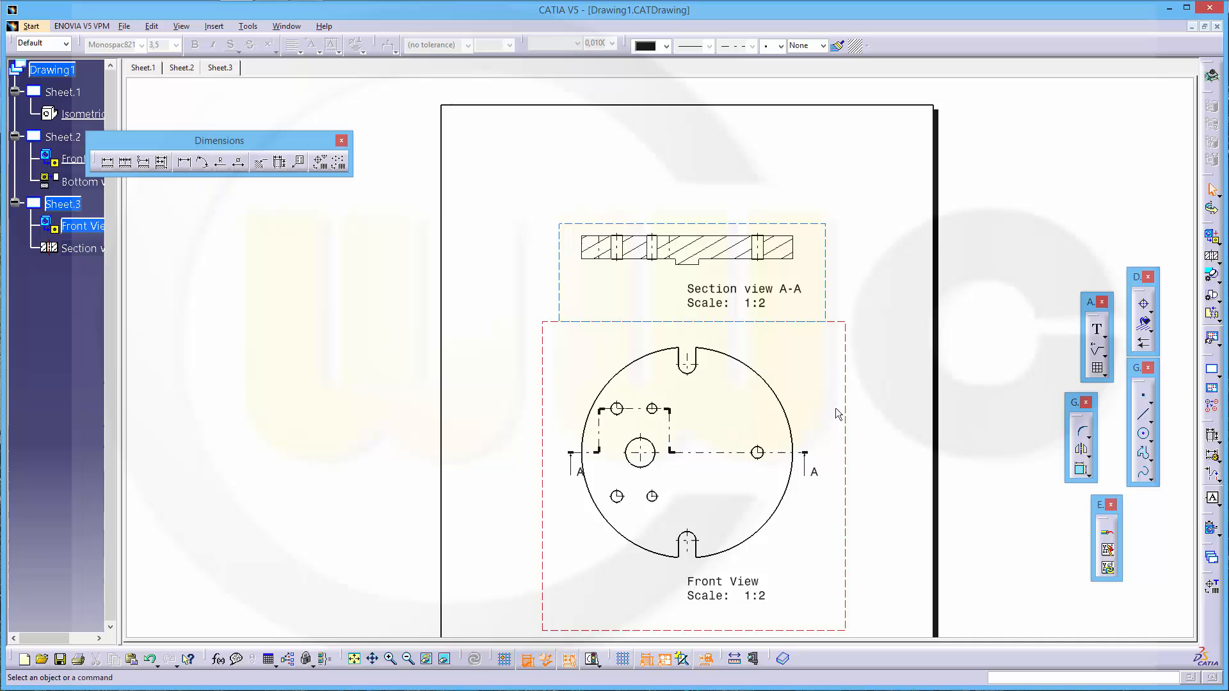
mouse_move(853, 388)
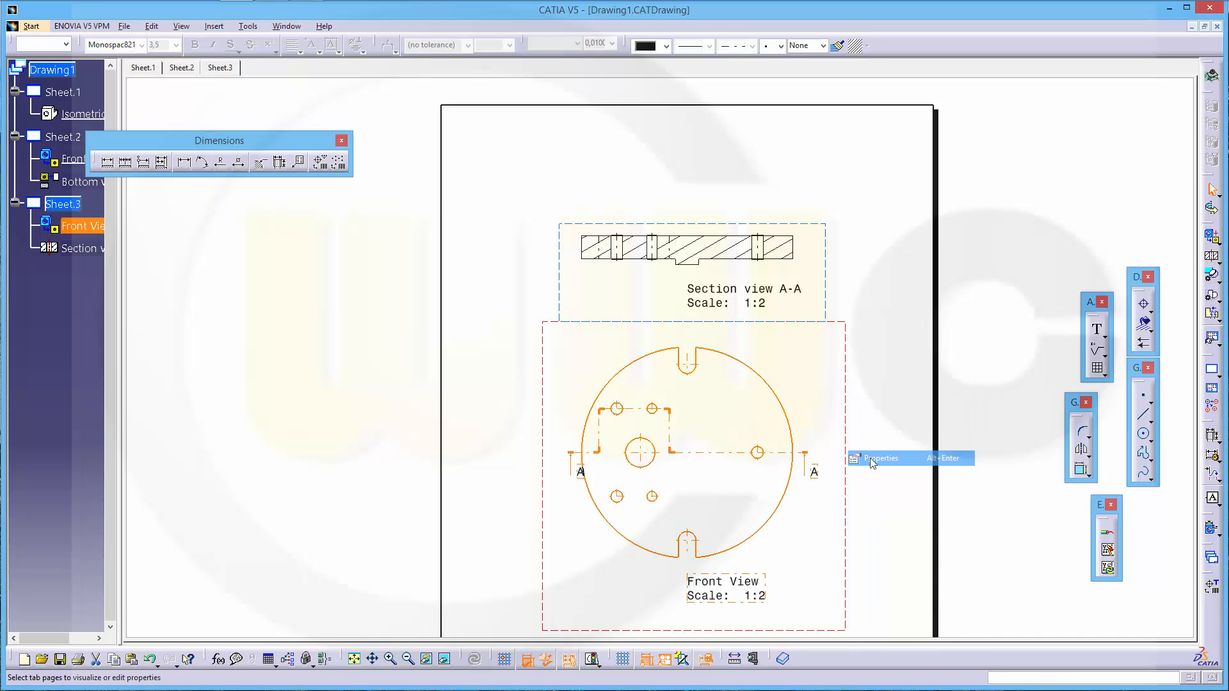
left_click(882, 458)
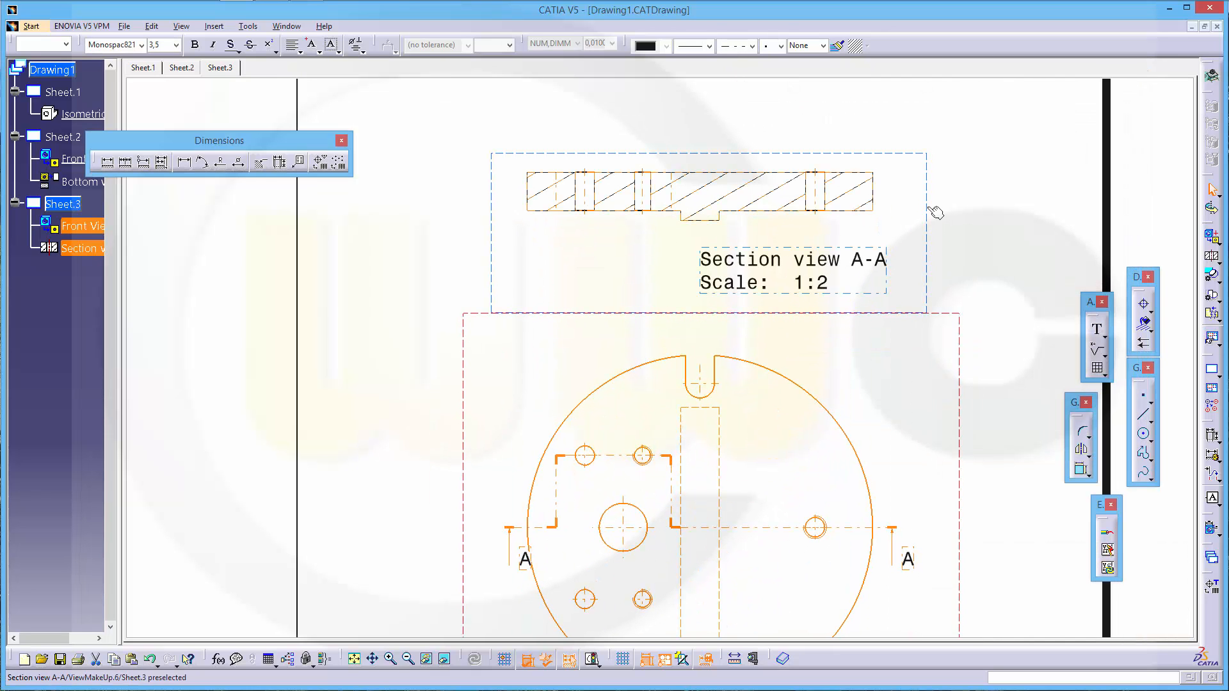
left_click(928, 207)
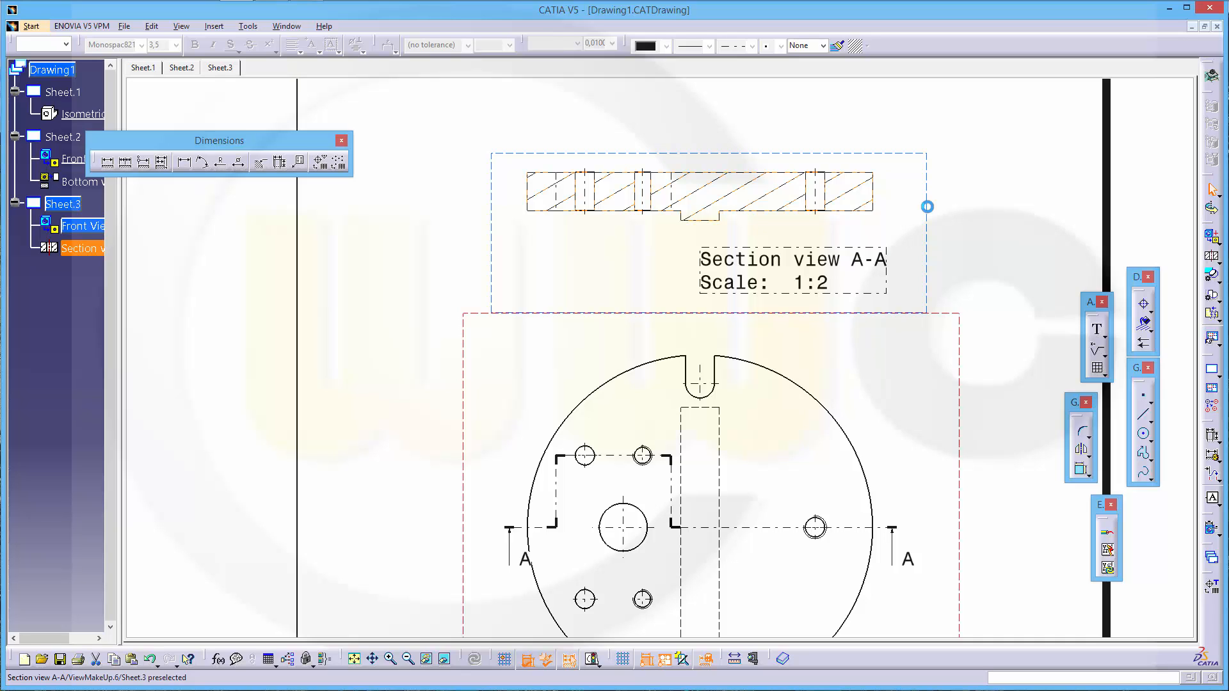
right_click(929, 207)
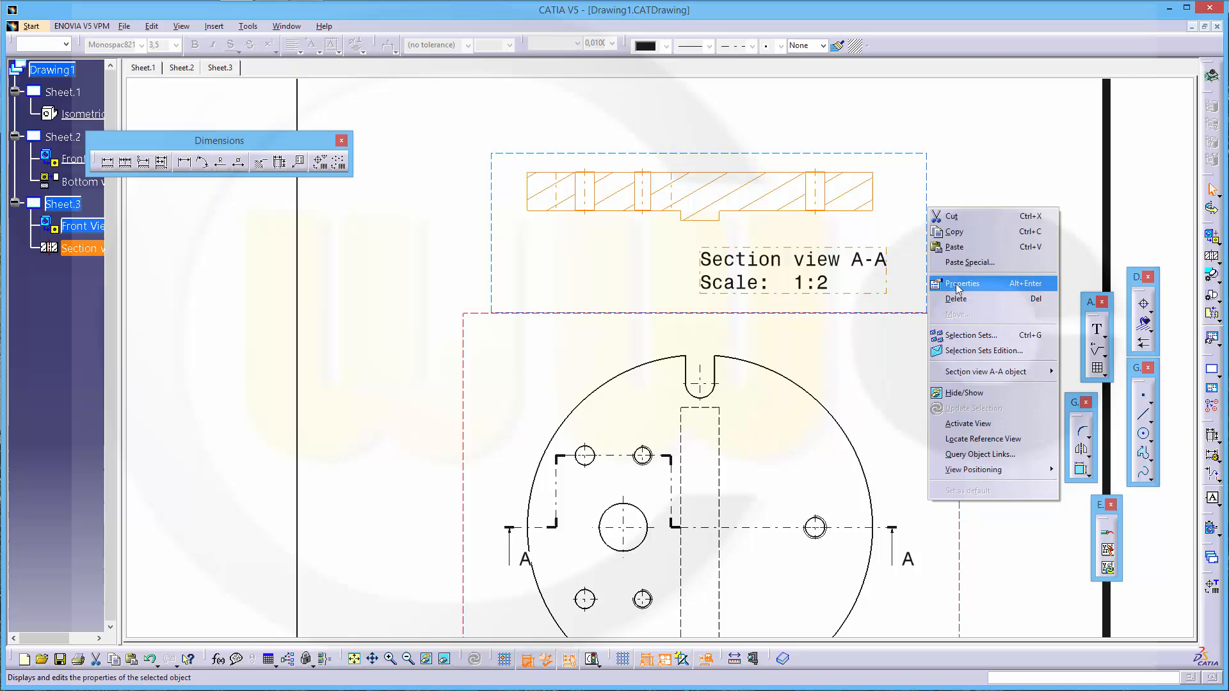
left_click(962, 283)
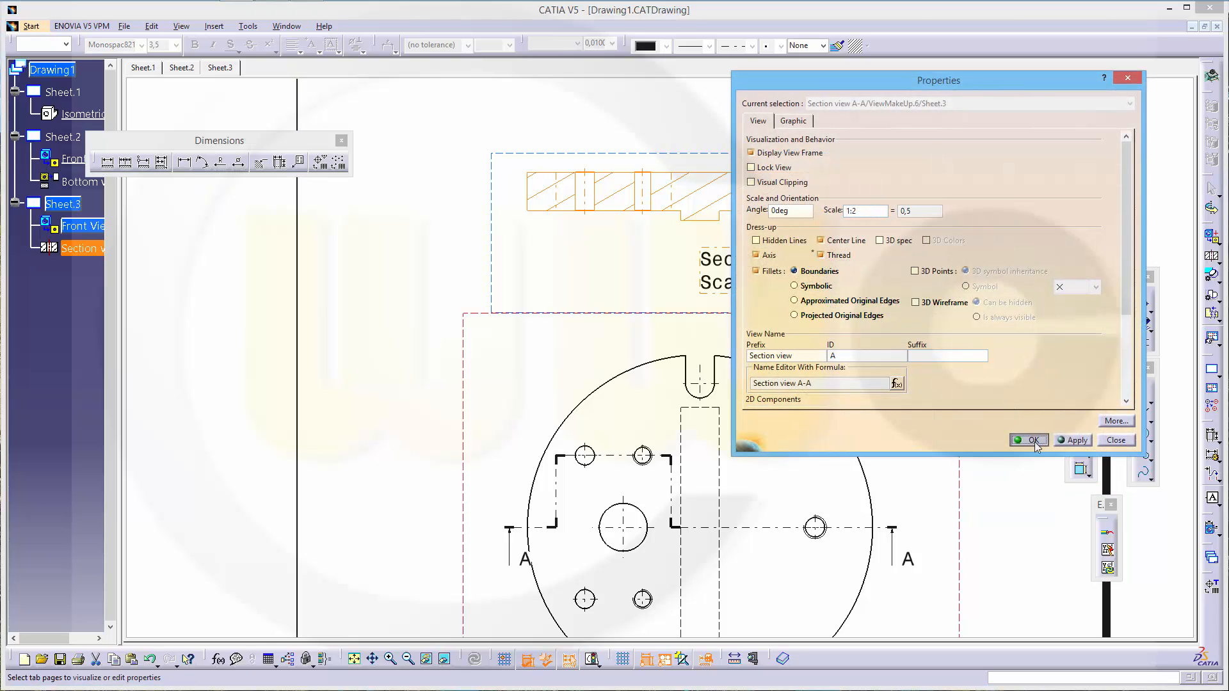
left_click(1029, 439)
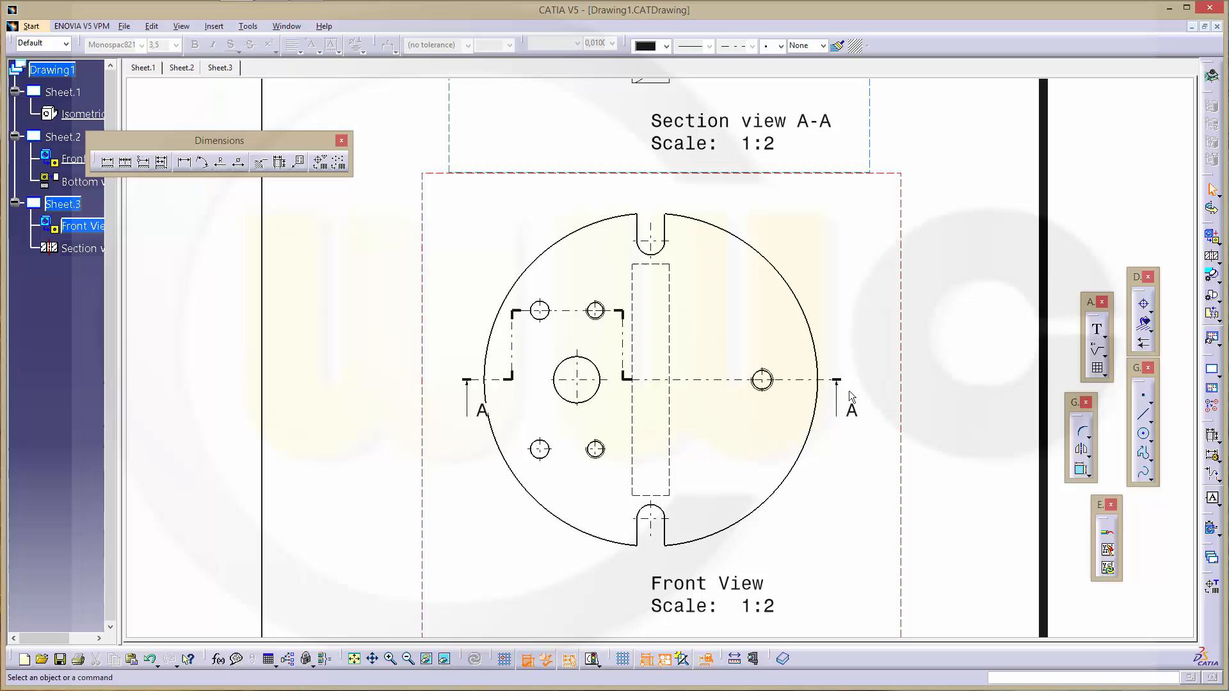
mouse_move(681, 392)
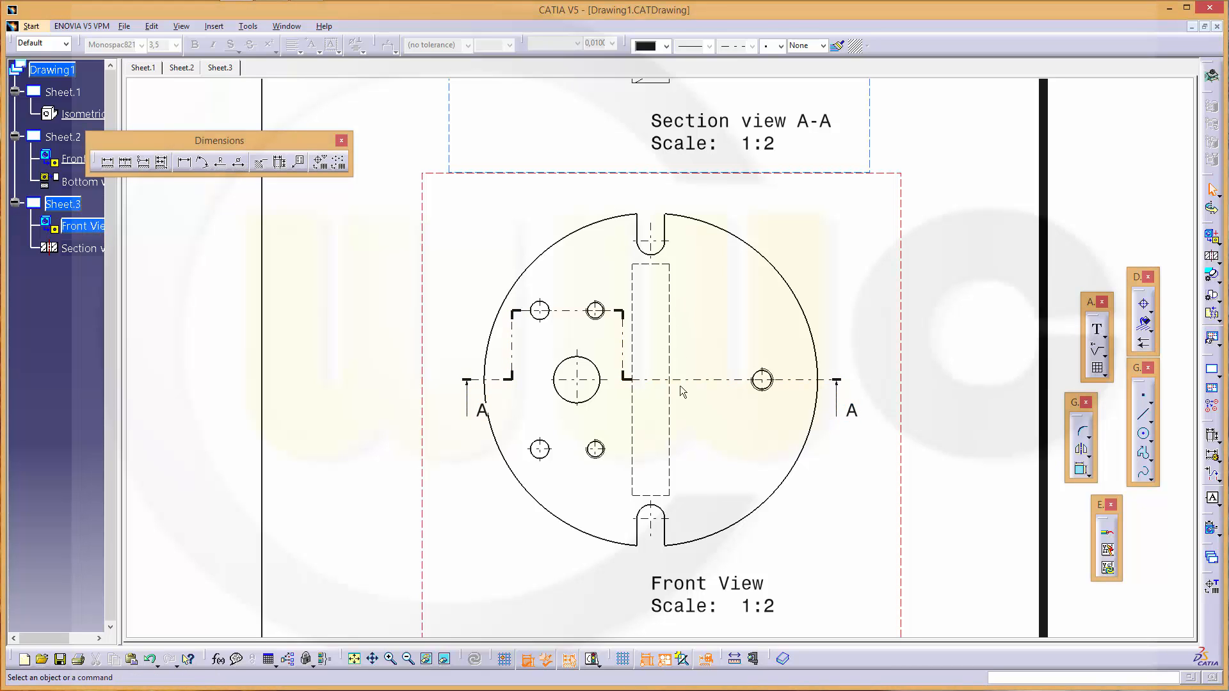
mouse_move(719, 365)
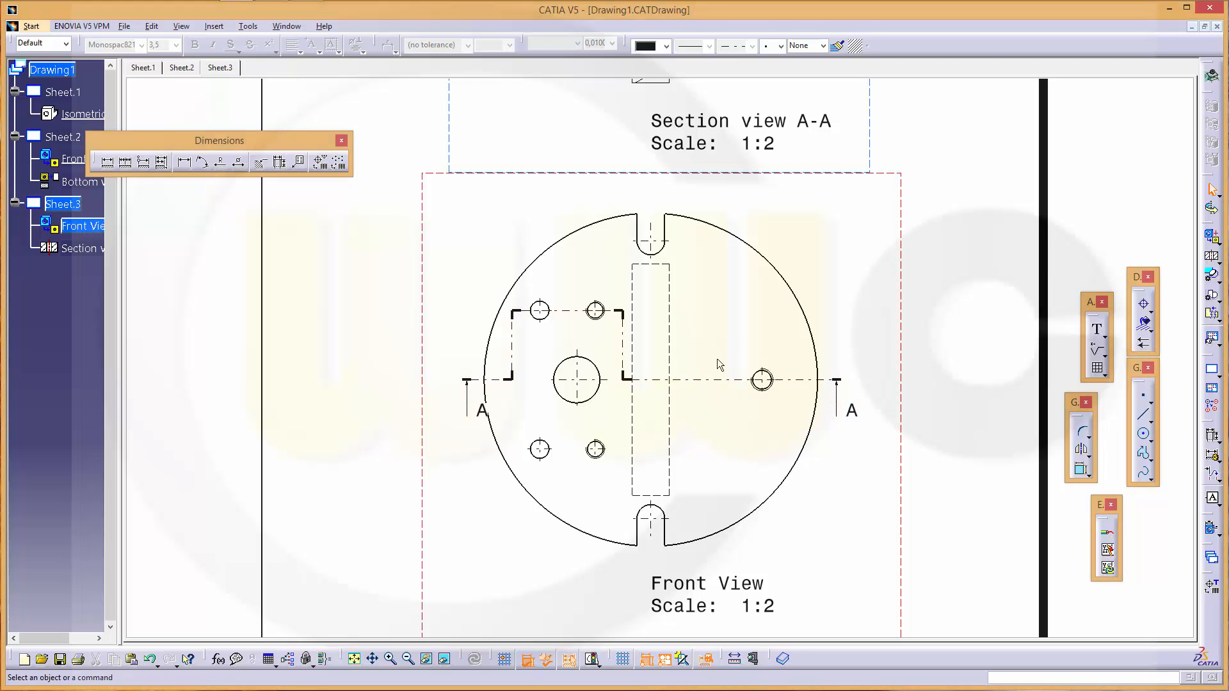
mouse_move(1005, 447)
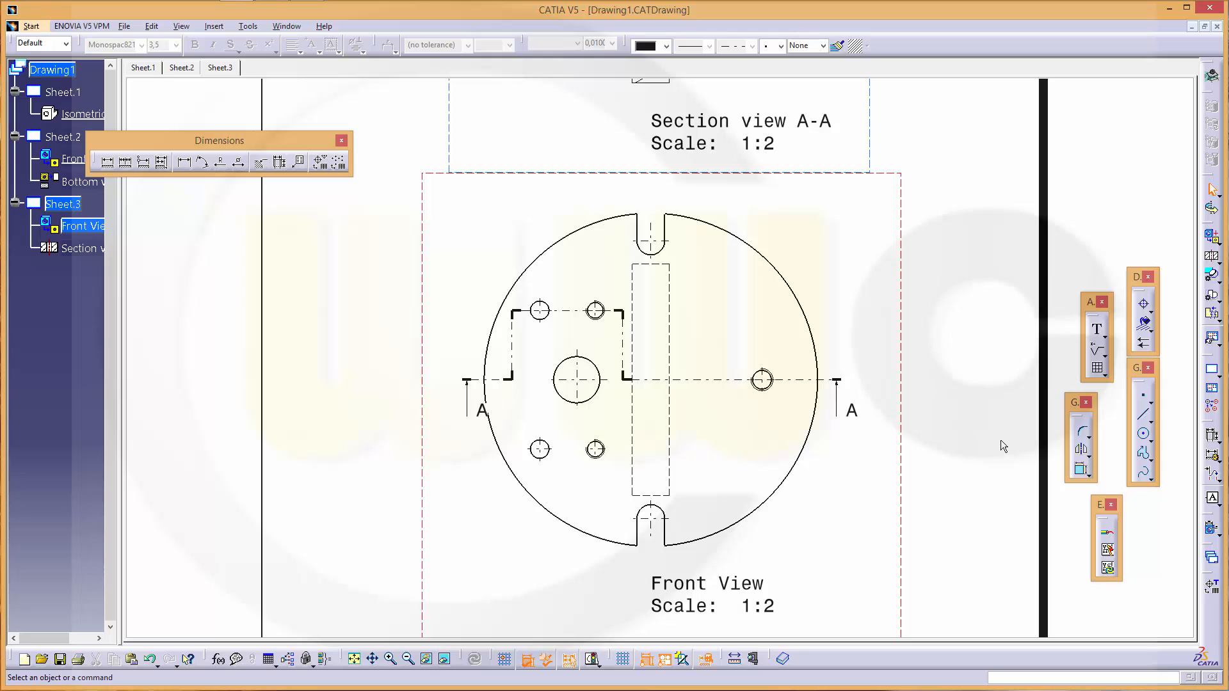
mouse_move(1064, 405)
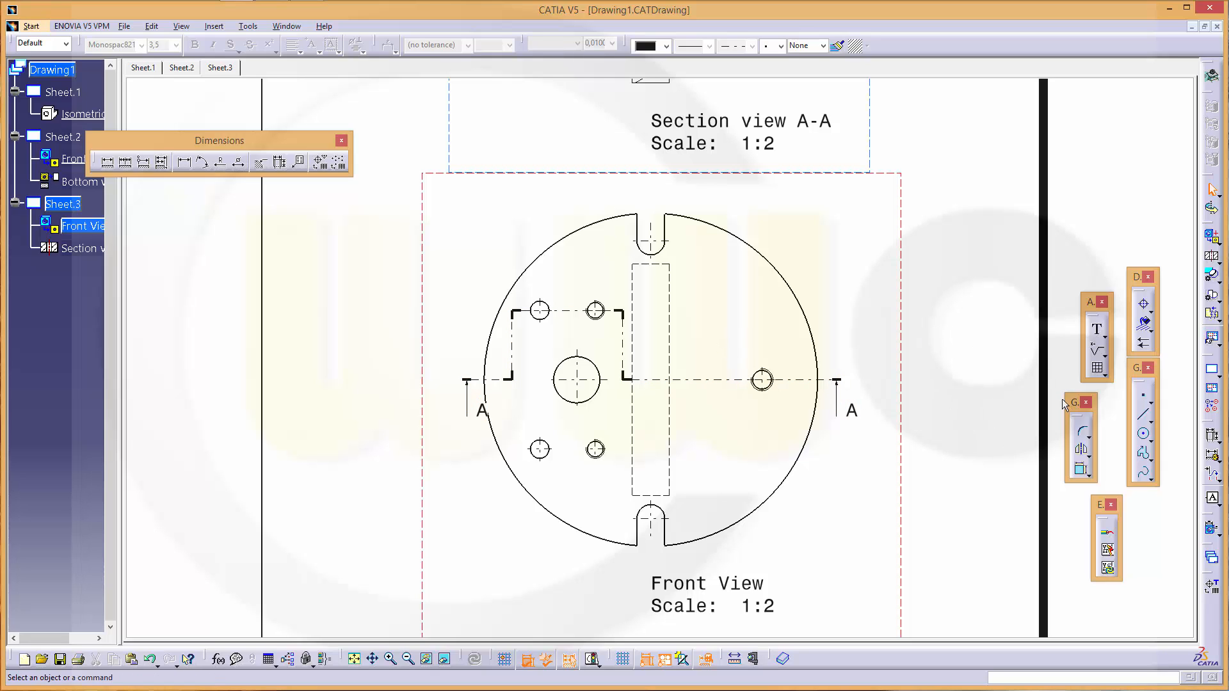
mouse_move(1033, 457)
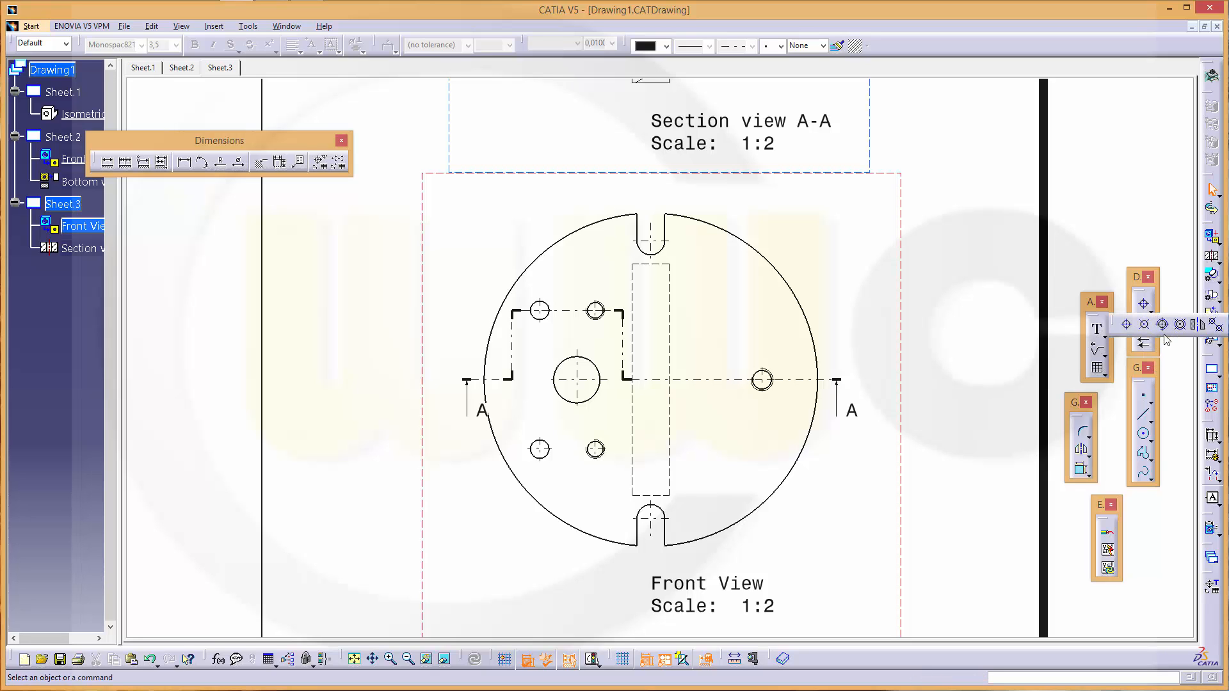
mouse_move(1199, 325)
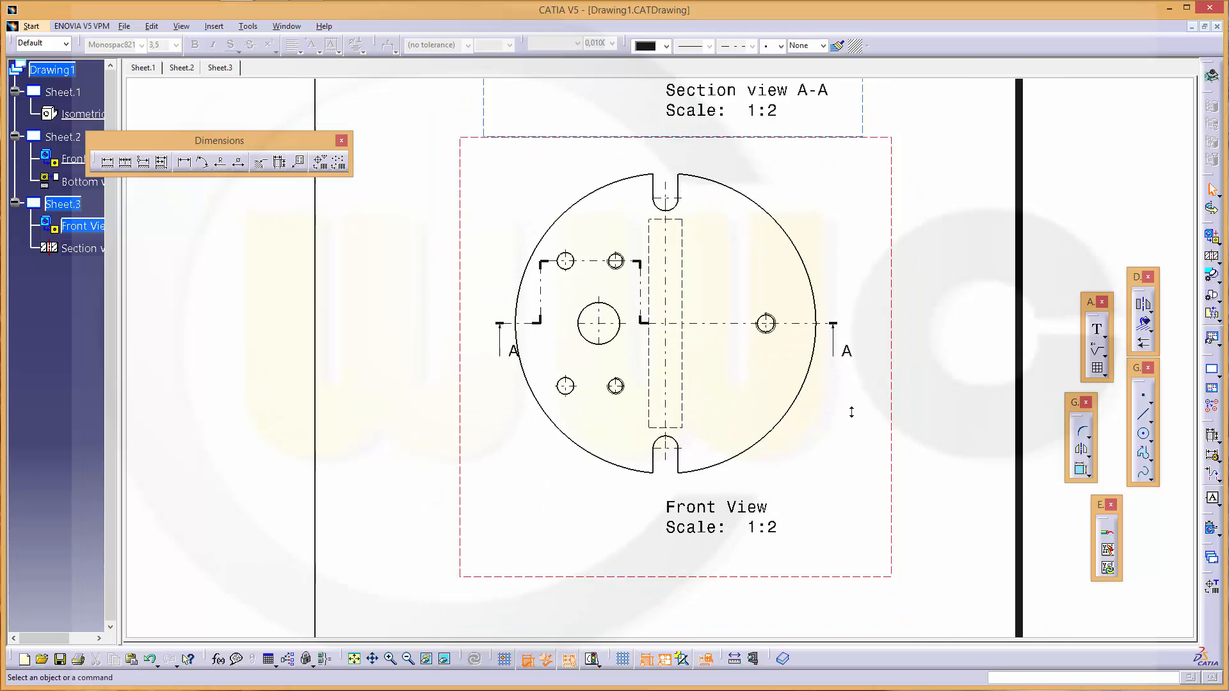
- Scroll the sheet and select the base plate front view
scroll("down", 3)
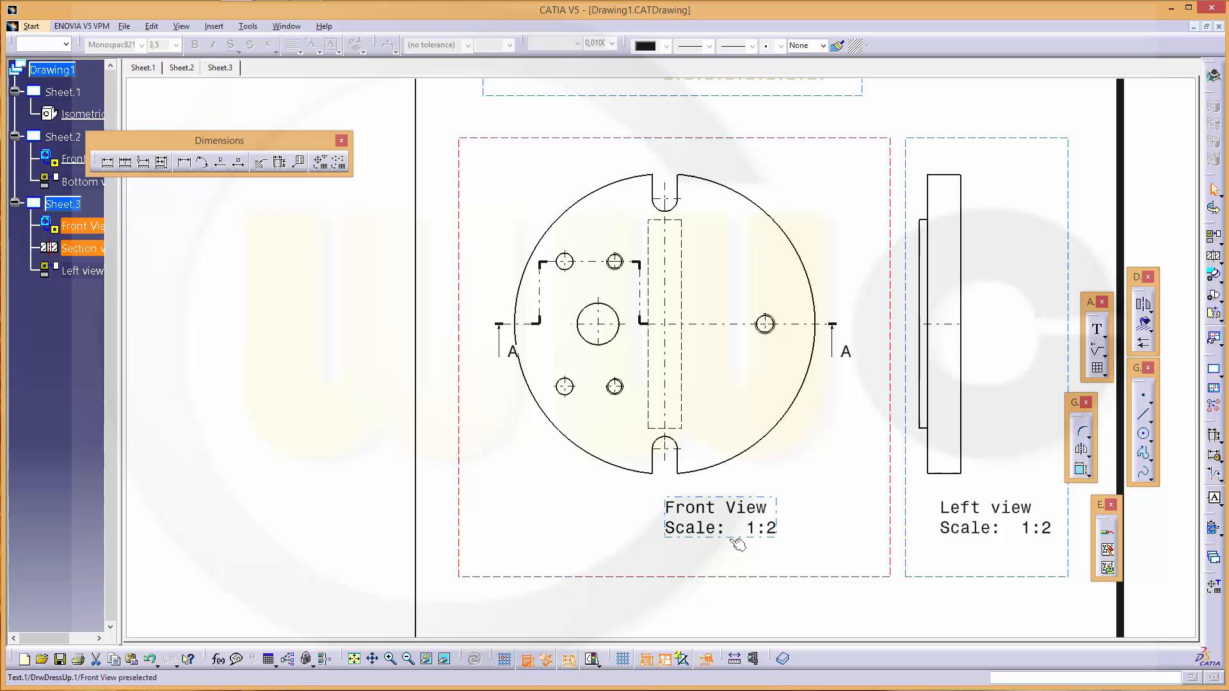
left_click(716, 518)
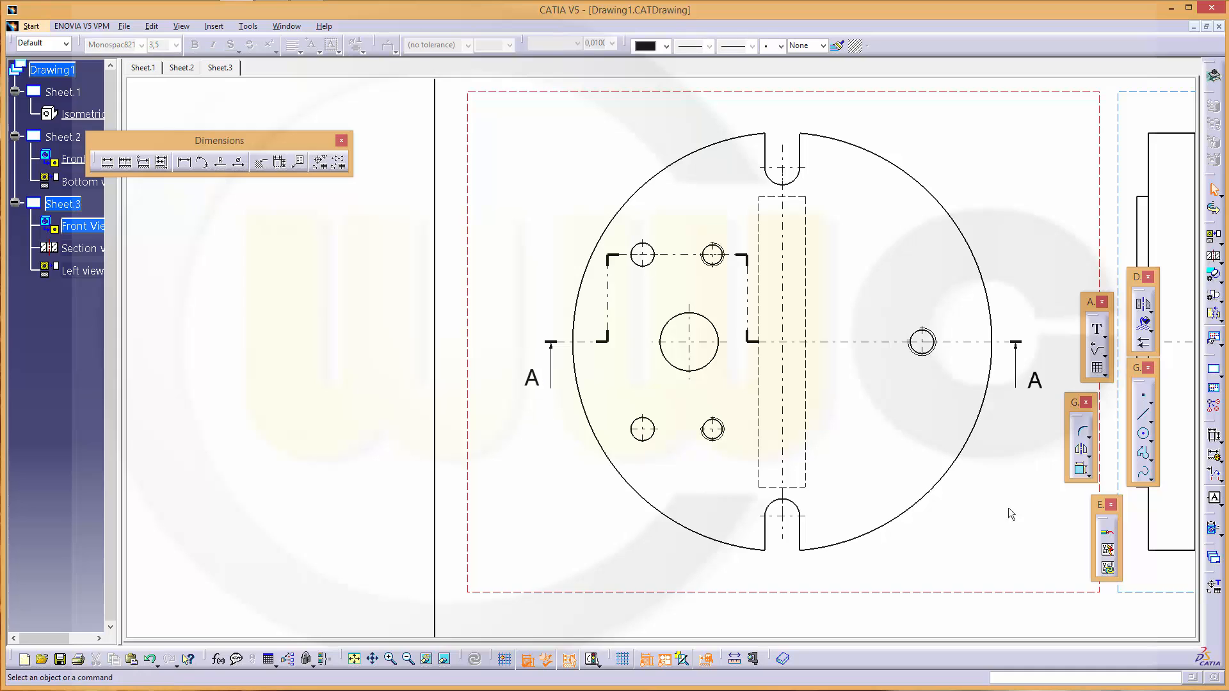
mouse_move(1027, 324)
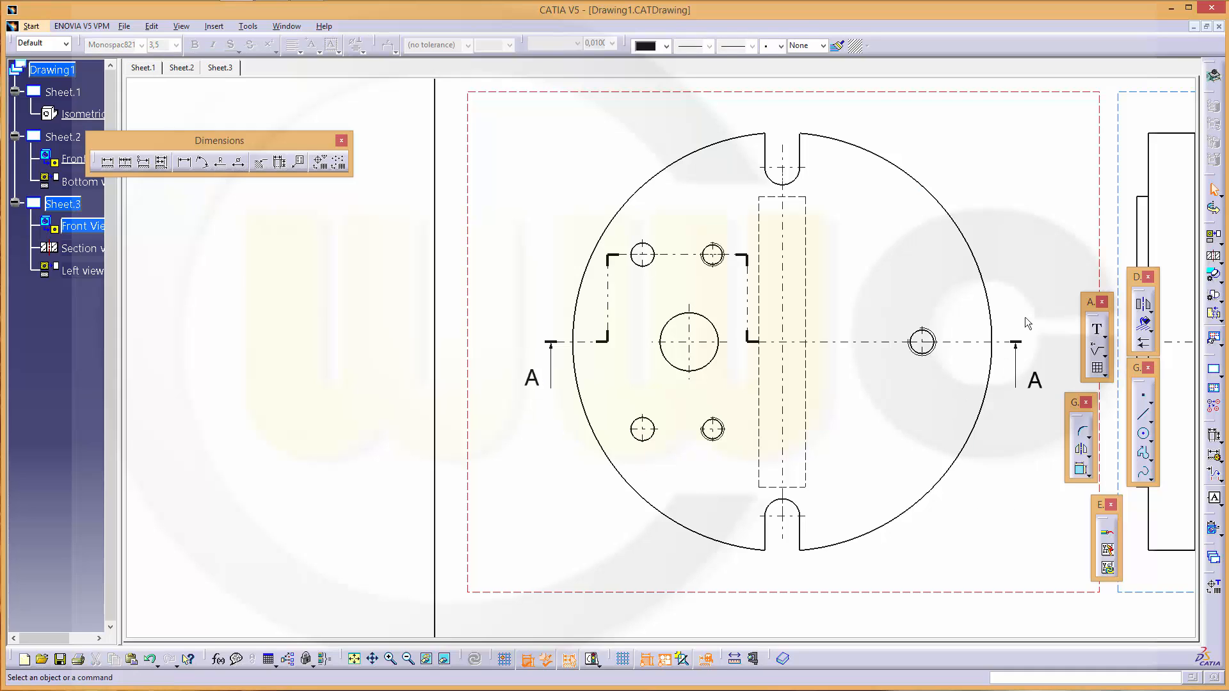
mouse_move(220, 219)
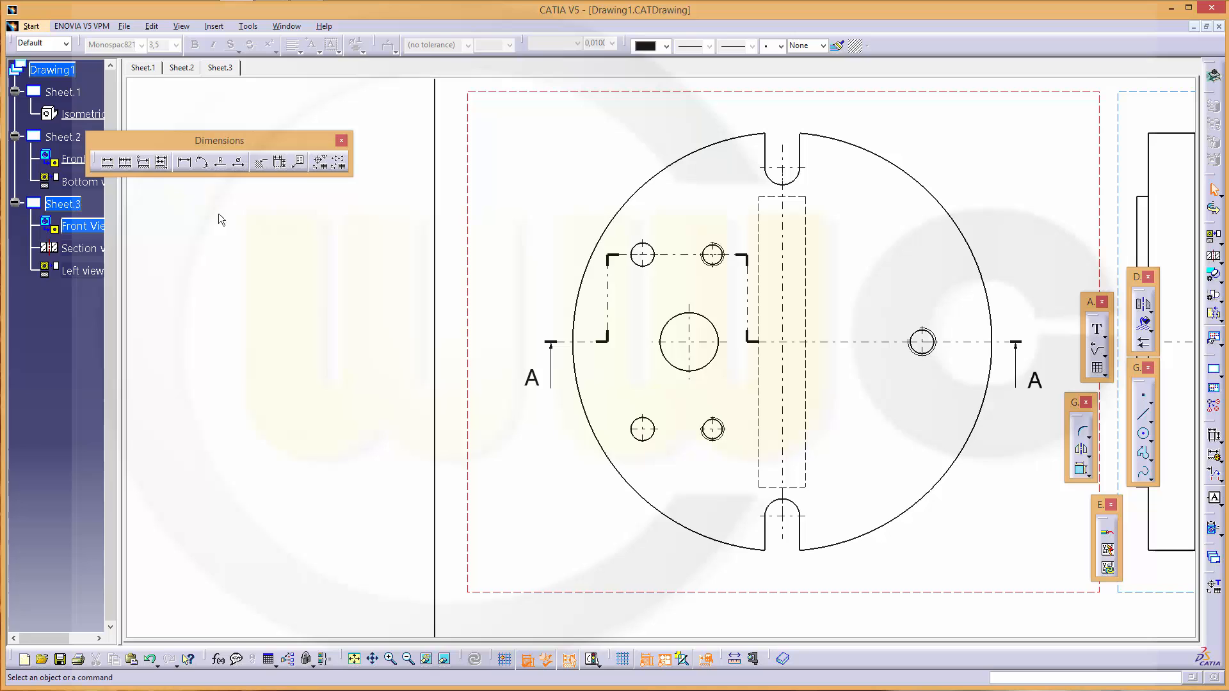
mouse_move(78, 181)
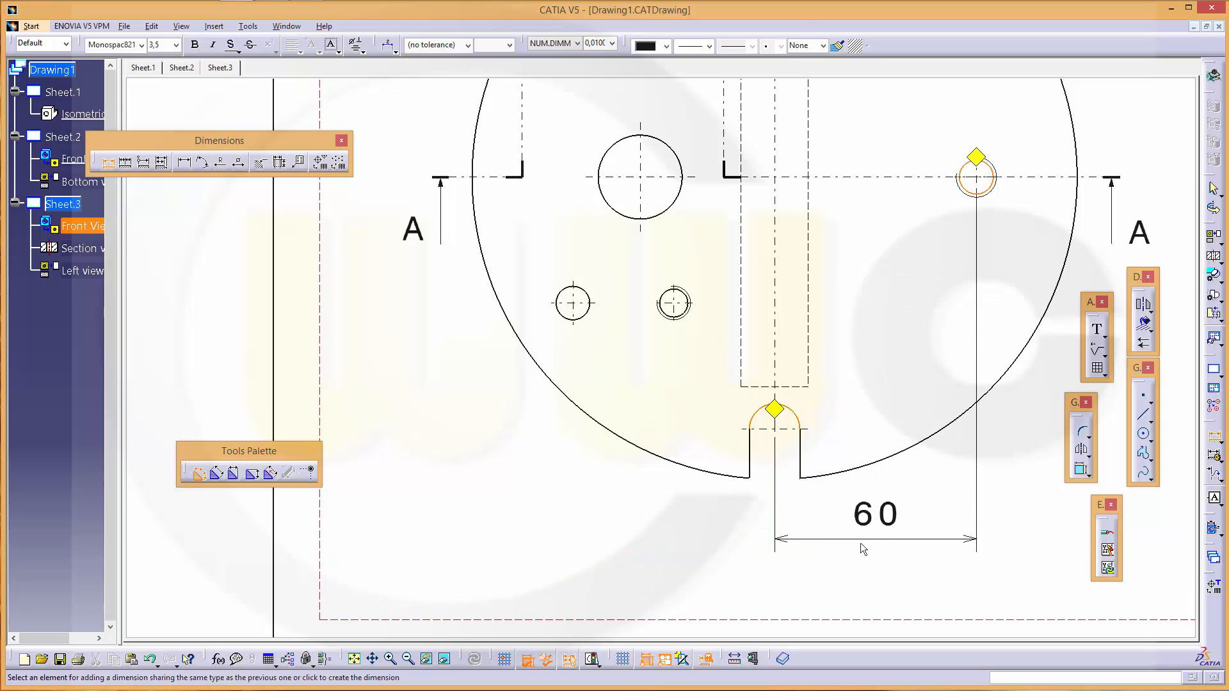
- Place the 60 slot-to-right-hole dimension below the front view
left_click(876, 538)
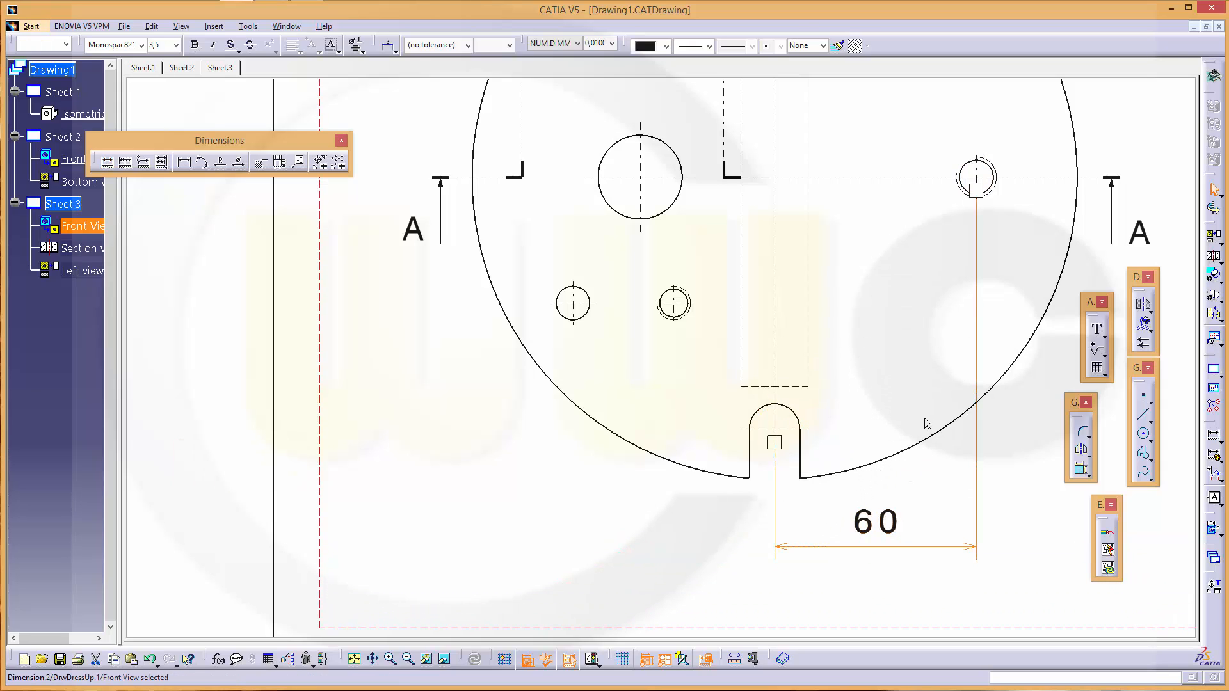
mouse_move(834, 335)
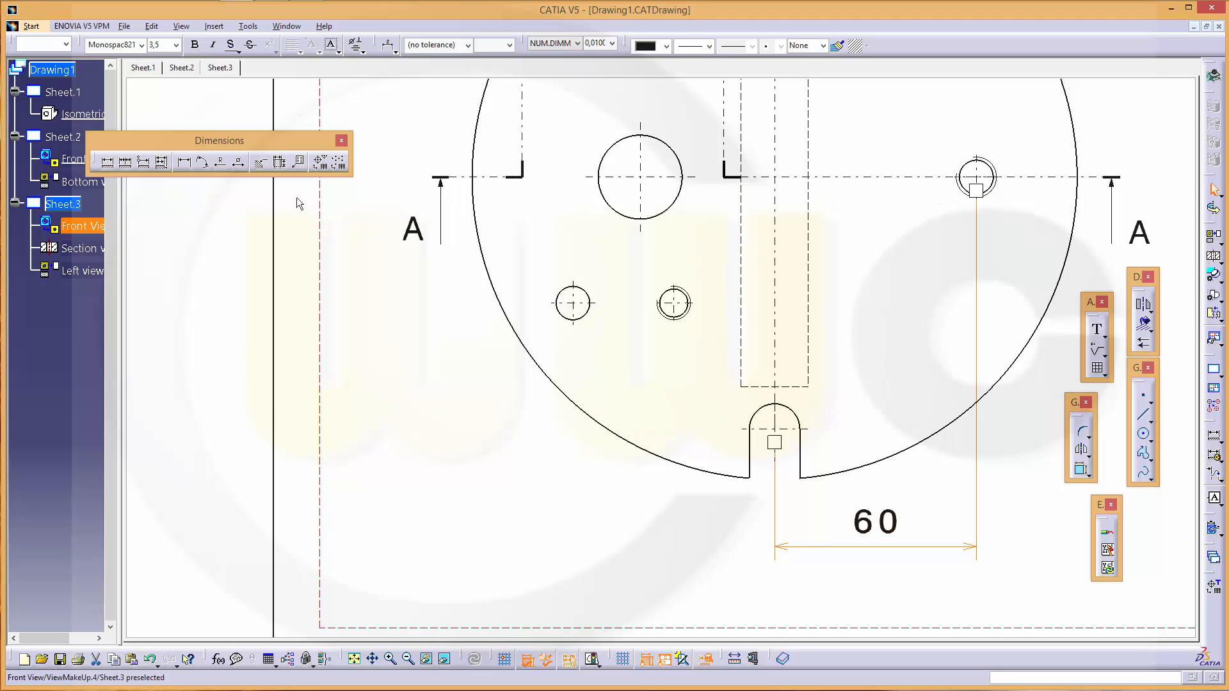
mouse_move(143, 162)
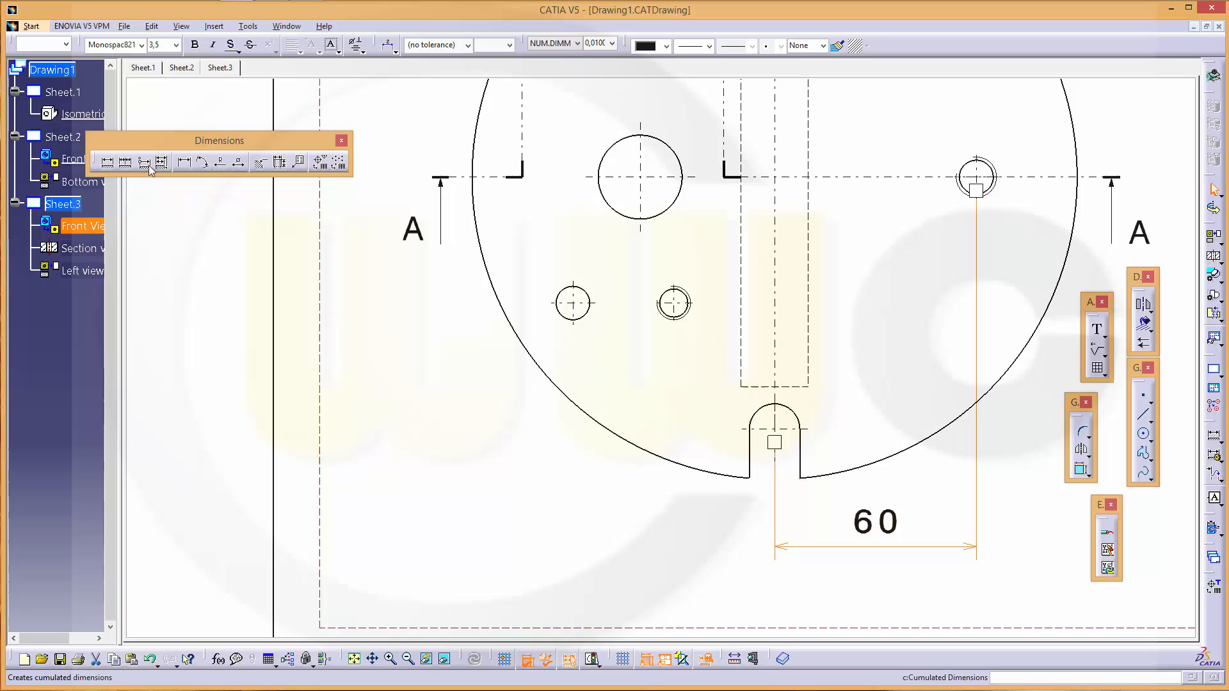
mouse_move(160, 162)
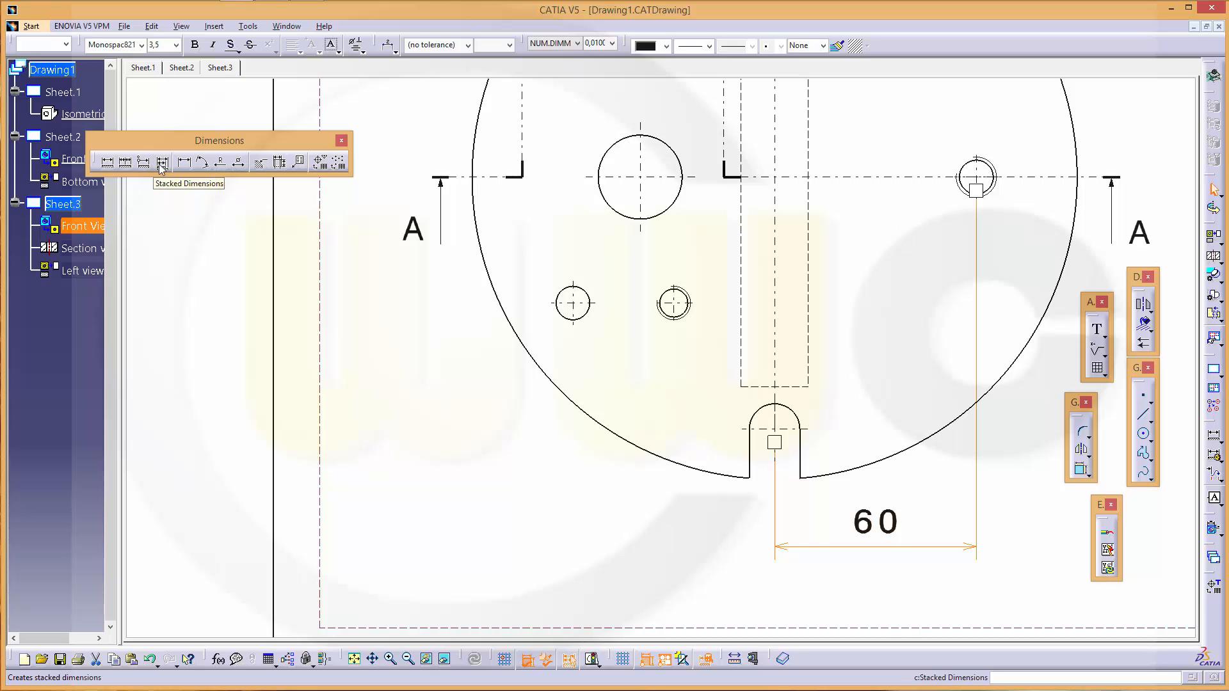
- Add stacked 30, 40 and 60 dimensions from the slot centre, placed below the view
left_click(160, 162)
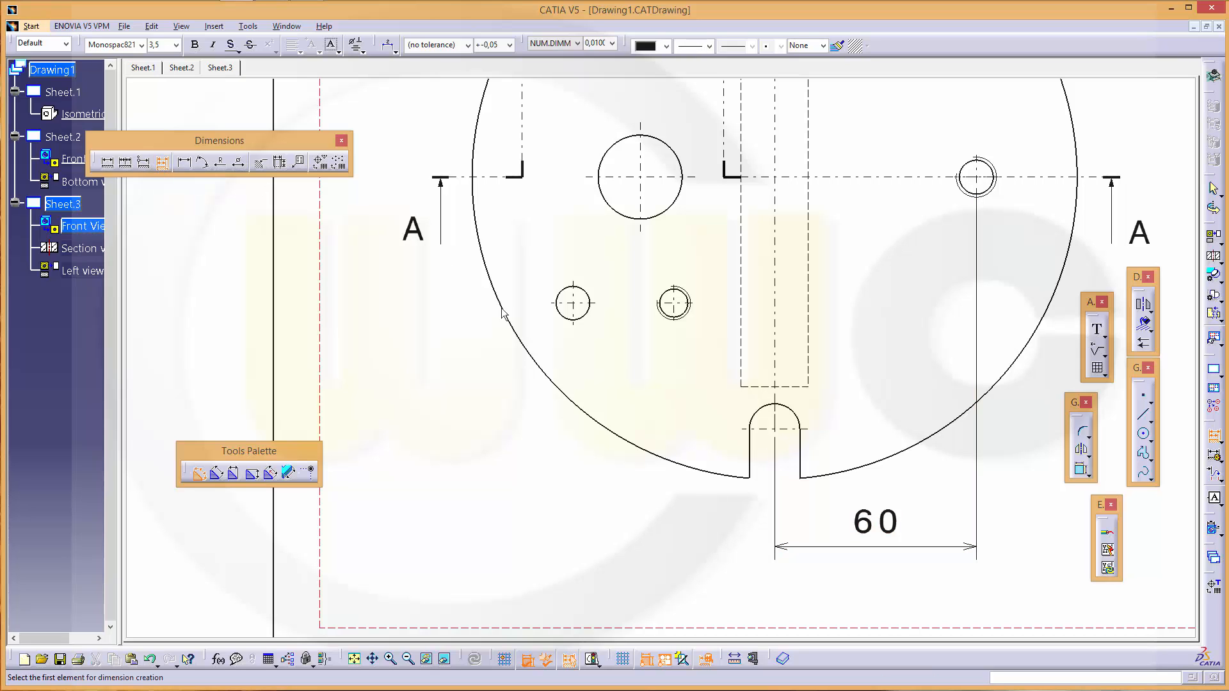
mouse_move(772, 419)
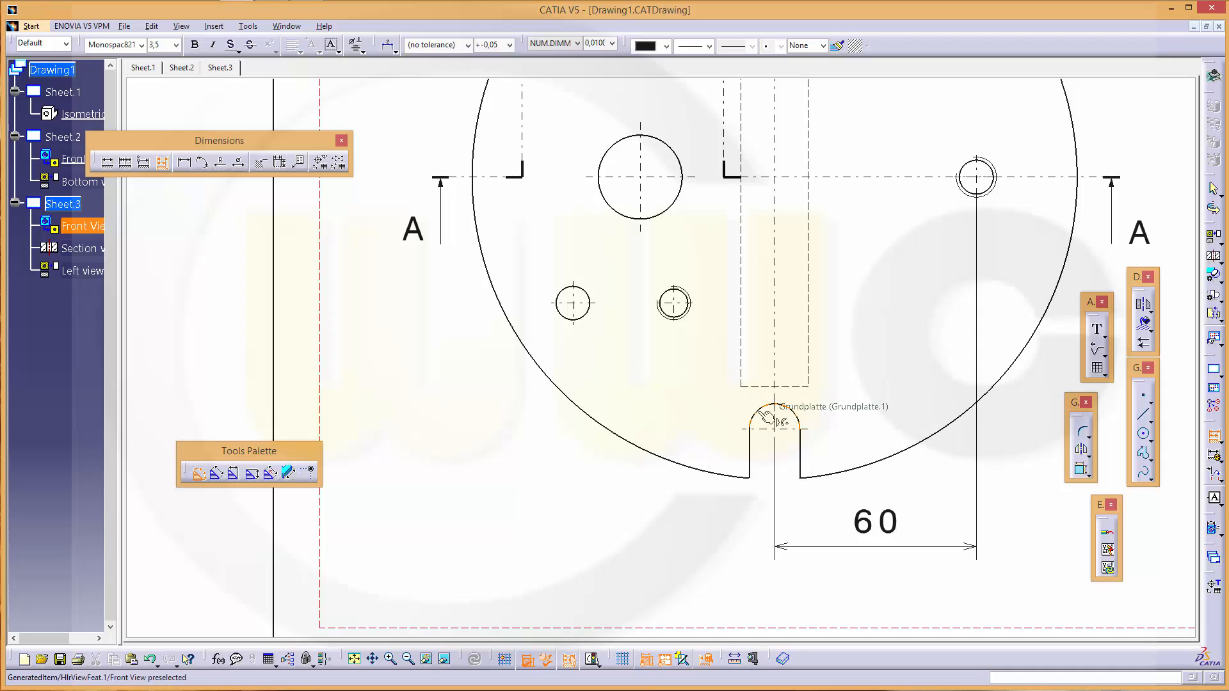
mouse_move(673, 304)
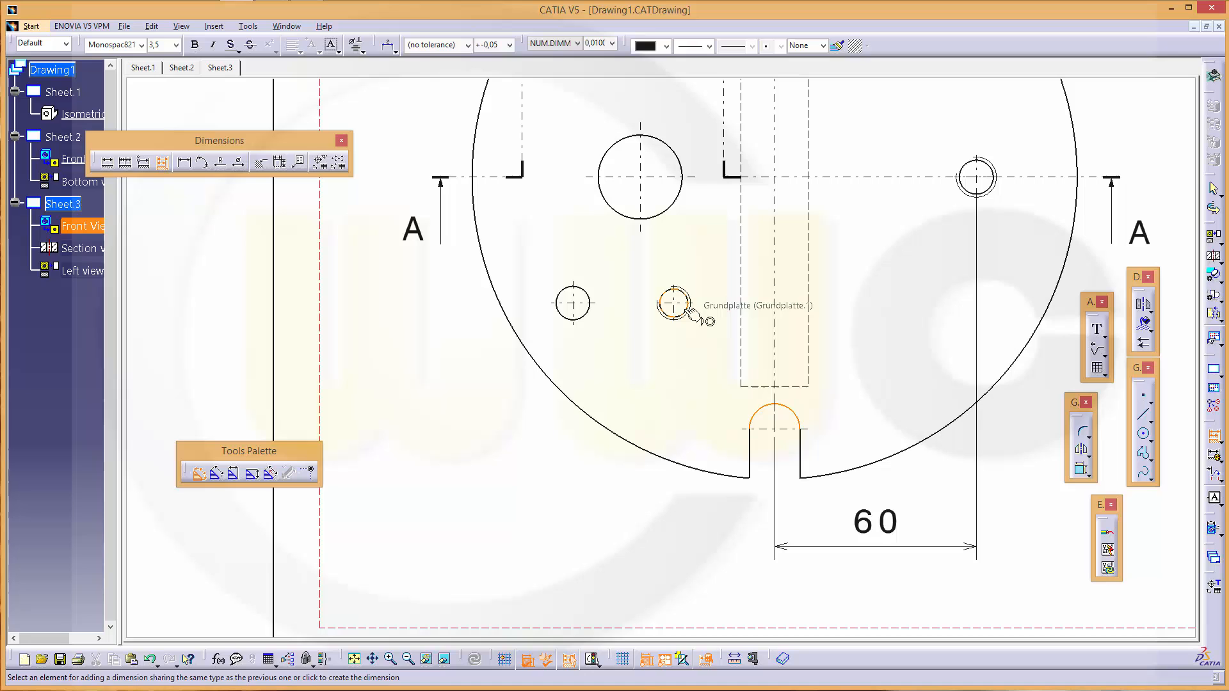
left_click(673, 301)
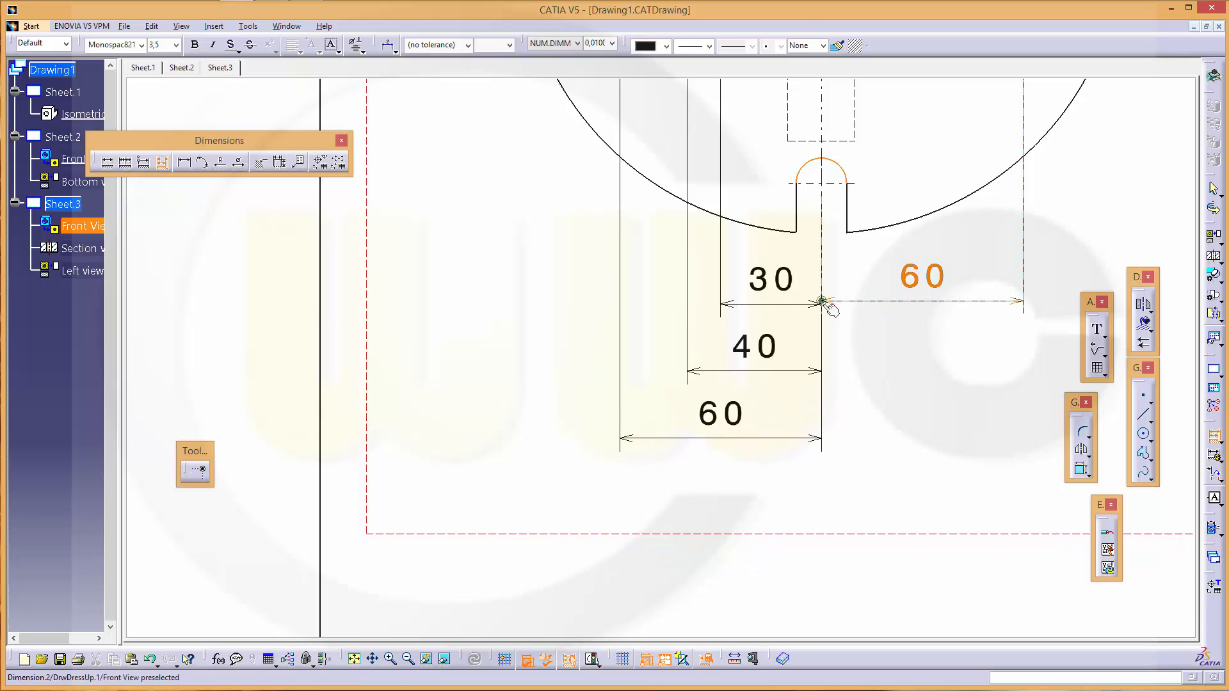
left_click(823, 302)
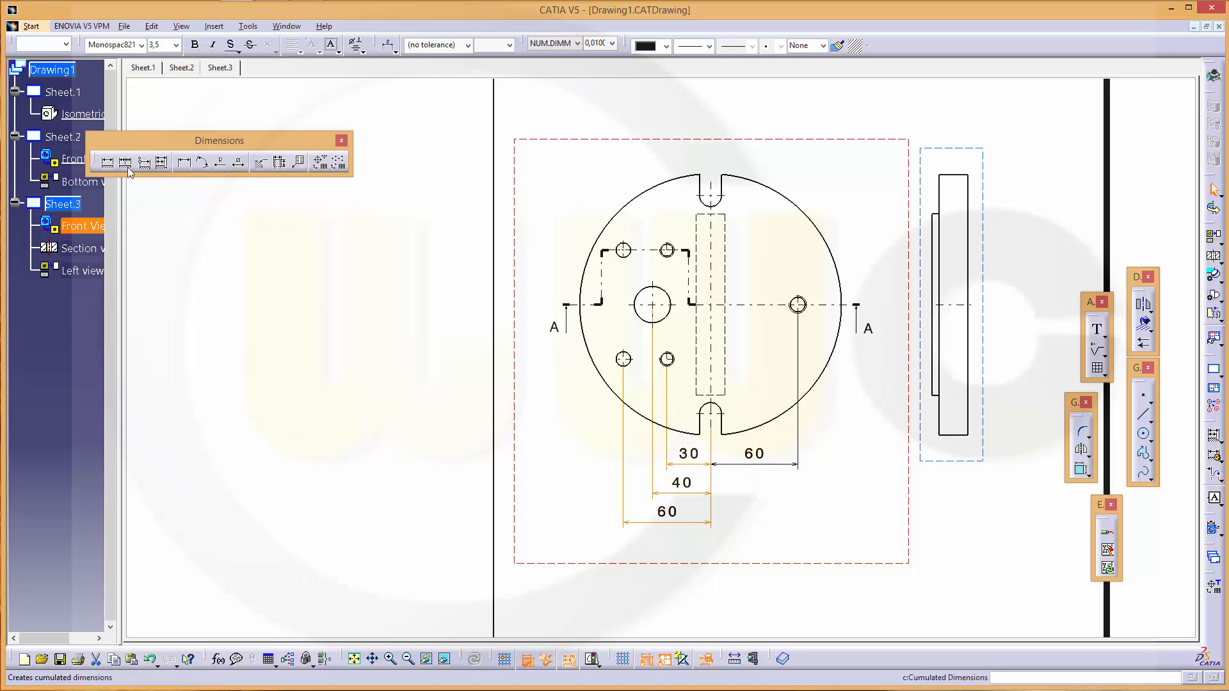
- Dimension the central bore as Ø25 via Diameter Center with a vertical dimension line
left_click(108, 162)
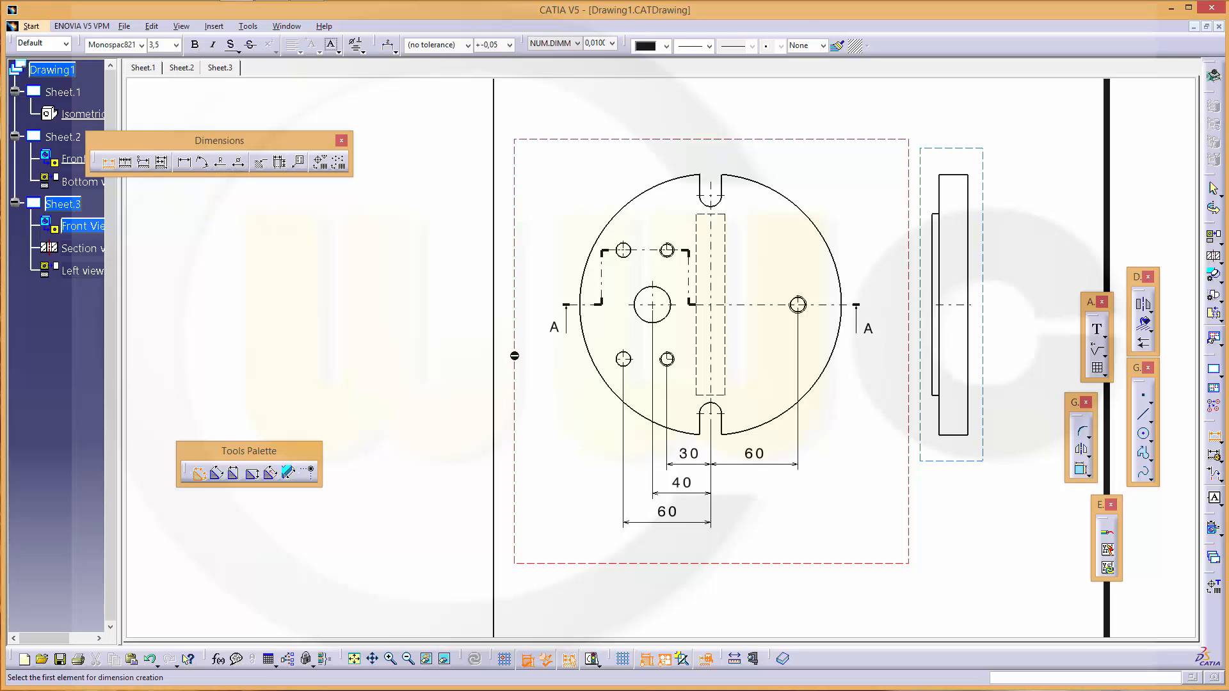
mouse_move(427, 291)
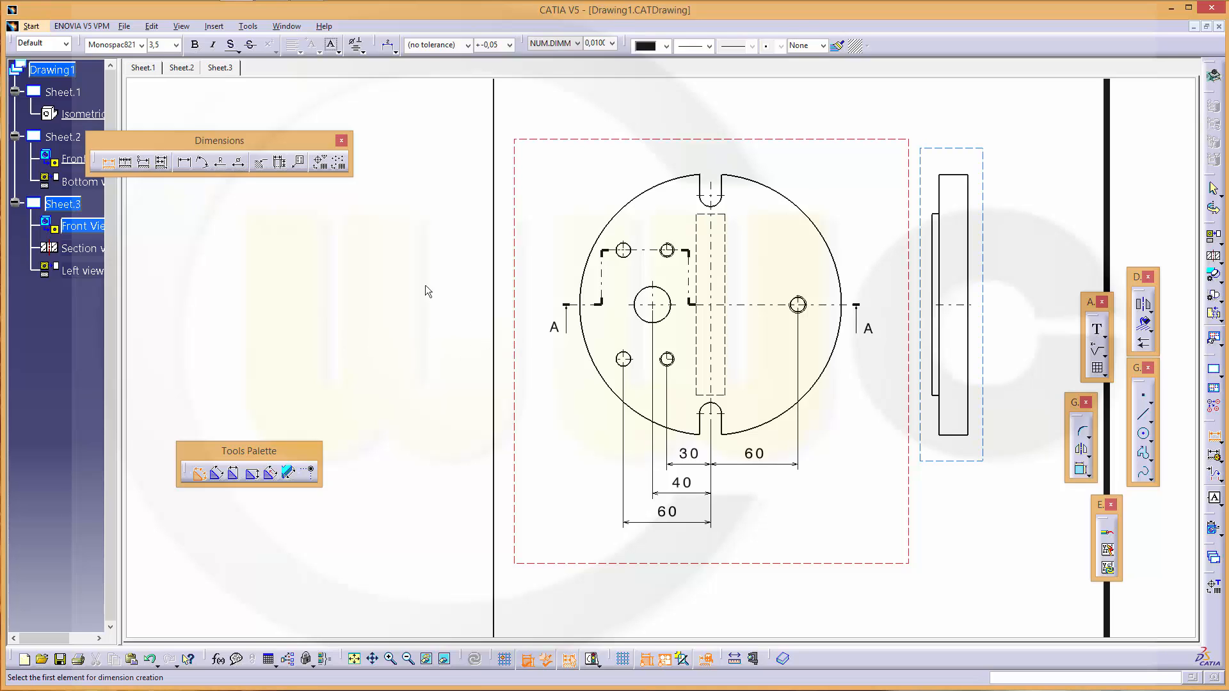
mouse_move(637, 320)
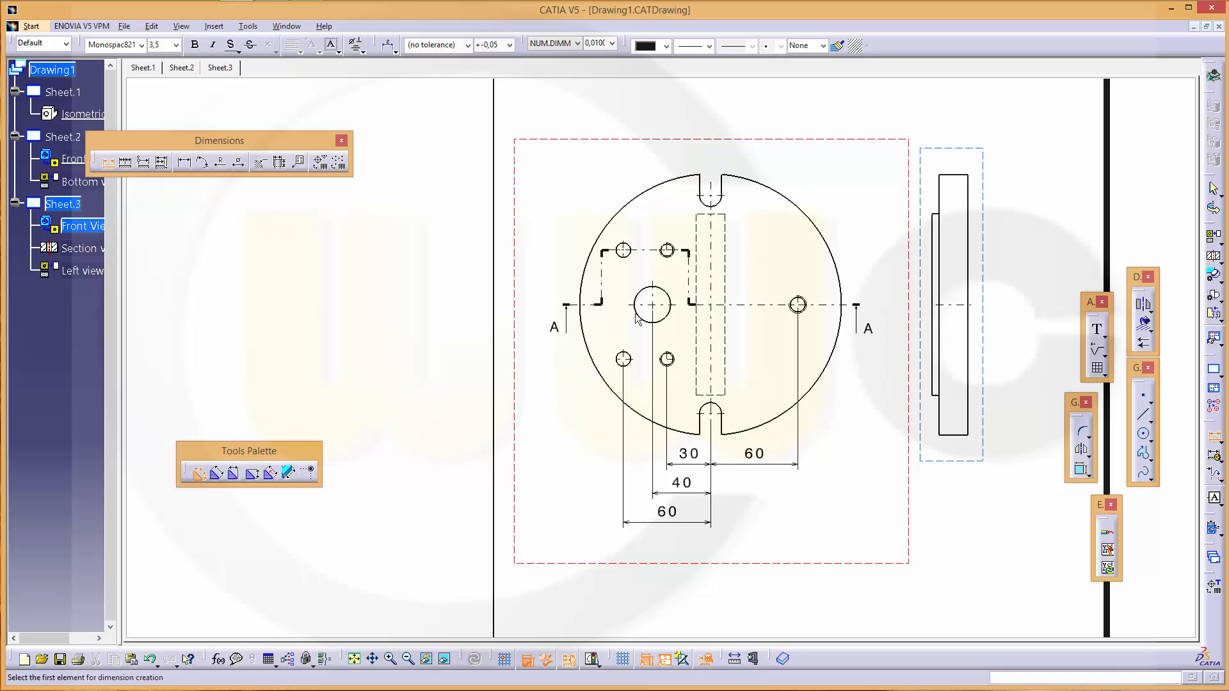
right_click(650, 306)
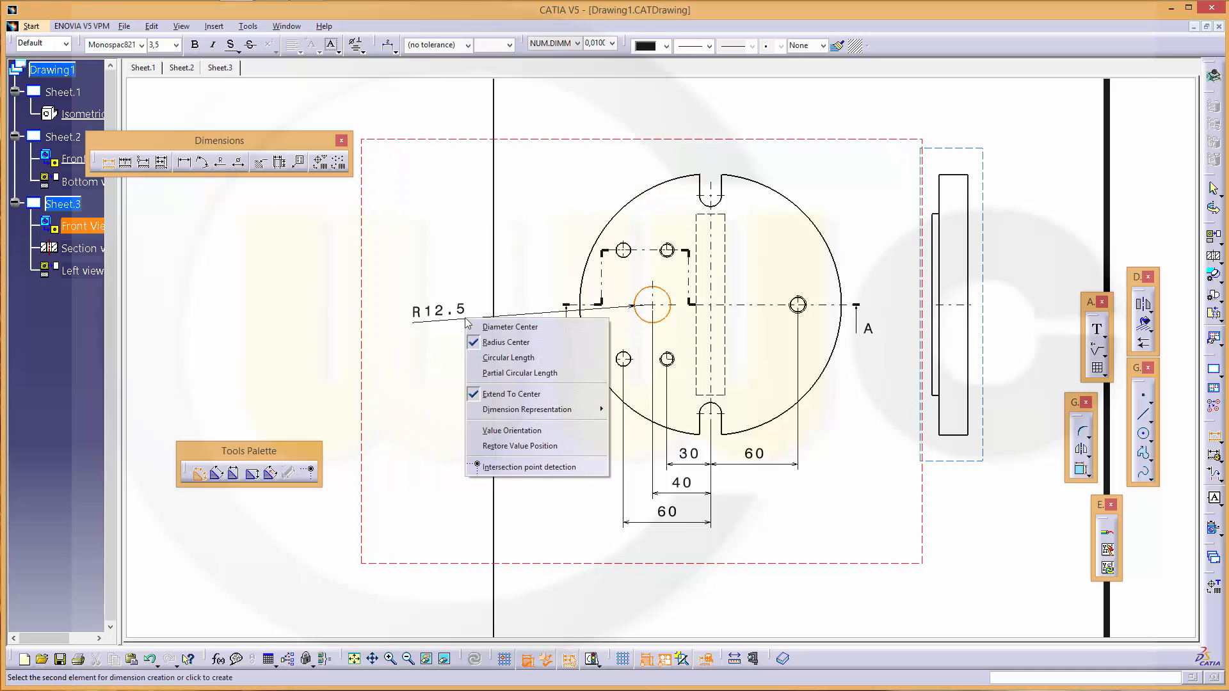
mouse_move(510, 327)
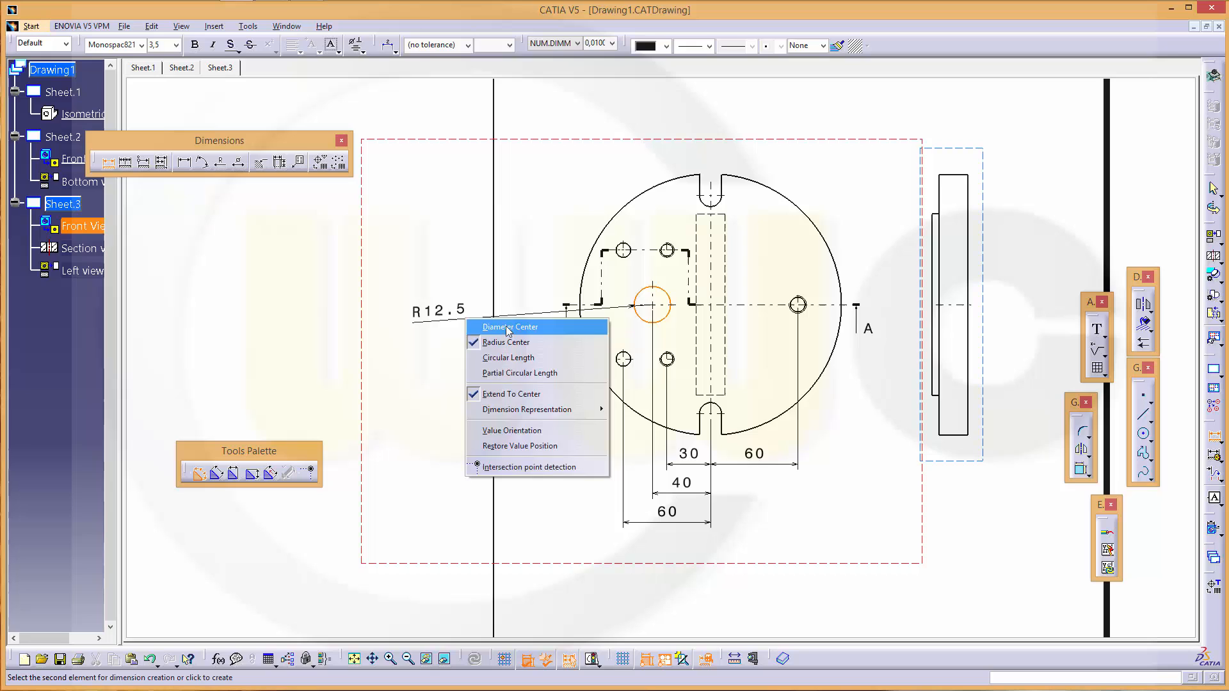
left_click(509, 327)
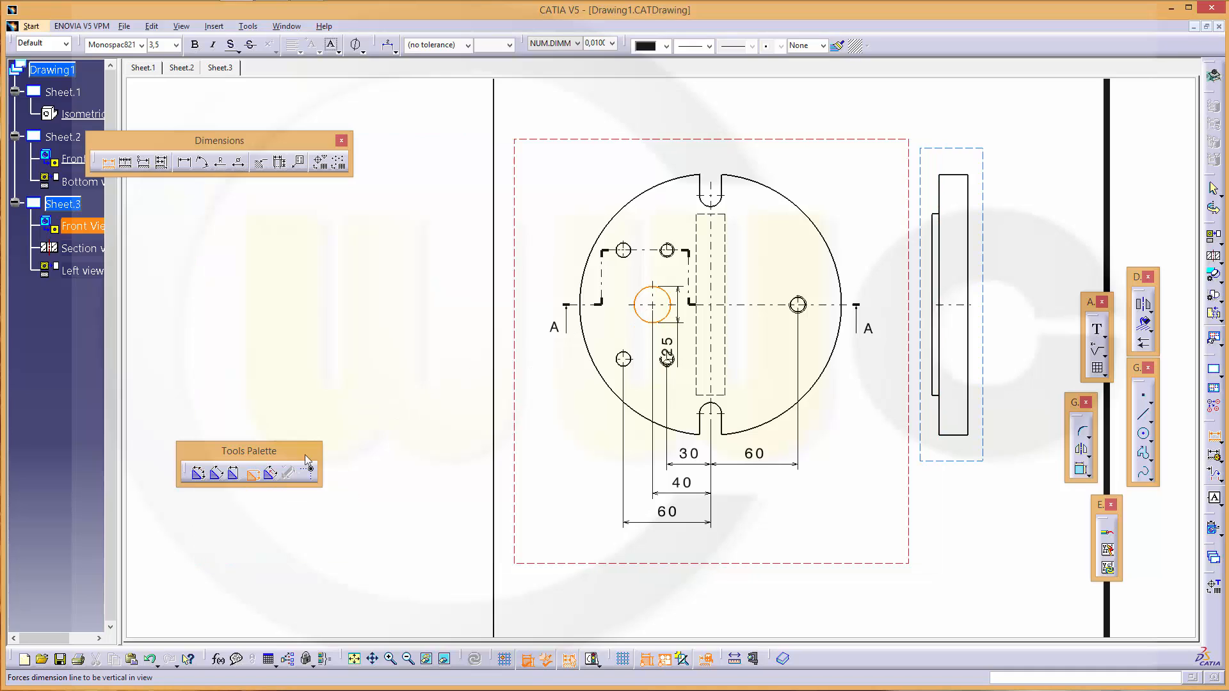
left_click(530, 317)
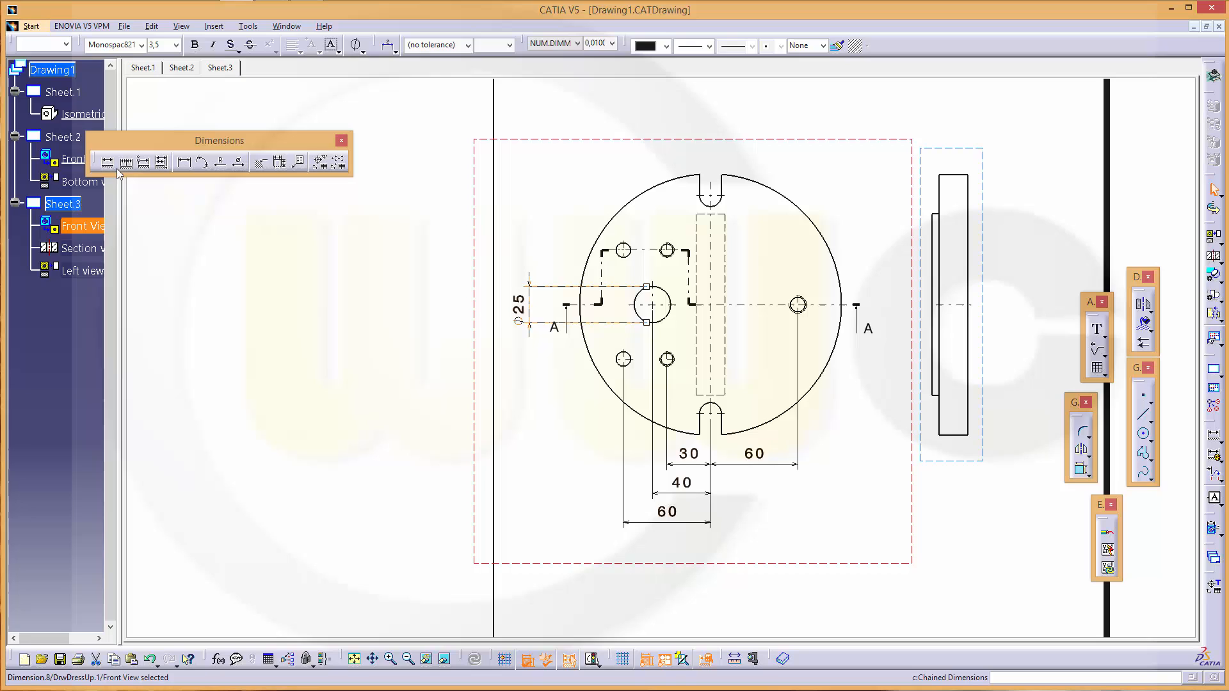
- Add a vertical 75 dimension between the left holes, placed left of the view
left_click(107, 162)
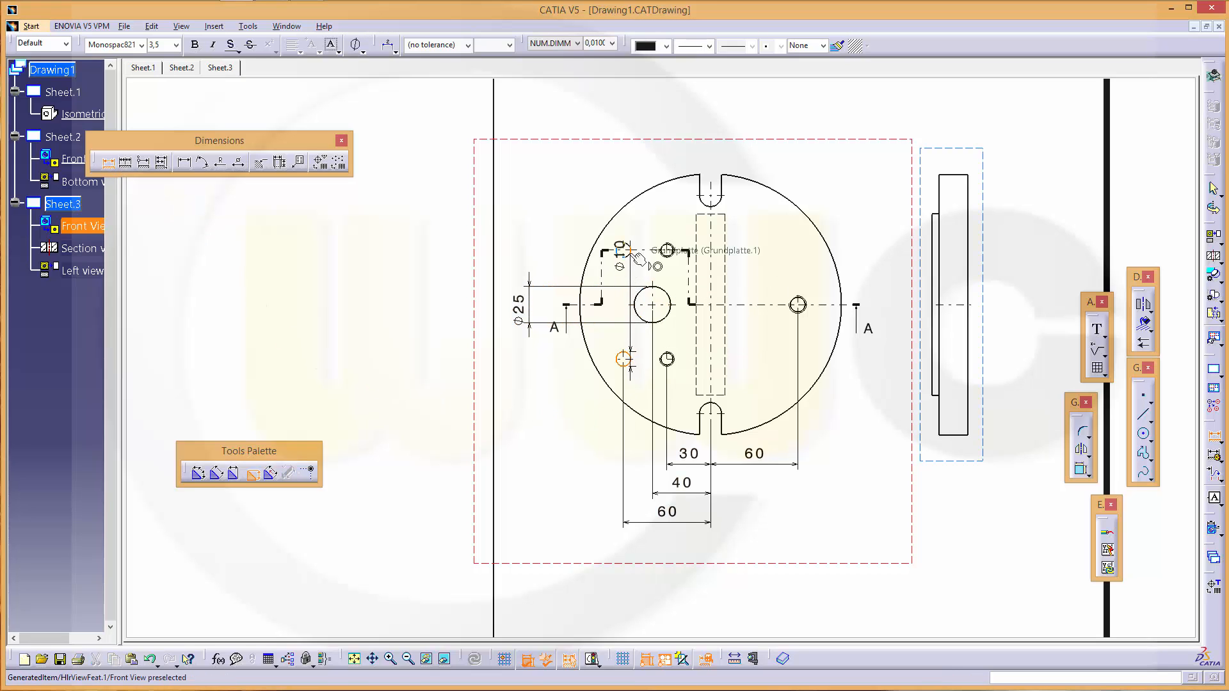
left_click(627, 249)
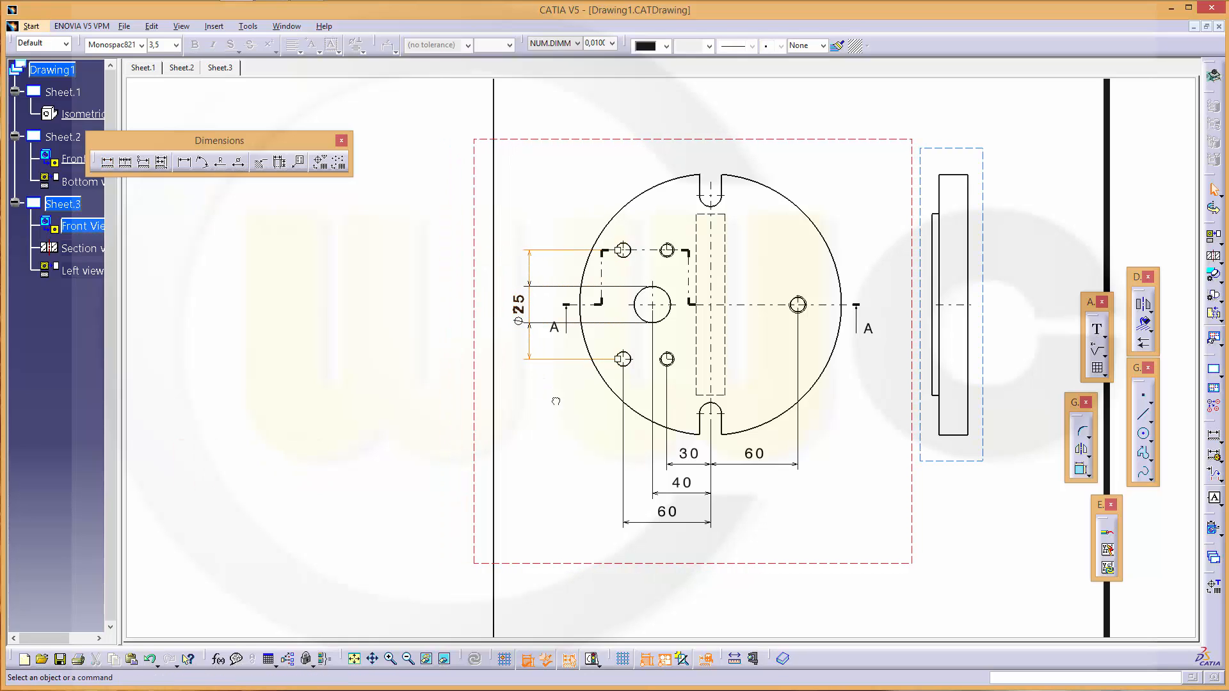
left_click(754, 146)
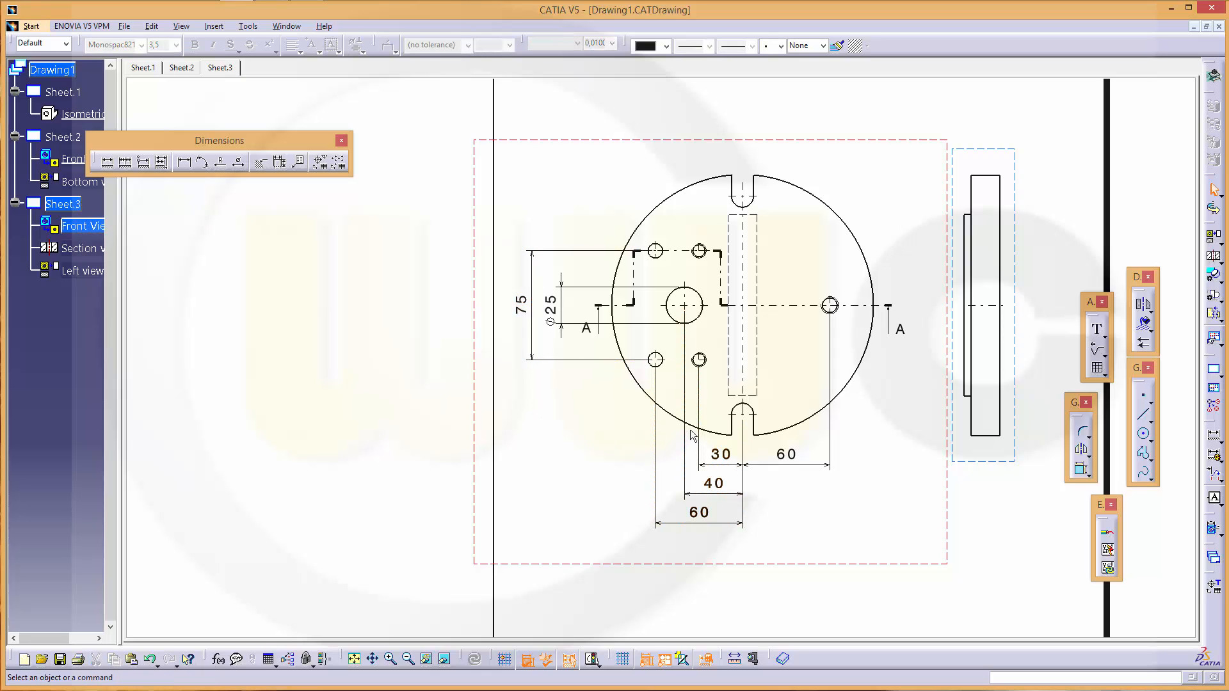
mouse_move(516, 283)
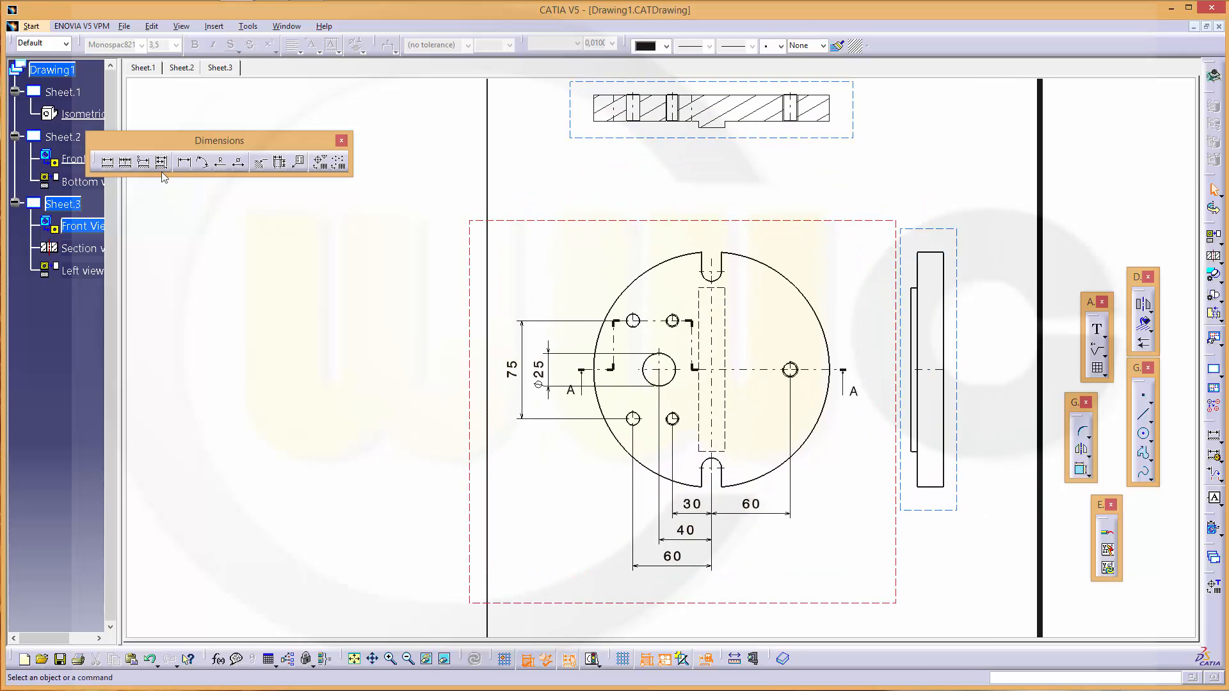
- Dimension the top slot width as 15 and pick the plate edge for the 150 height
left_click(108, 162)
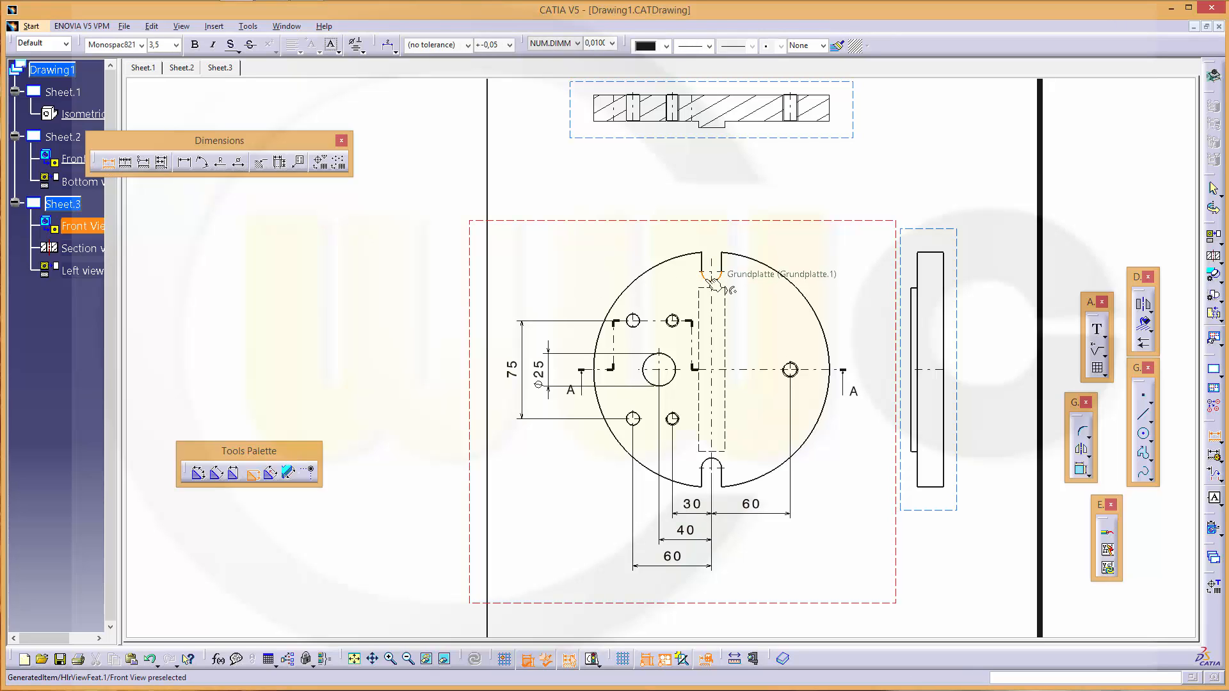
mouse_move(709, 270)
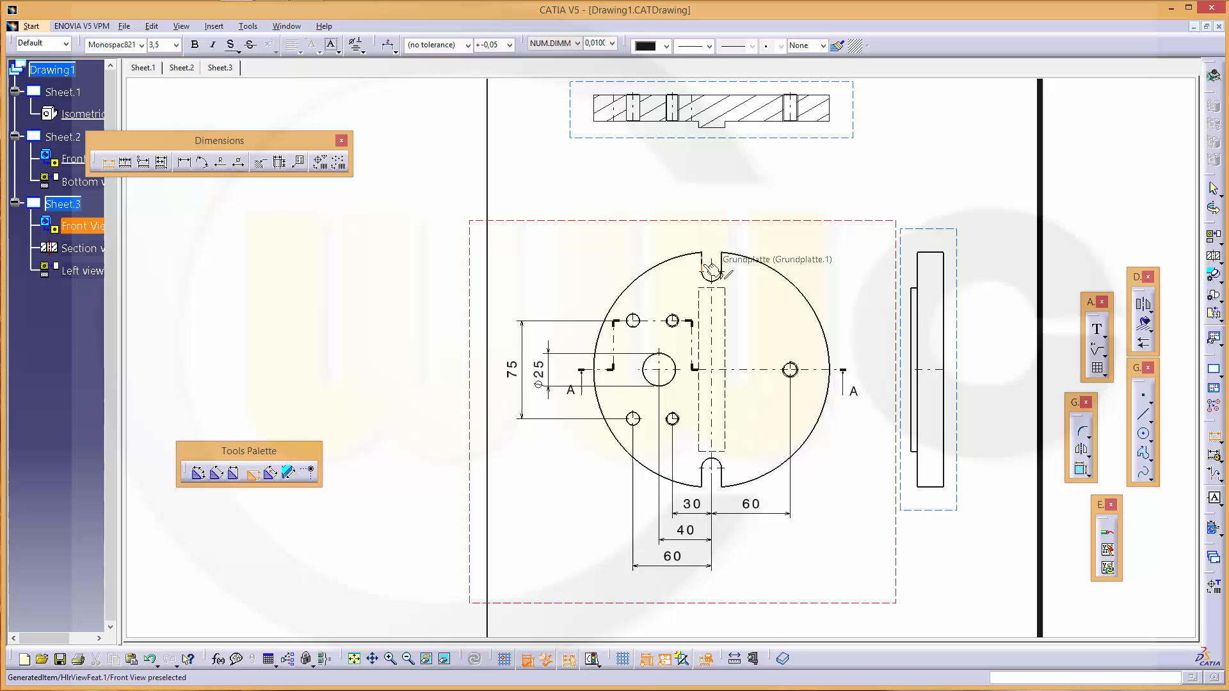
left_click(709, 270)
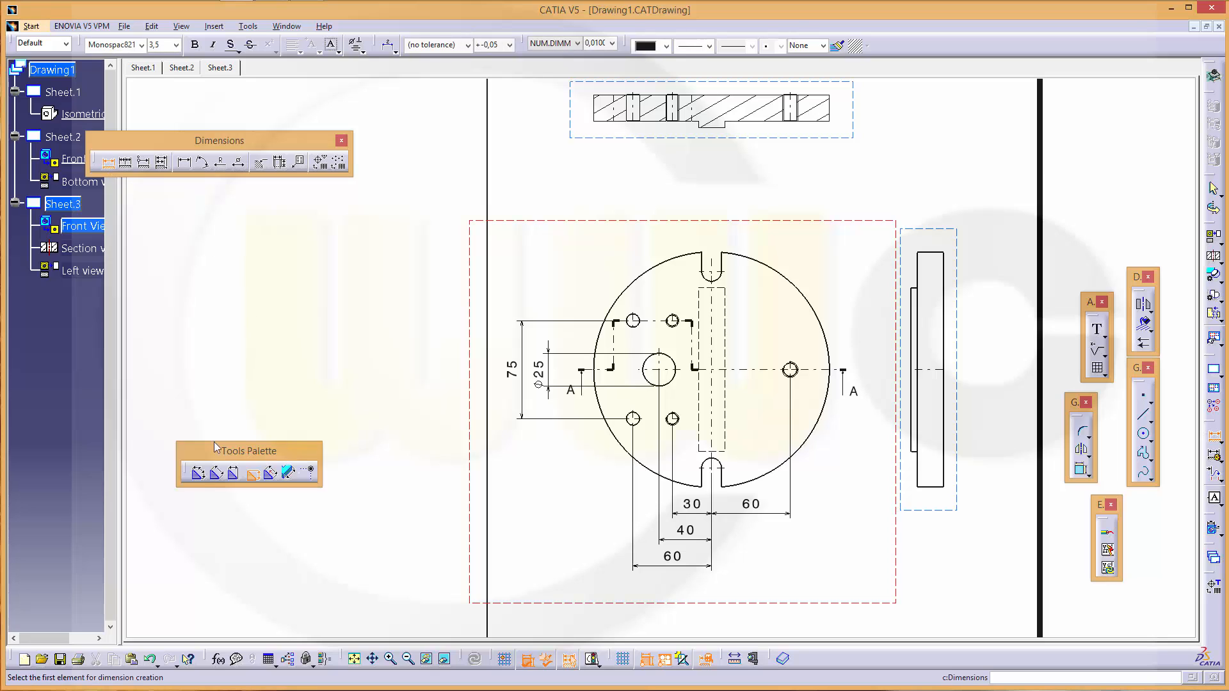
mouse_move(663, 304)
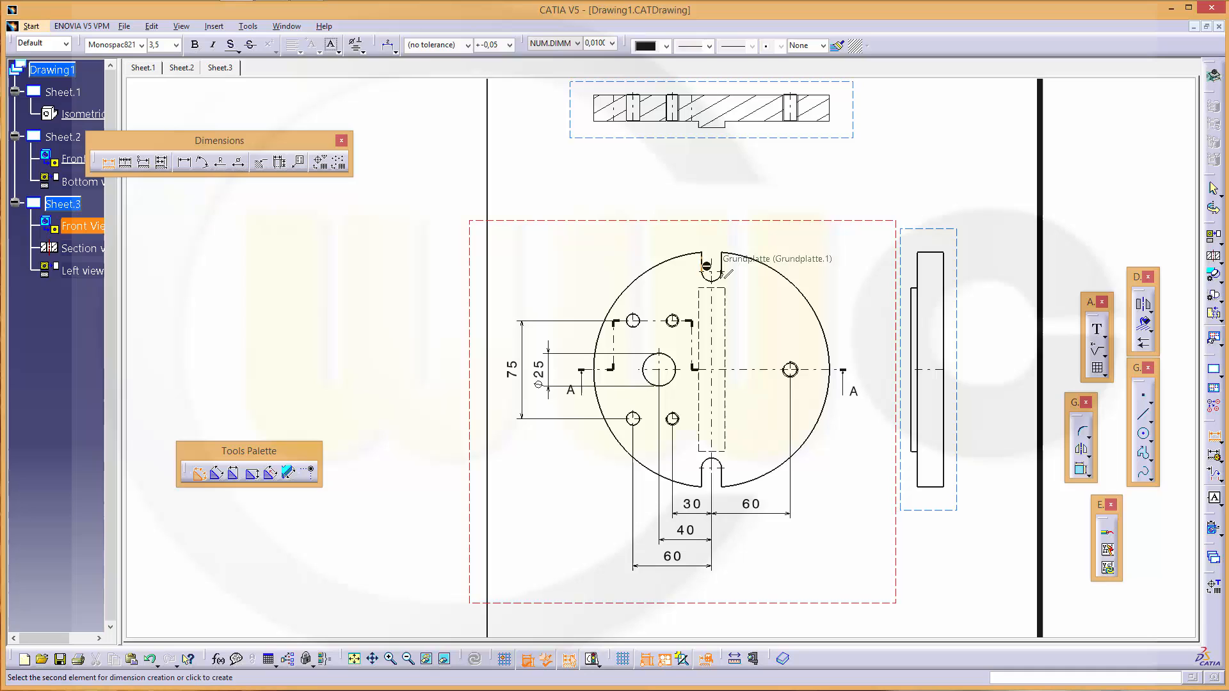
left_click(710, 235)
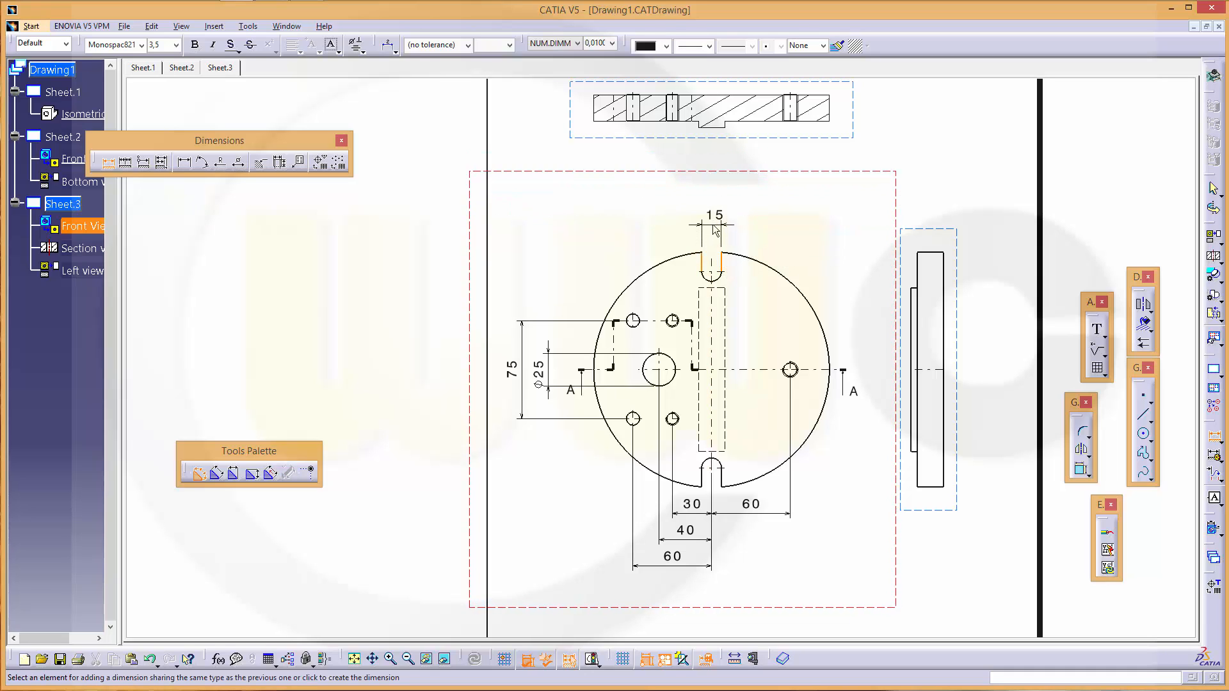
mouse_move(771, 296)
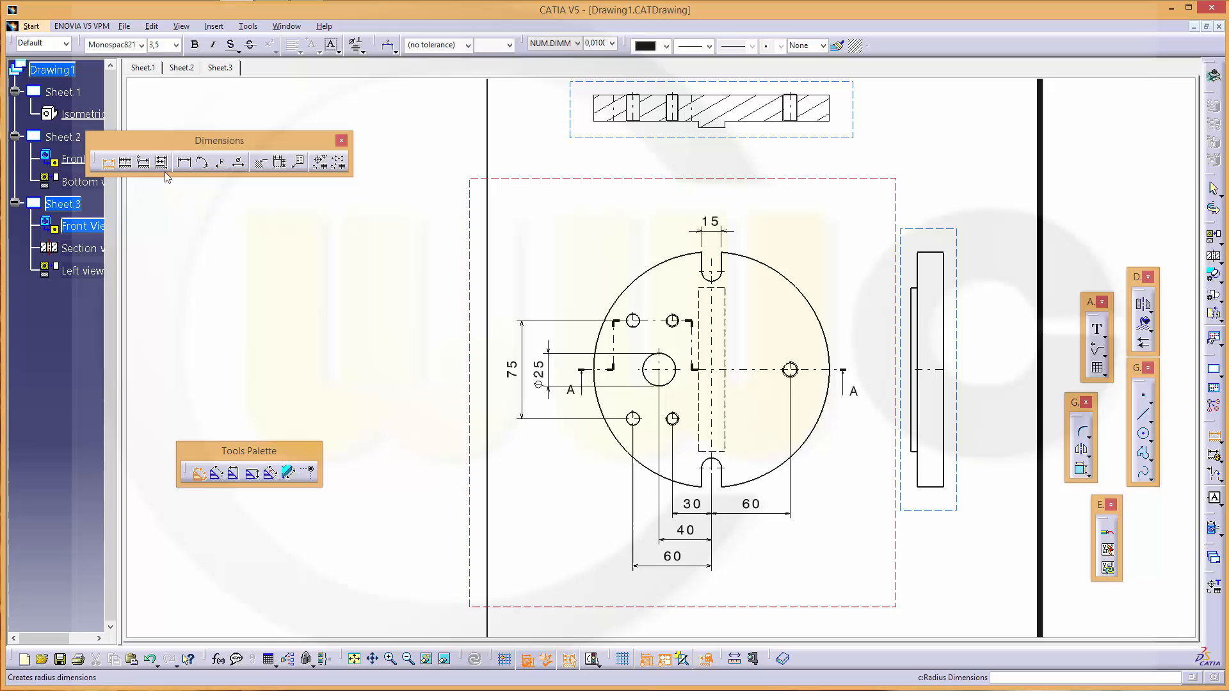
mouse_move(726, 467)
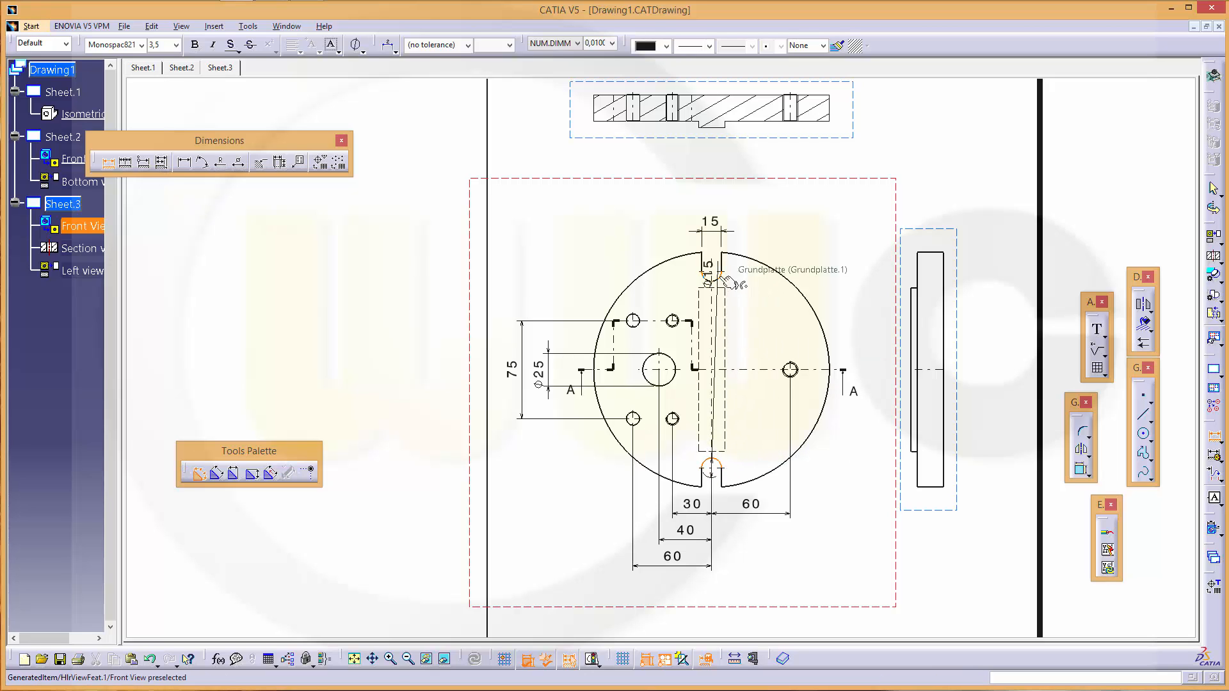
left_click(881, 376)
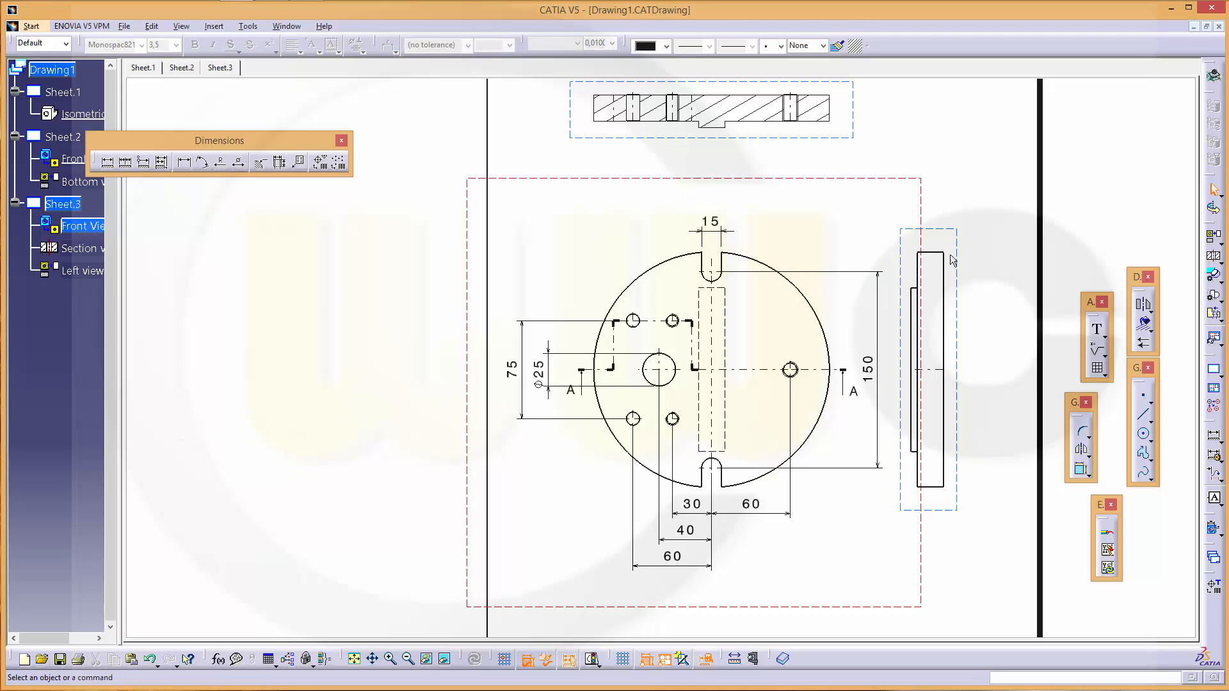
- Select the left view, then make section view A-A the active view
left_click(928, 372)
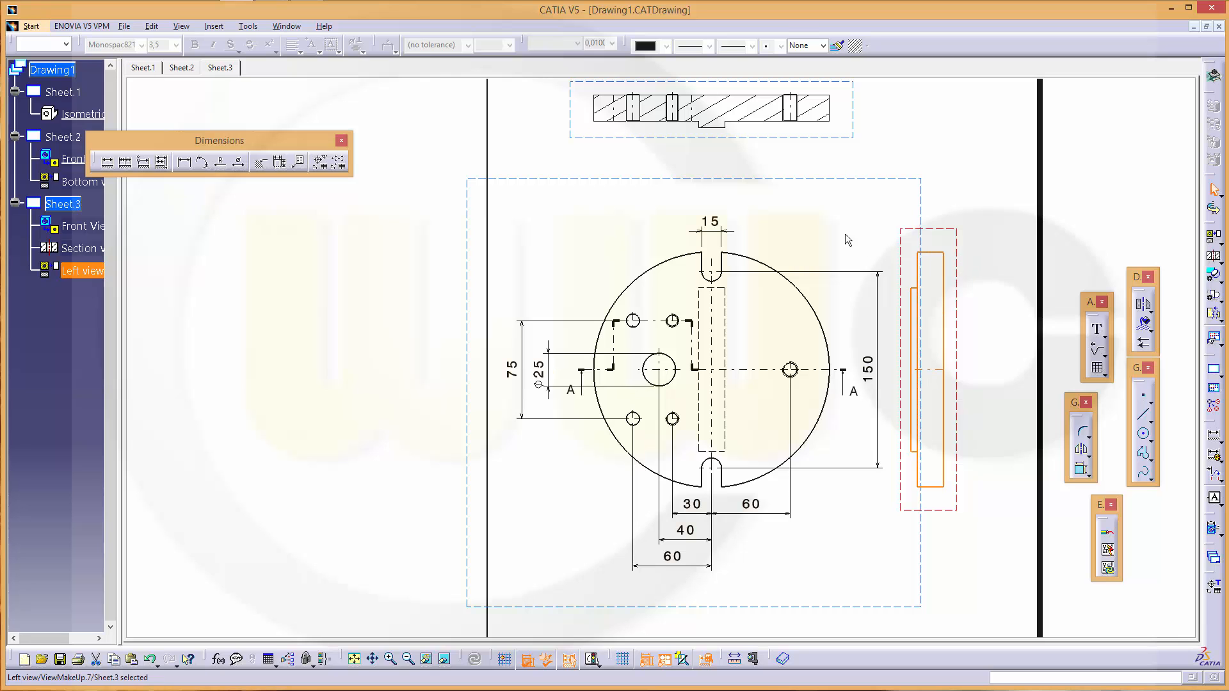
left_click(108, 161)
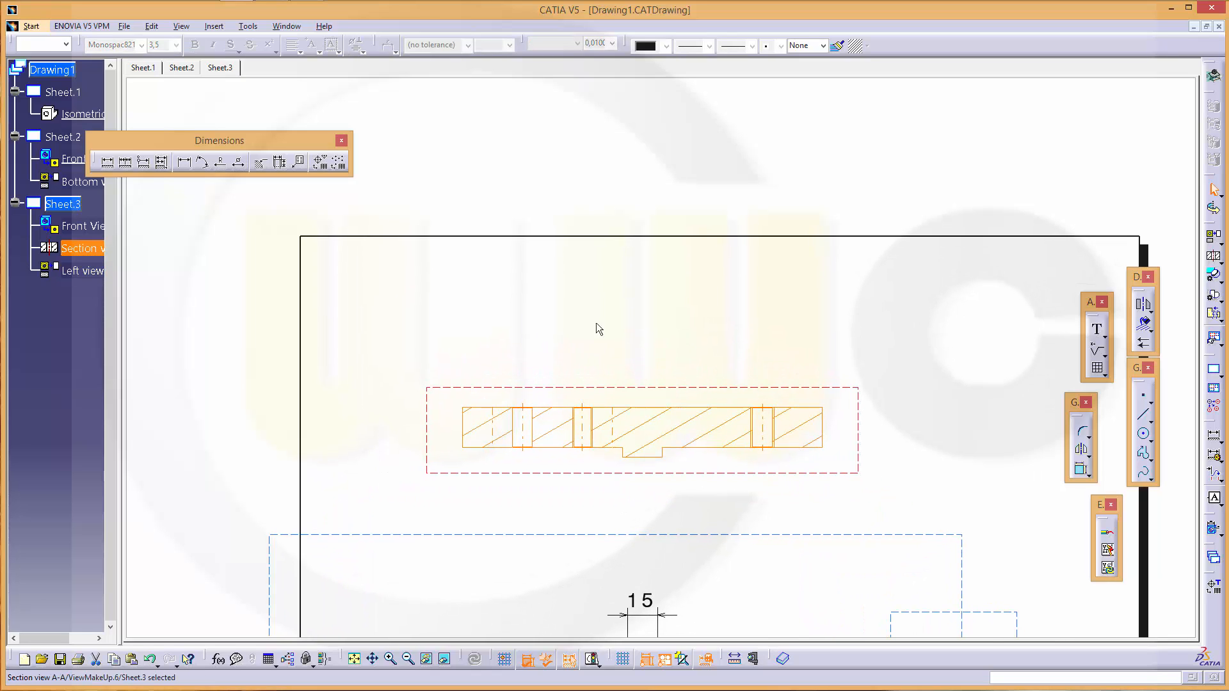
mouse_move(312, 213)
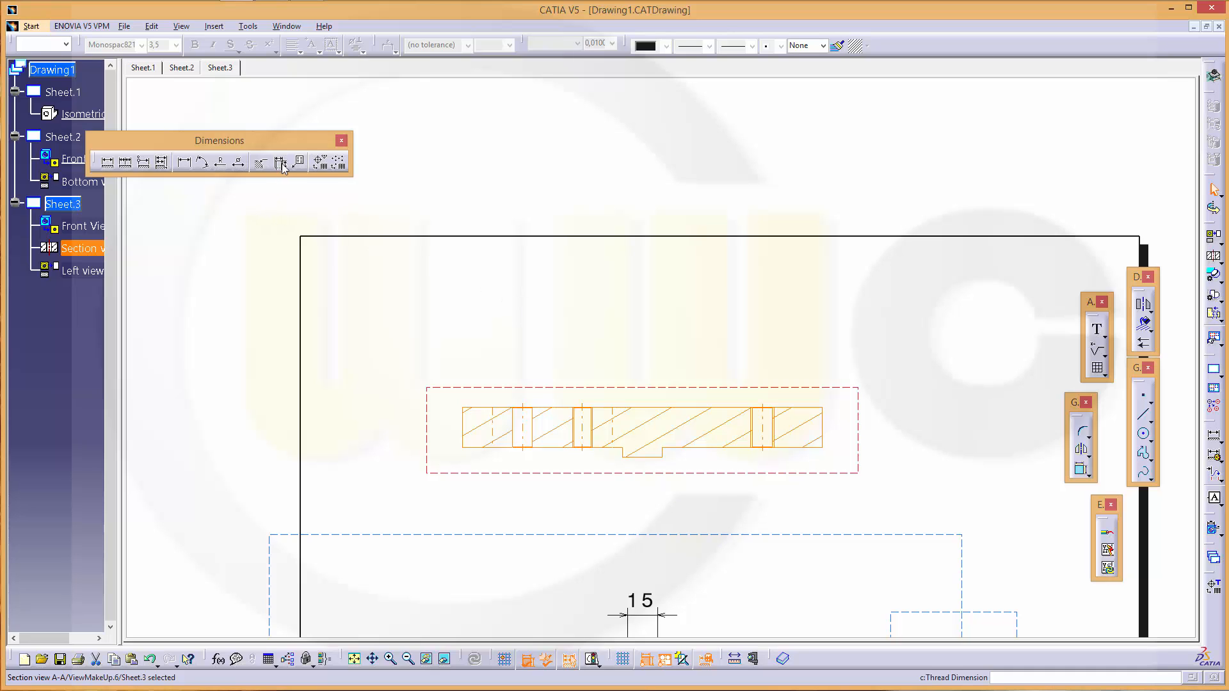
- Add thread dimensions to the right and middle holes, creating the M10 and M12 callouts
left_click(280, 162)
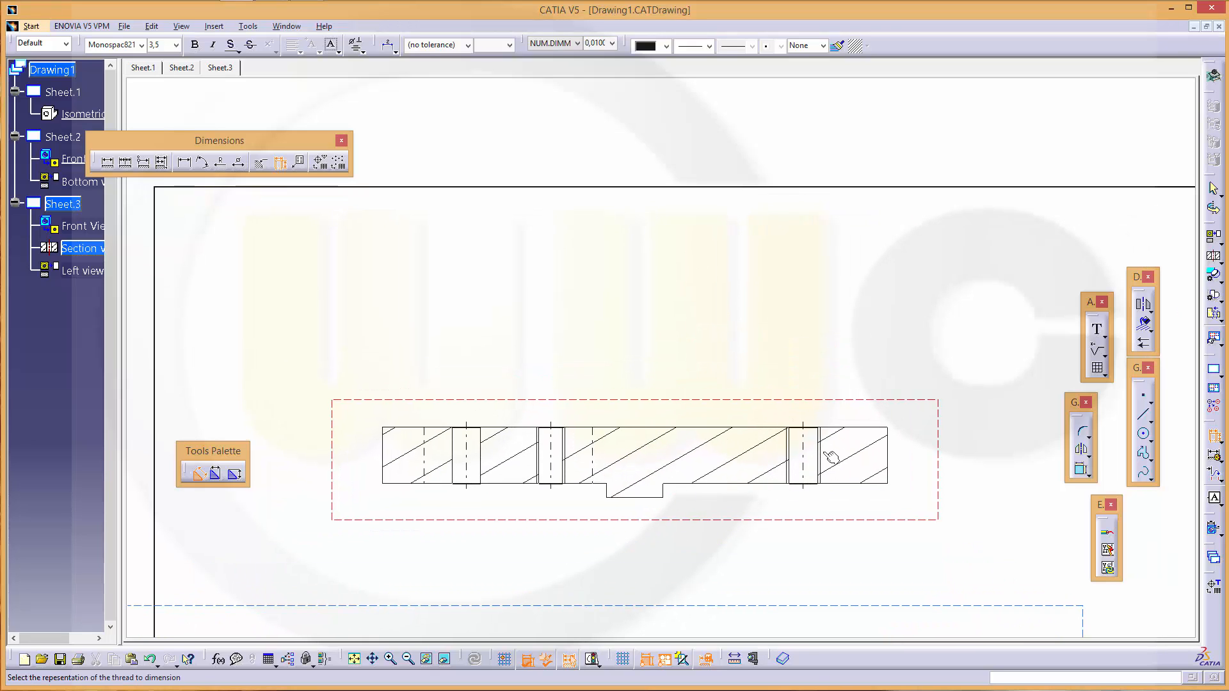
left_click(804, 447)
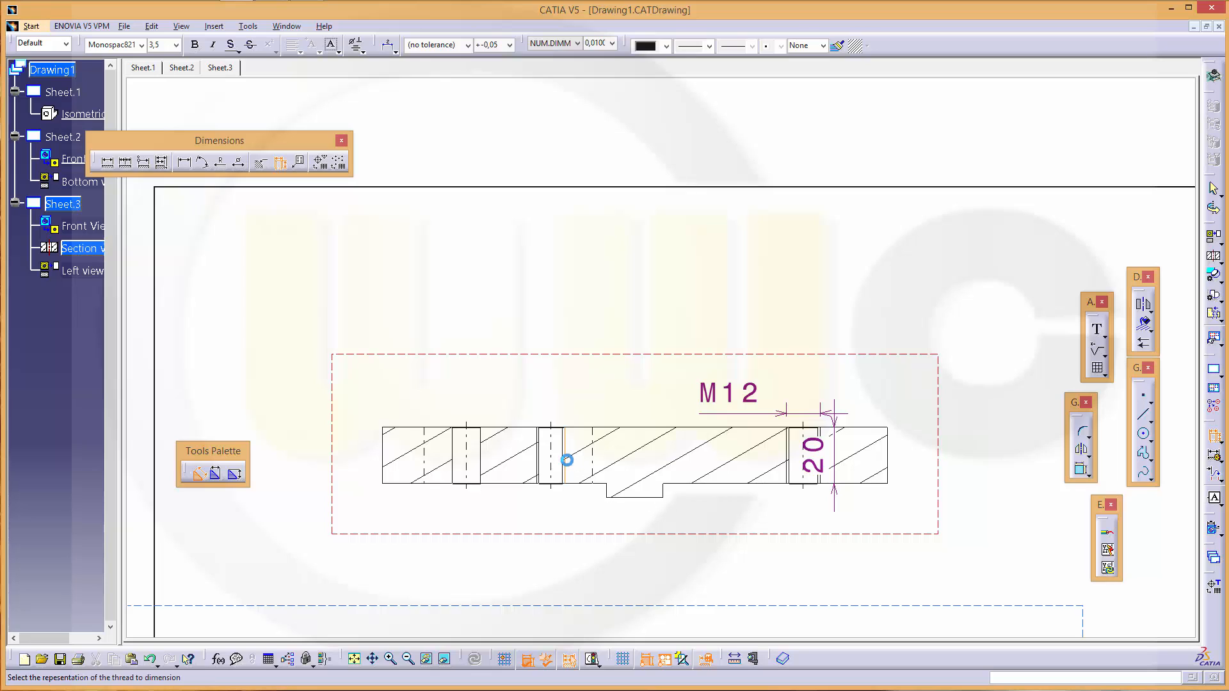
left_click(565, 459)
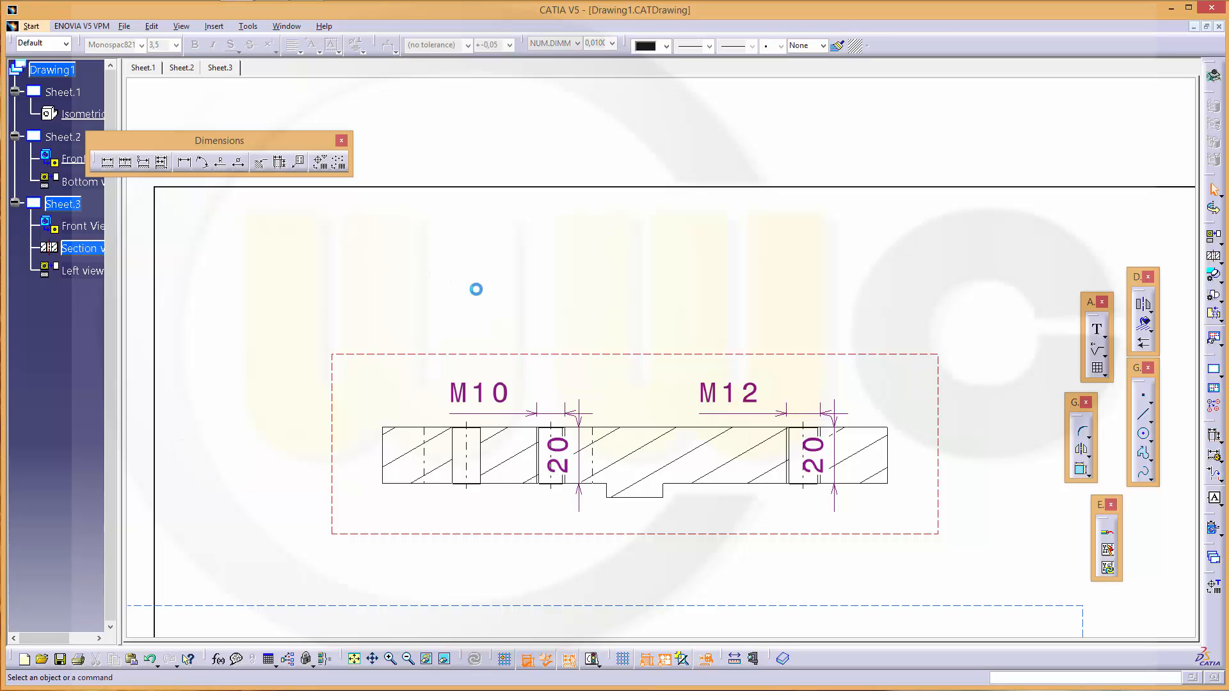
left_click(479, 392)
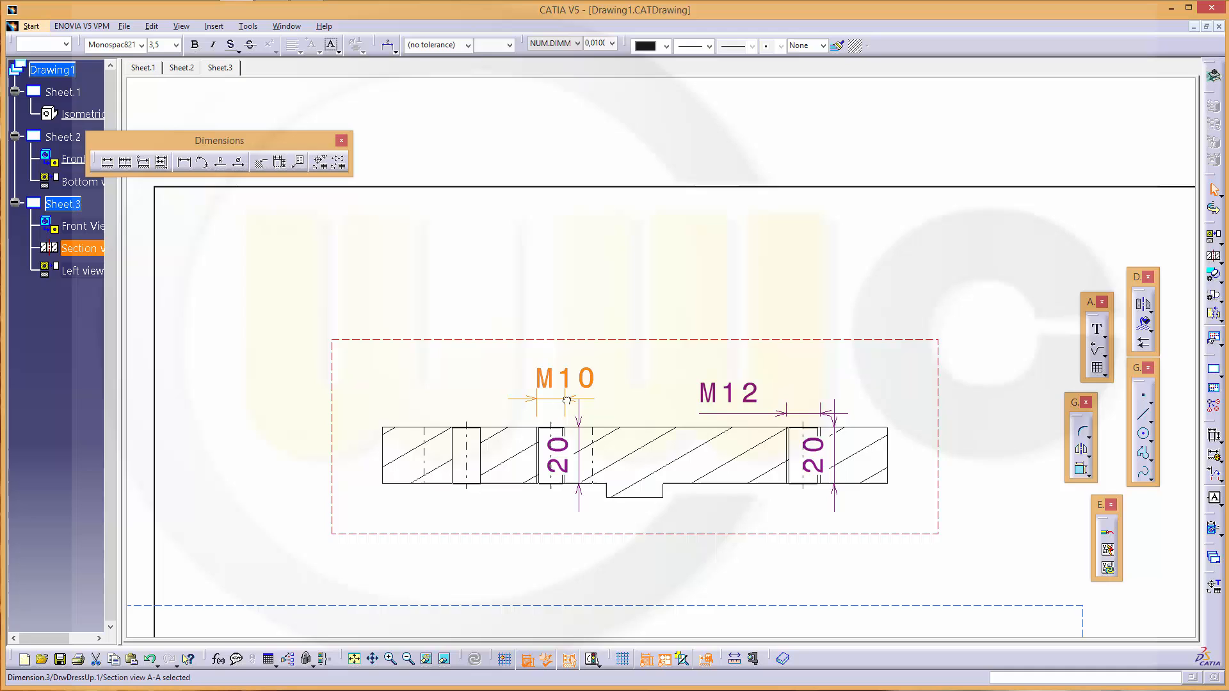
mouse_move(560, 462)
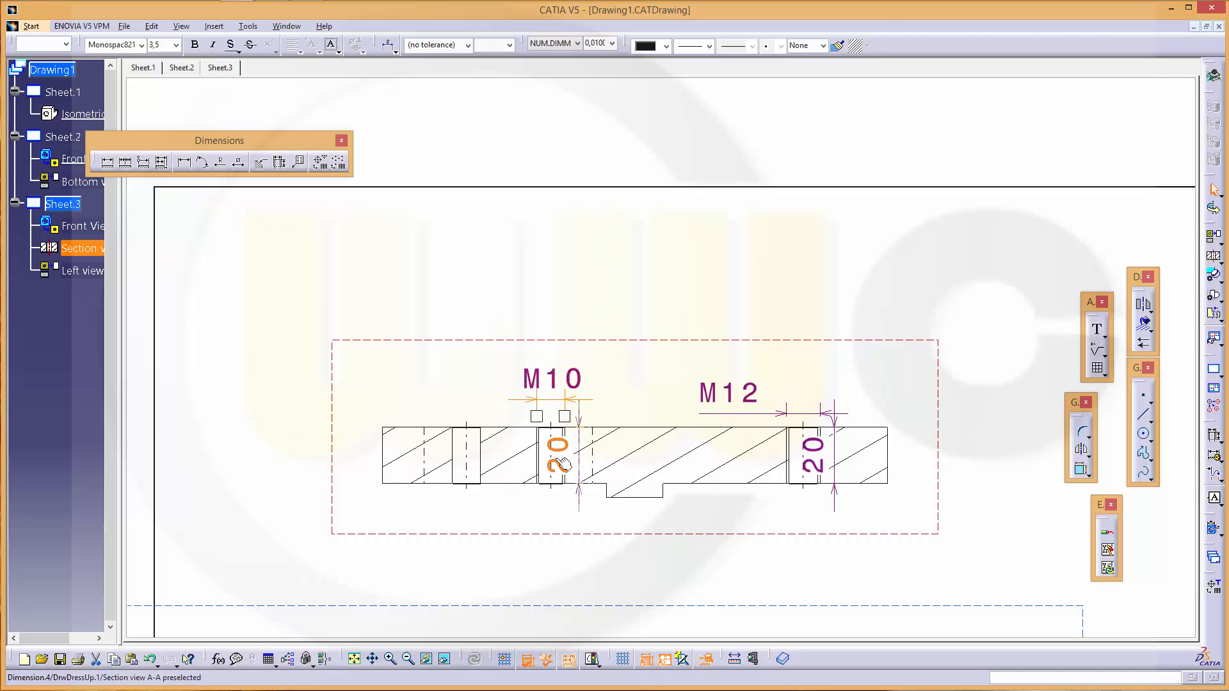
- Move both 20 depth dimensions below the plate and place the M12 callout over its hole
left_click(559, 451)
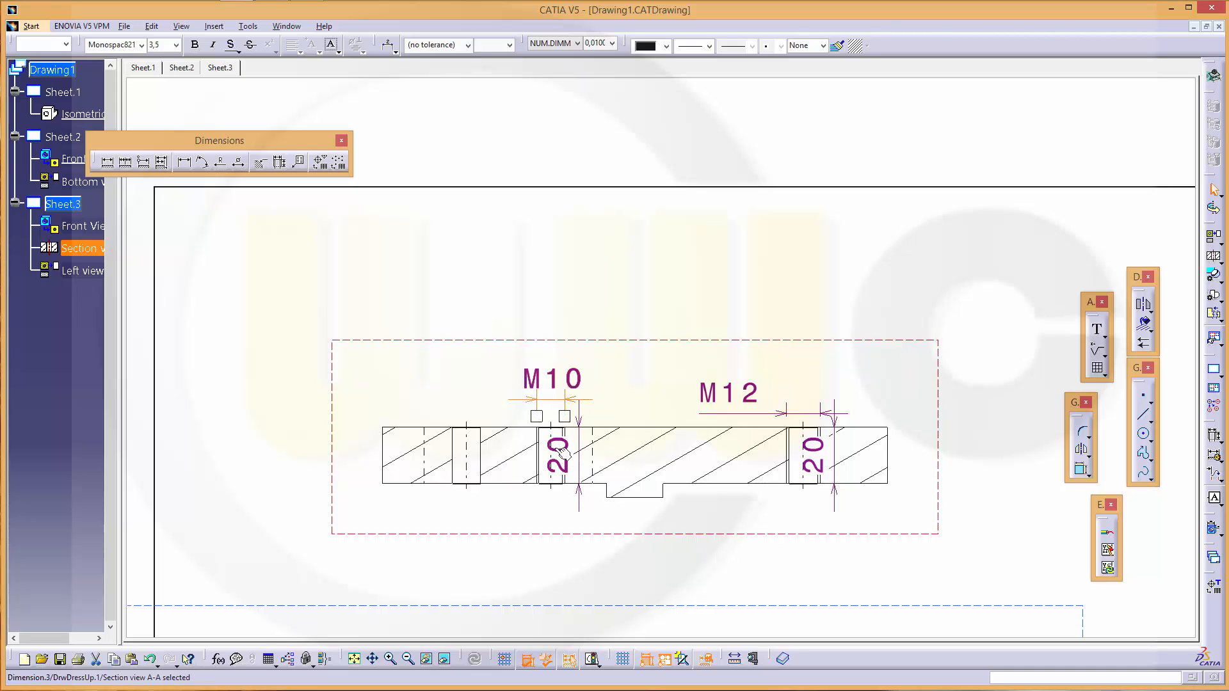
mouse_move(556, 457)
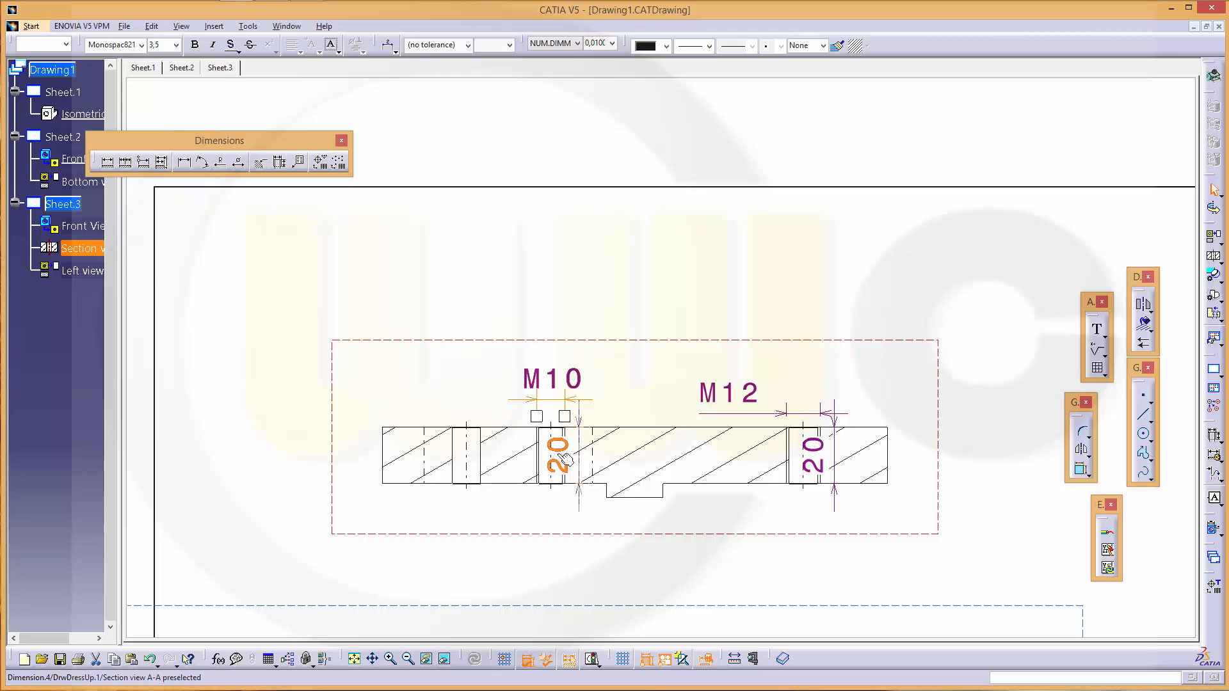
mouse_move(570, 457)
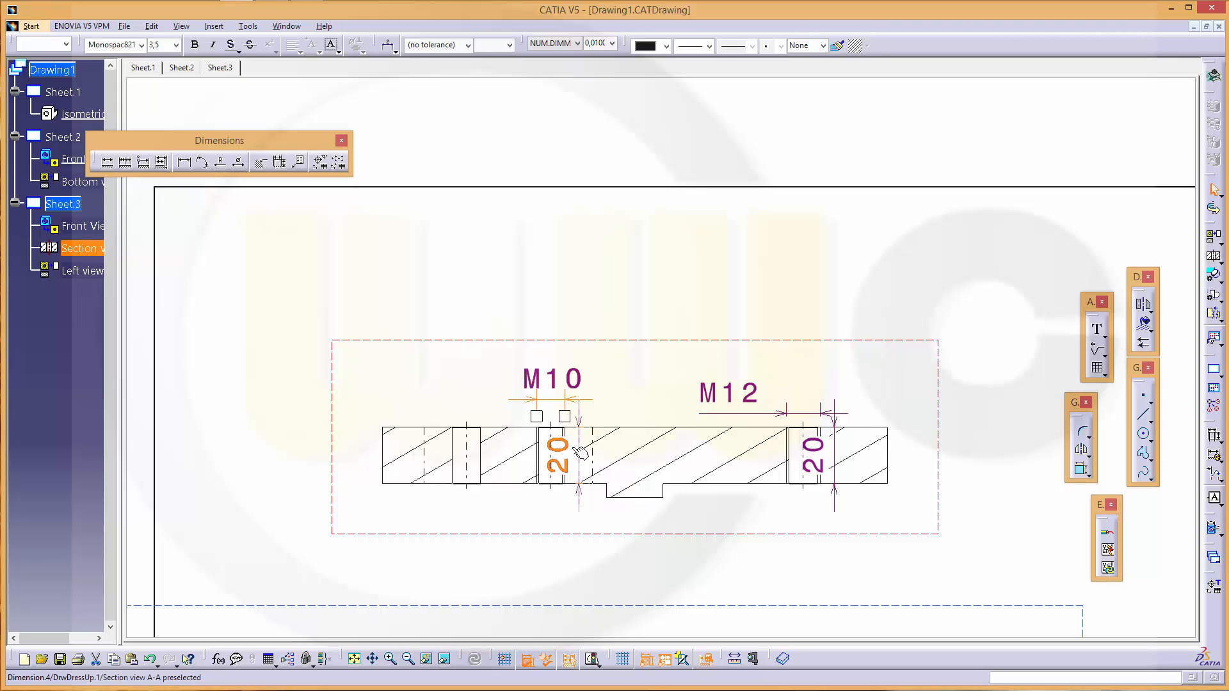
left_click(576, 450)
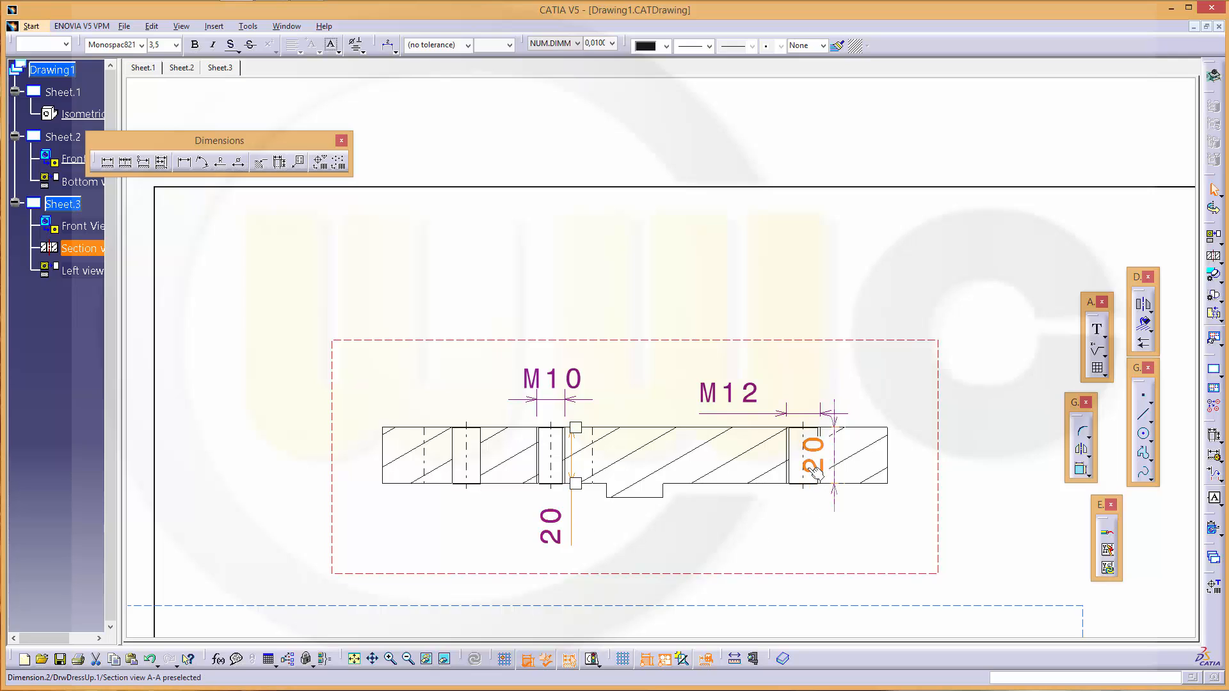
left_click(814, 470)
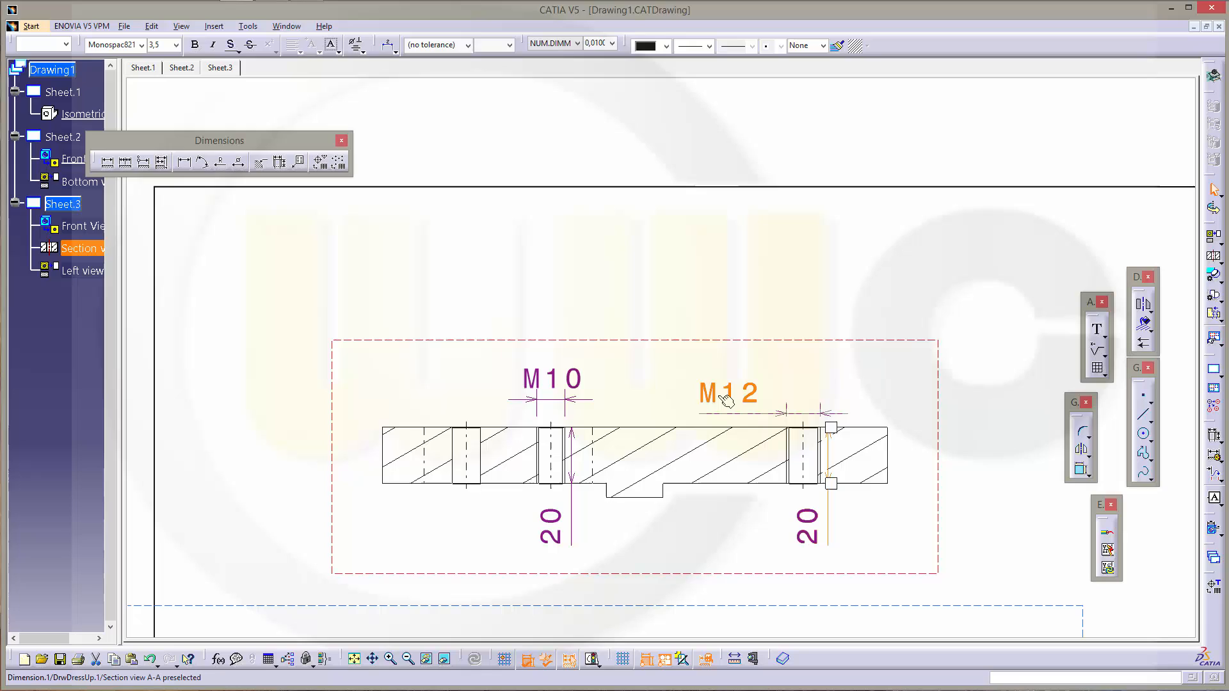
left_click(727, 394)
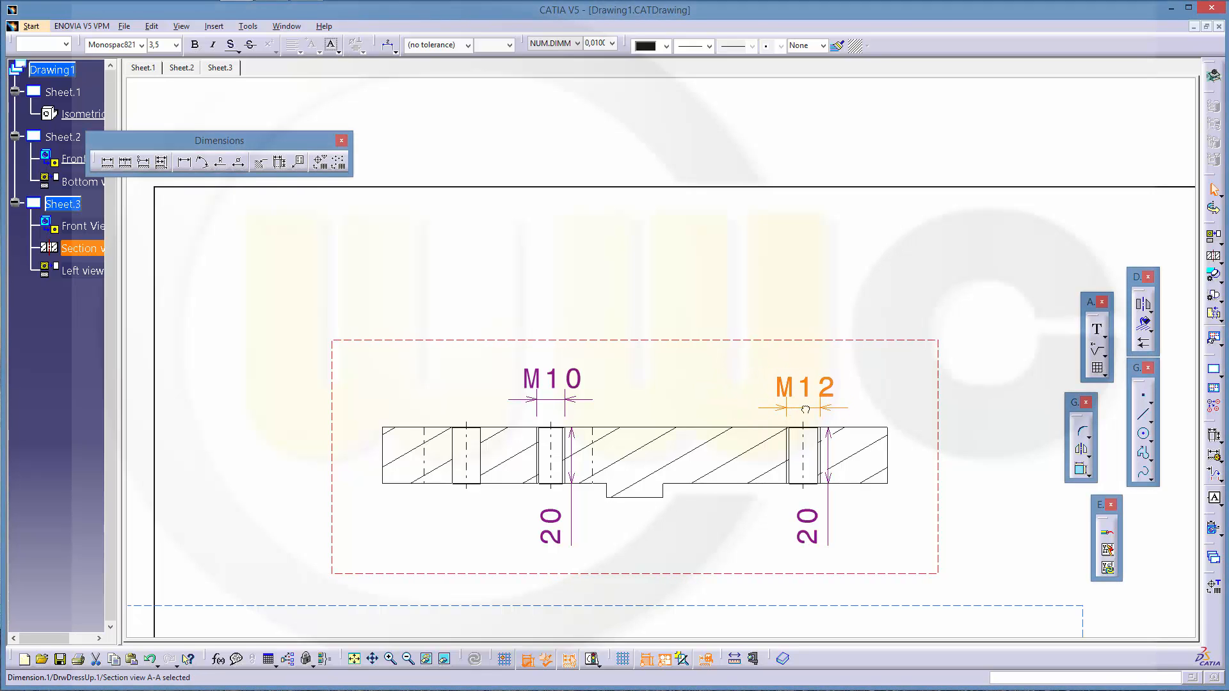
left_click(709, 525)
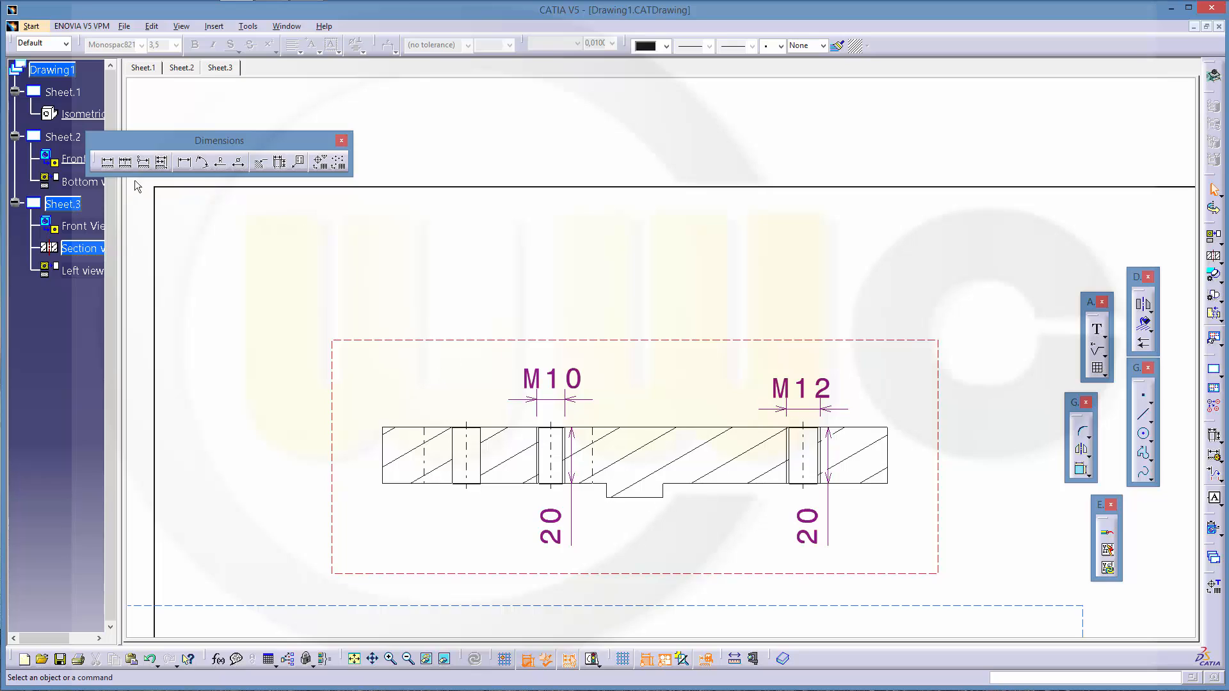
left_click(107, 162)
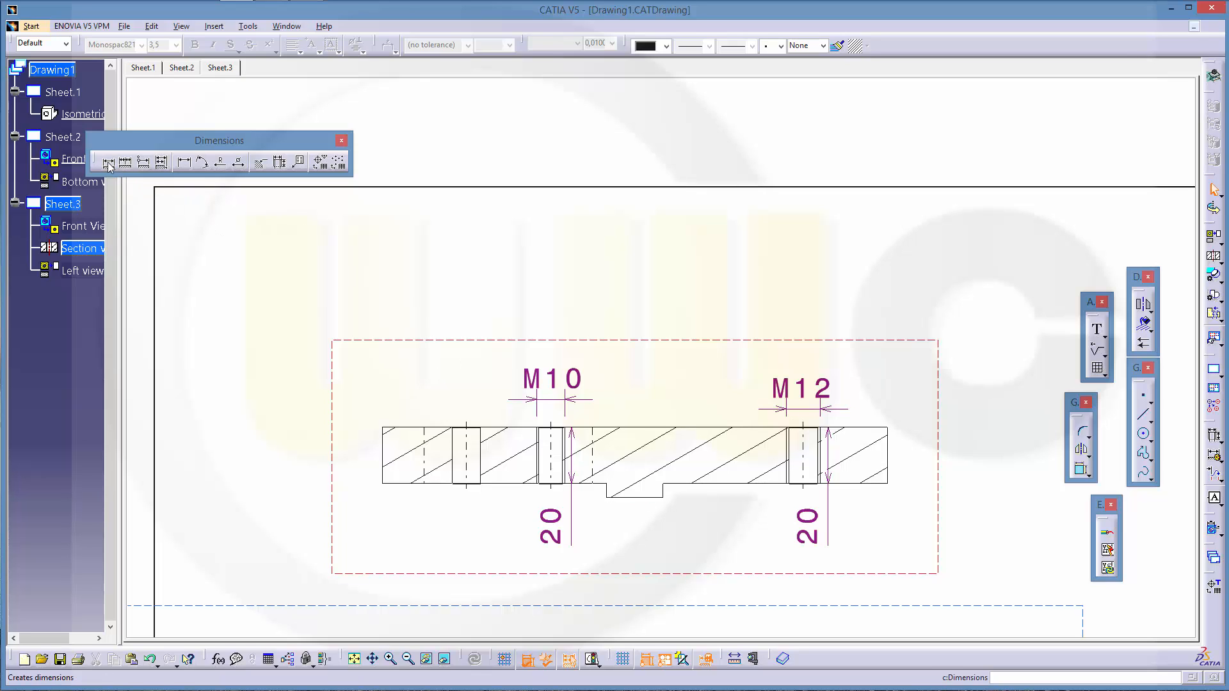
- Dimension section A-A with Ø180 width, 20 groove width, 20 and 25 heights, and 10 hole width
left_click(108, 162)
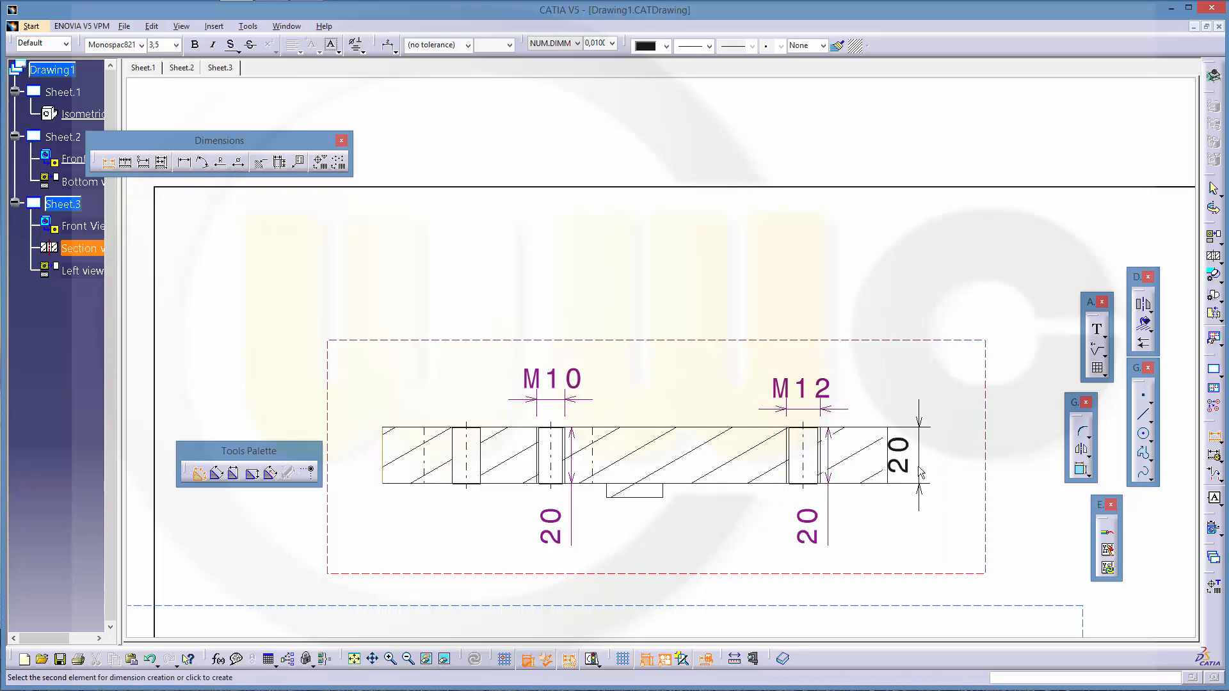
left_click(694, 548)
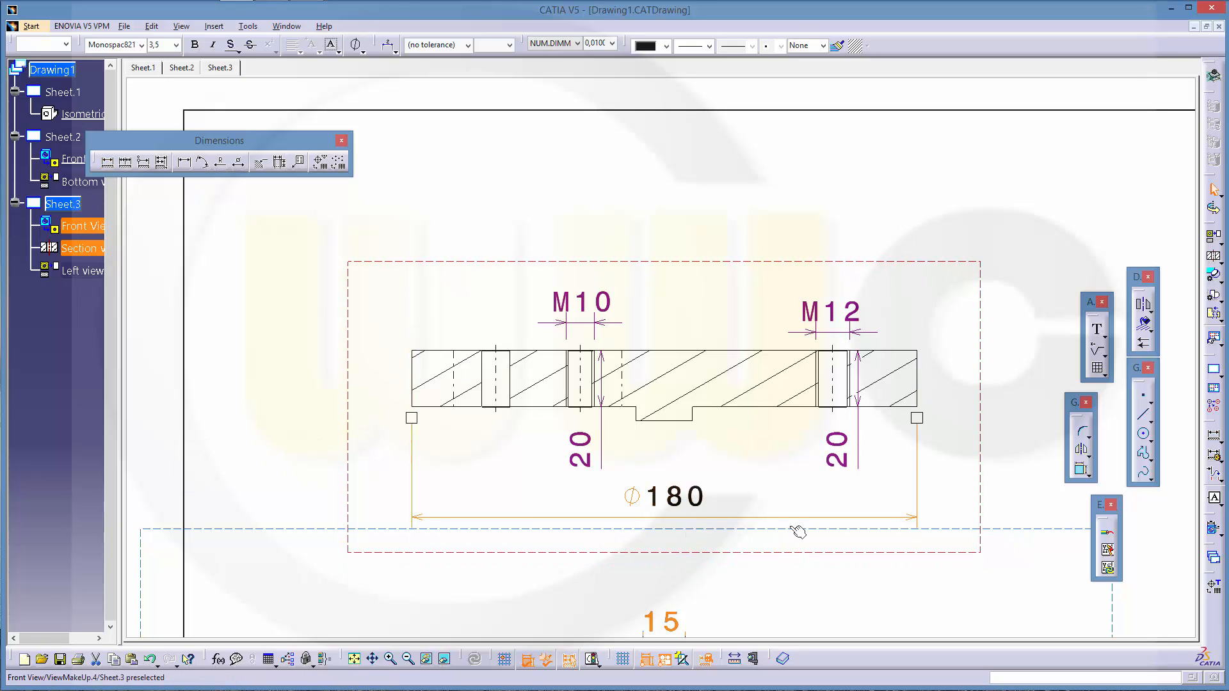
left_click(107, 161)
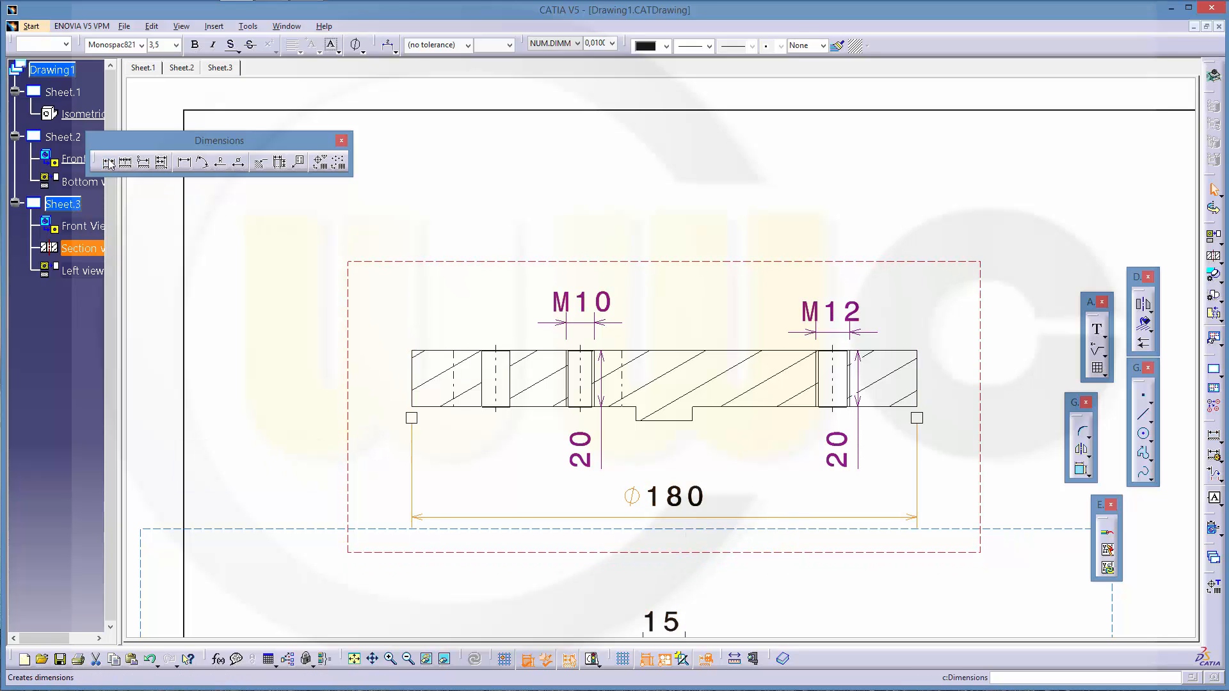
left_click(125, 162)
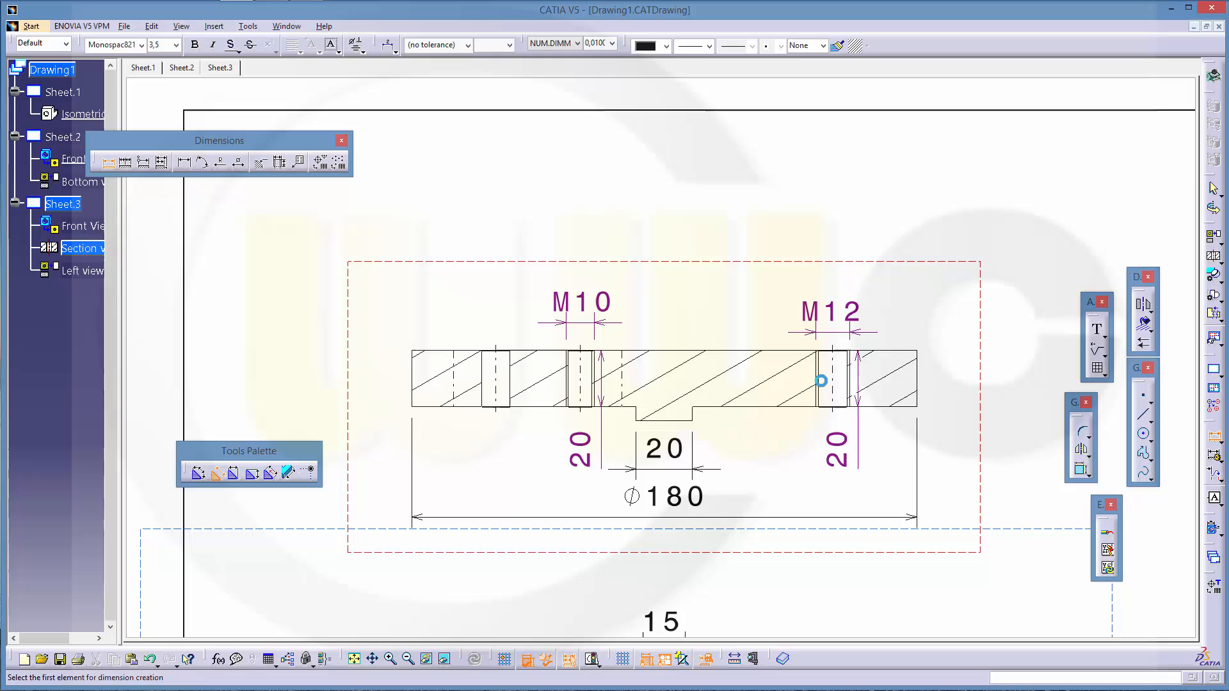
mouse_move(685, 280)
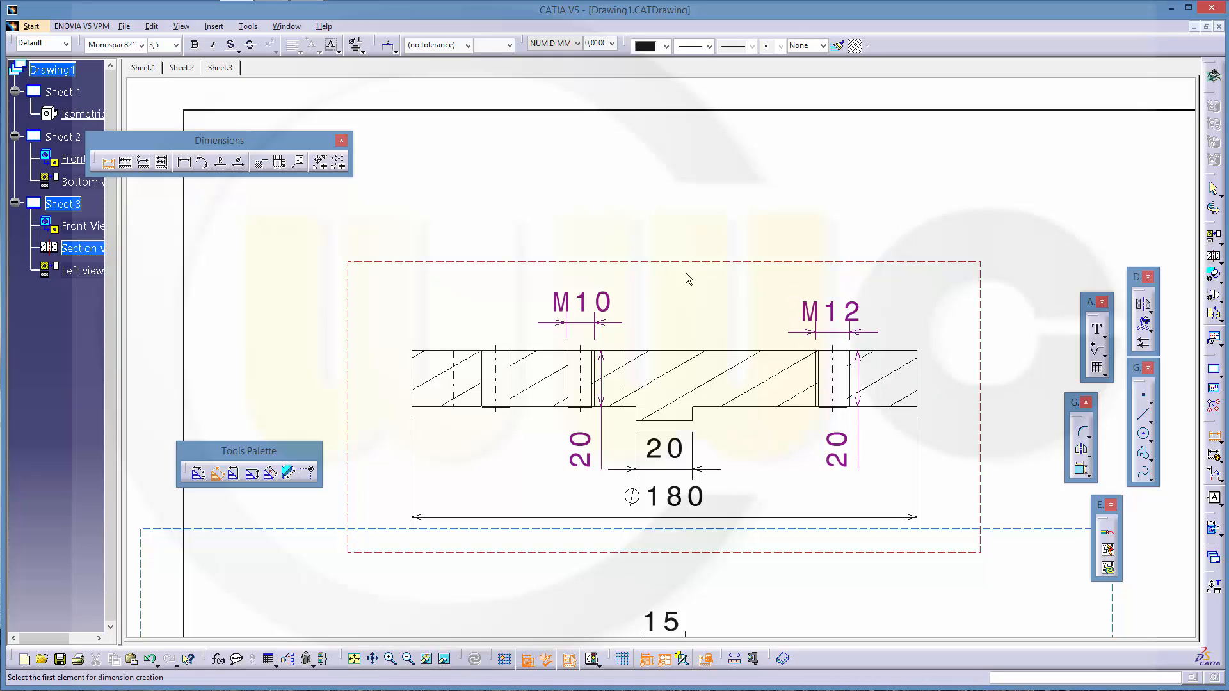
mouse_move(552, 230)
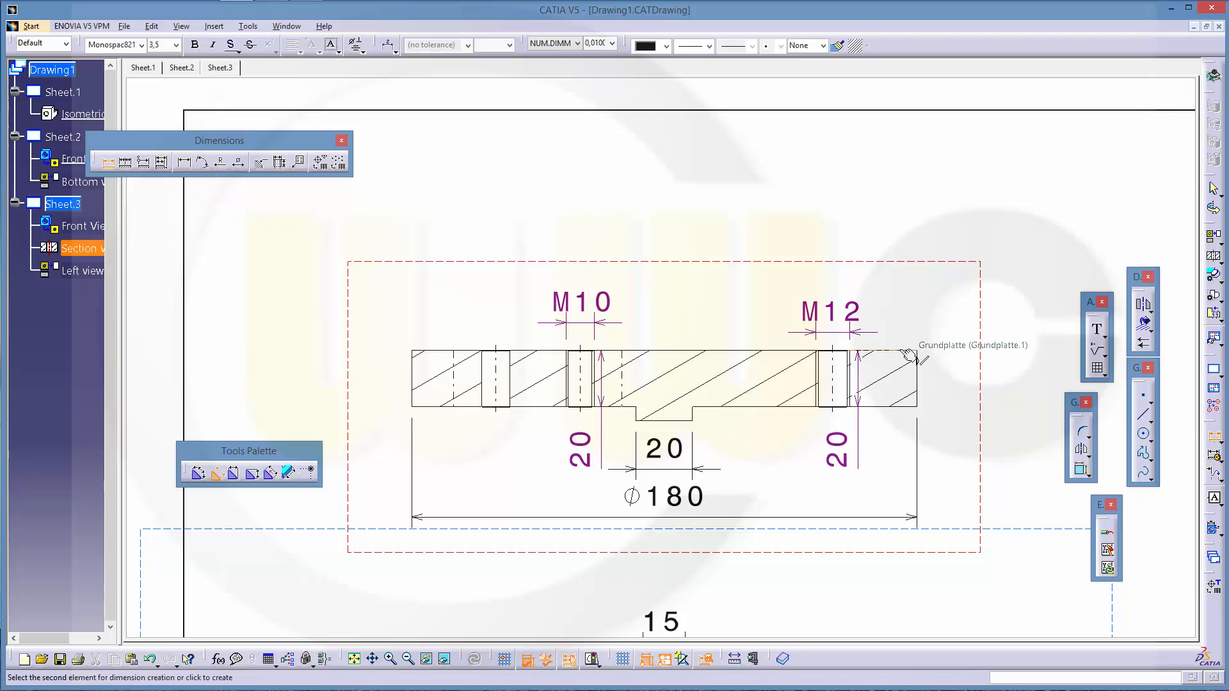
left_click(907, 357)
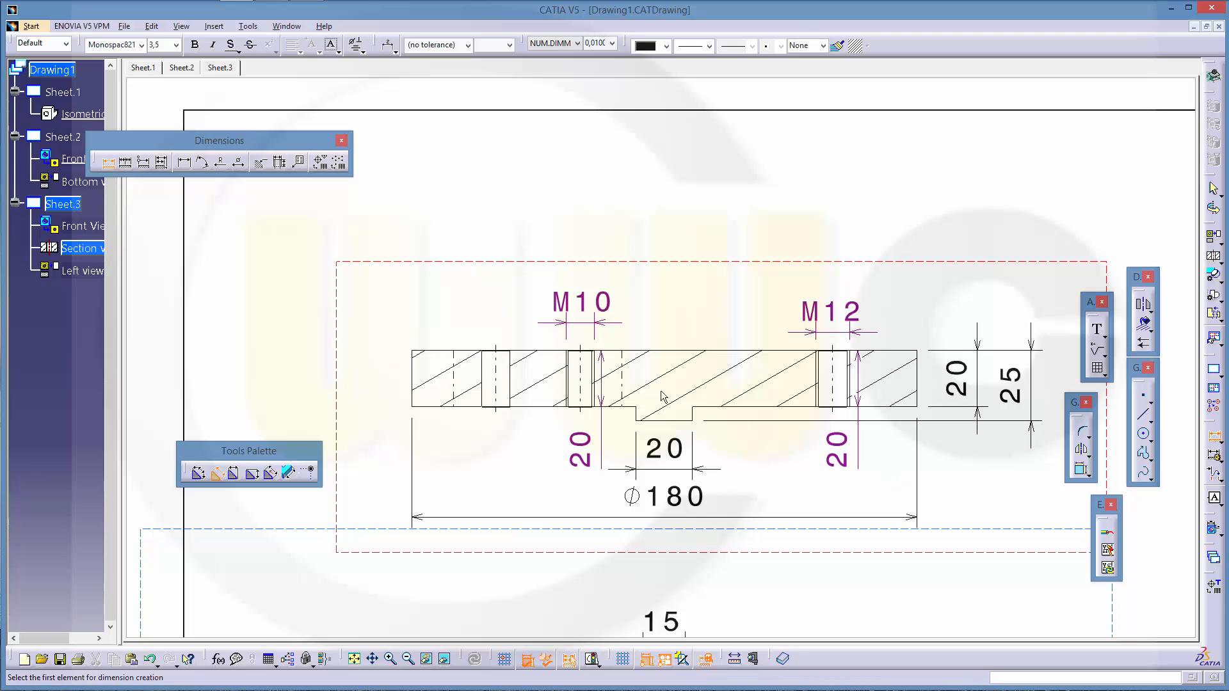
mouse_move(489, 380)
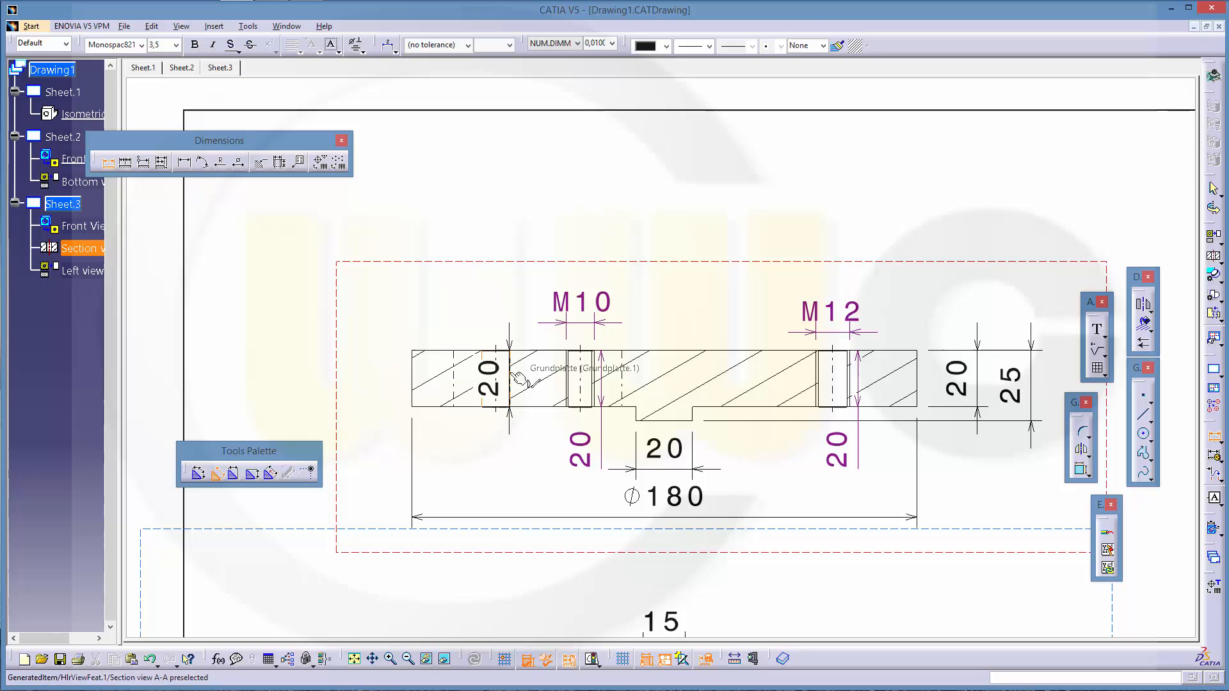
left_click(491, 400)
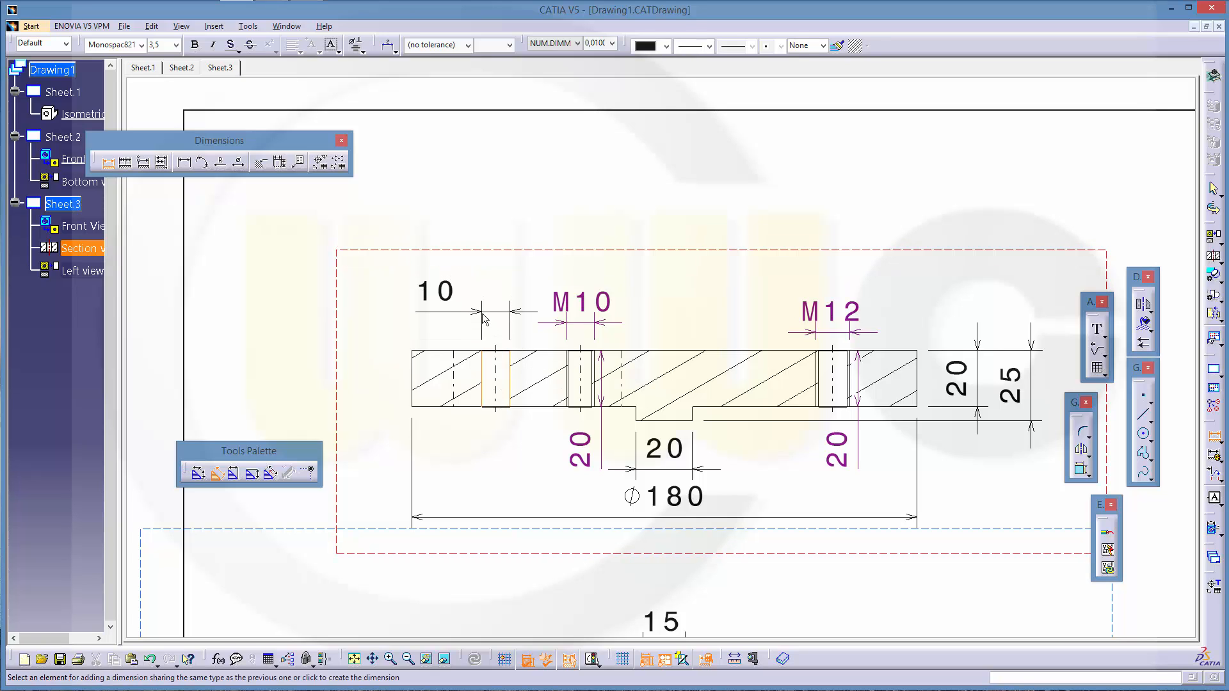
- Change the left hole's 10 dimension to a Ø10 cylinder diameter
right_click(507, 336)
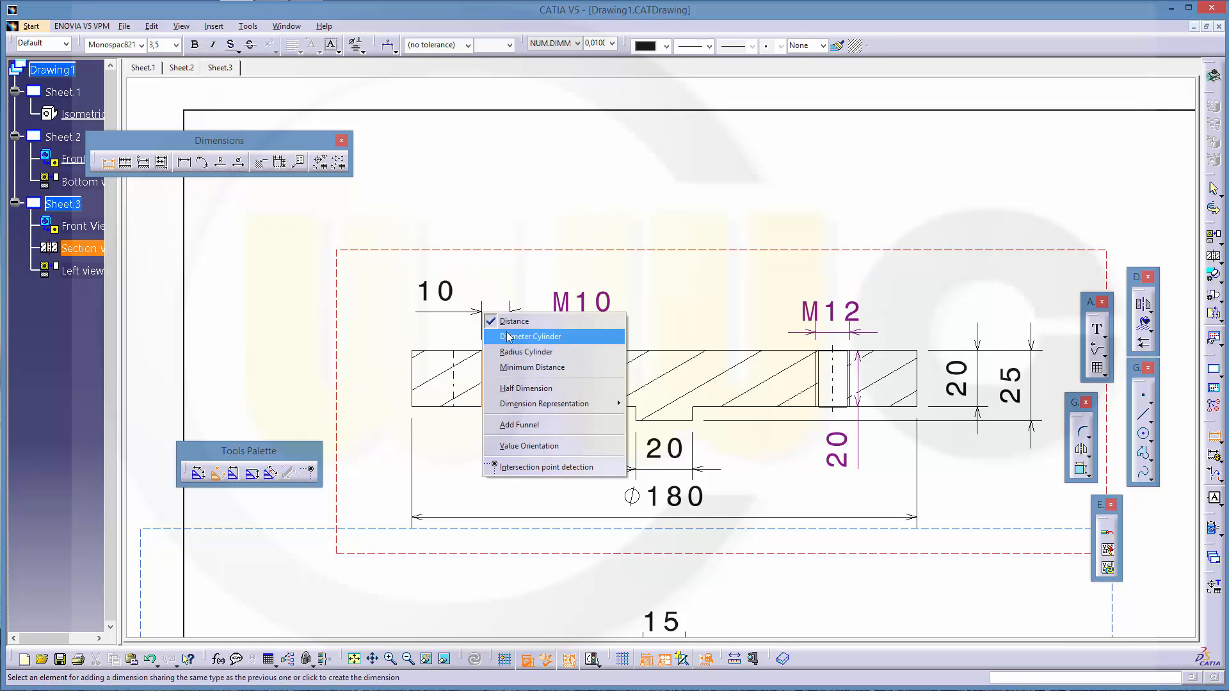
left_click(530, 337)
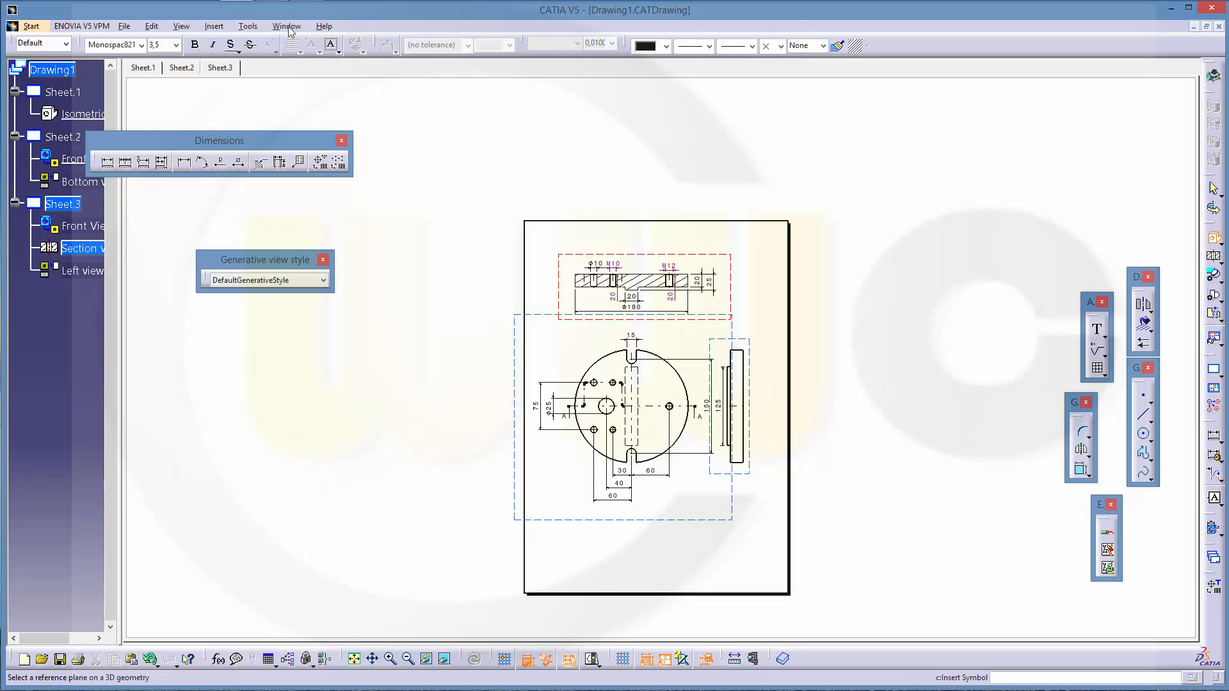
- Switch to the base plate's 3D product window to pick a face for the isometric view
left_click(286, 25)
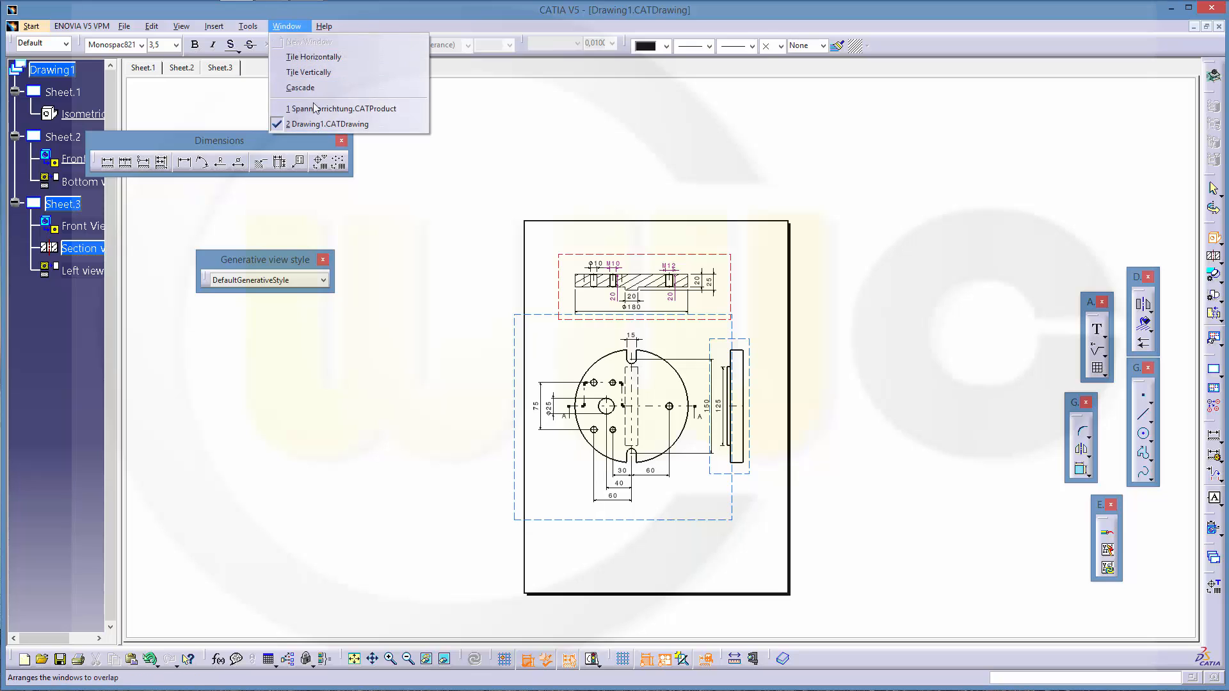
left_click(343, 108)
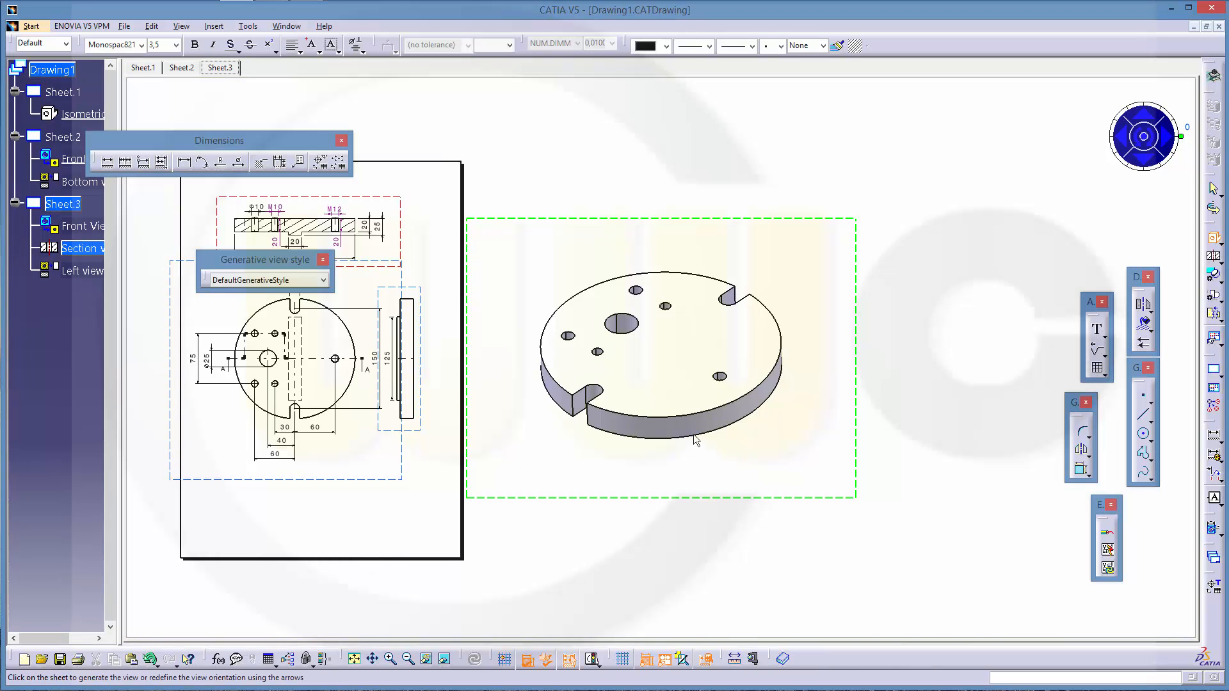
mouse_move(928, 398)
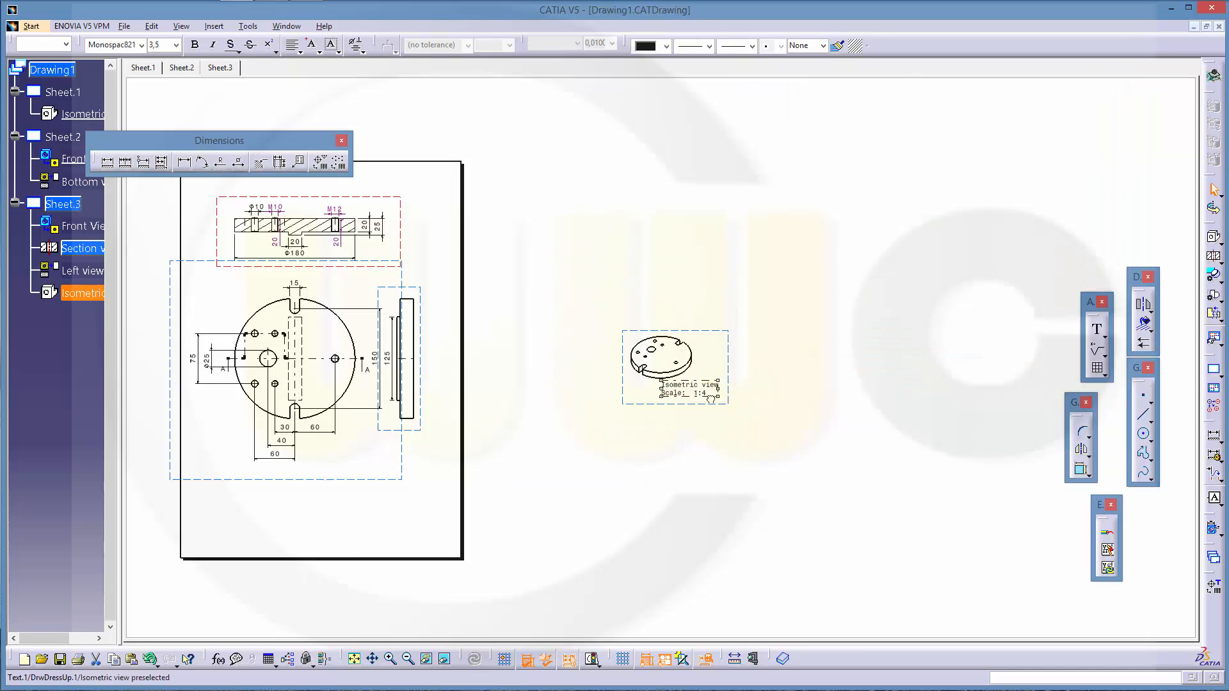
- Reposition the base plate's isometric view inside the Sheet.3 border at the bottom right
left_click(672, 359)
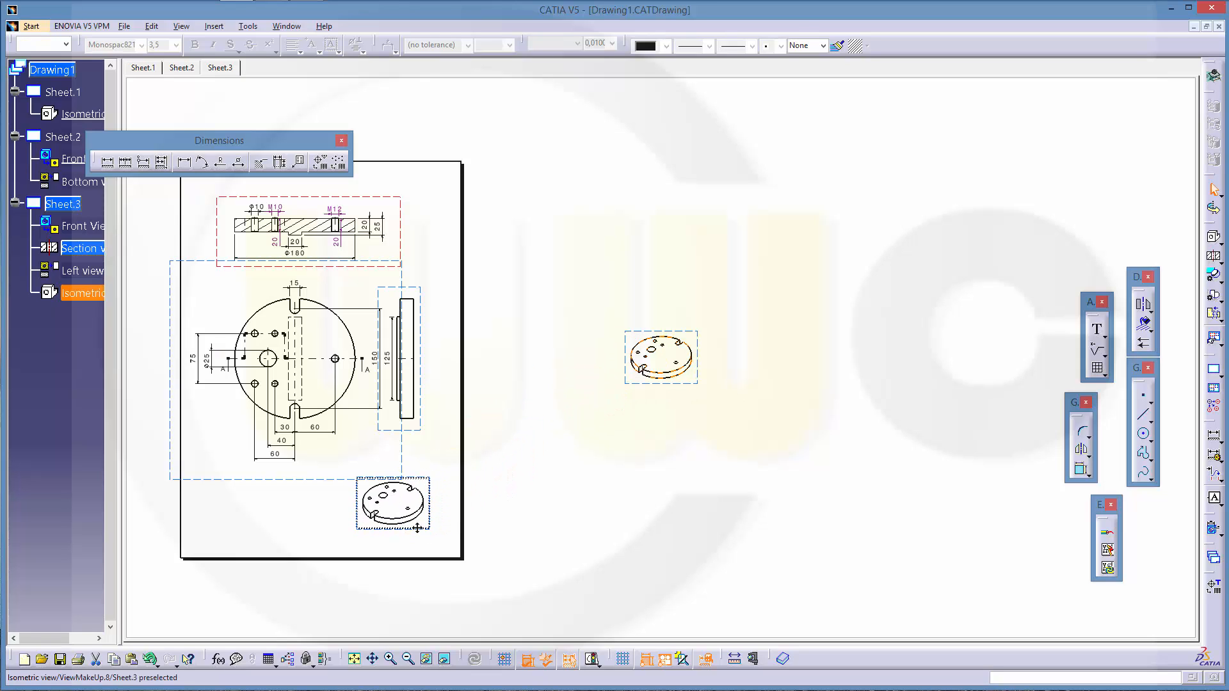
left_click(590, 437)
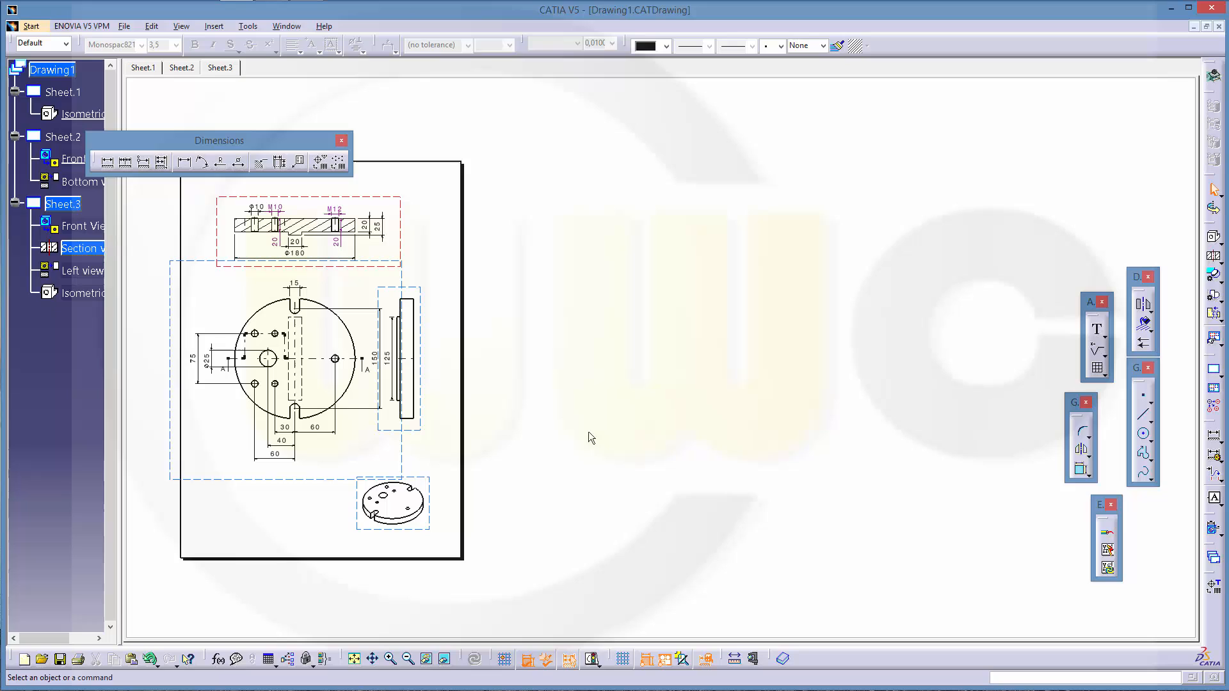
mouse_move(596, 433)
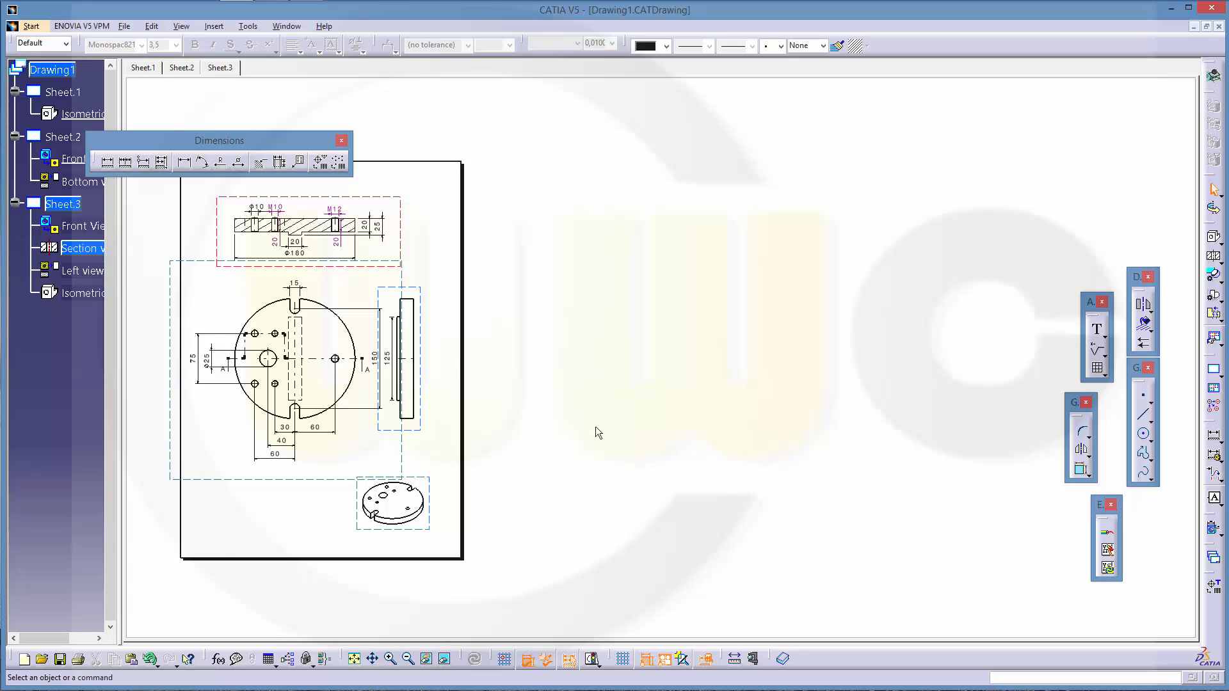